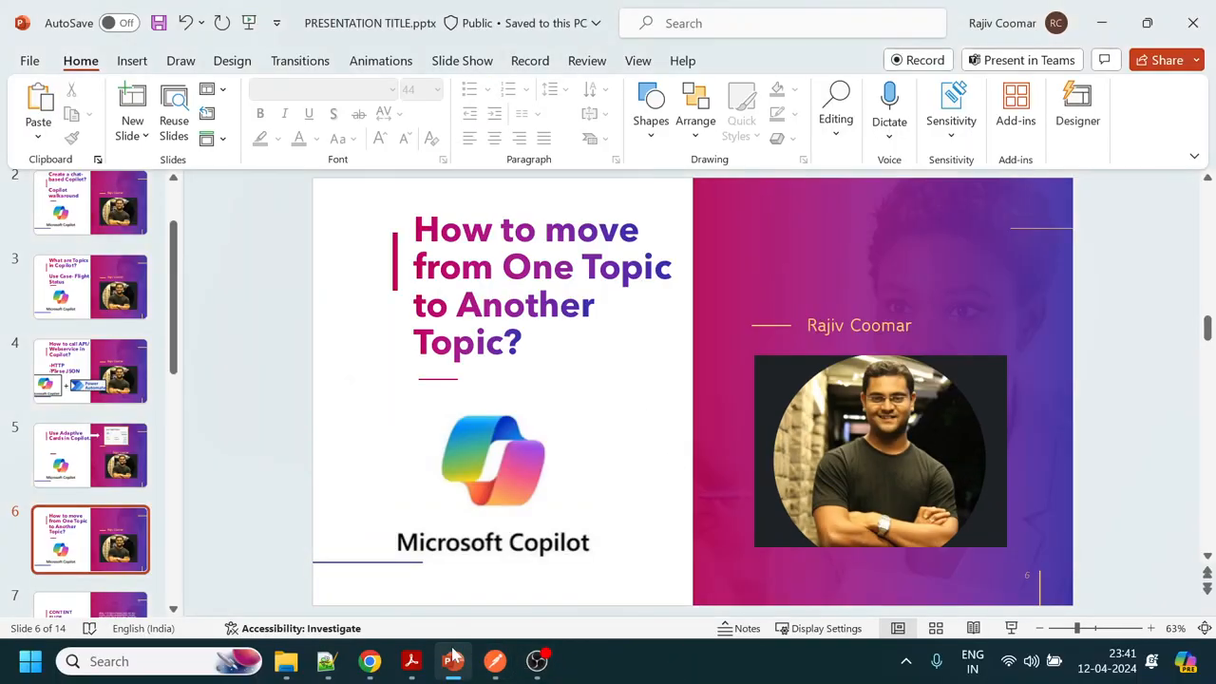
# Scroll the copilot_callflow.pdf diagram to the Anything Else step, then return to Copilot Studio
pyautogui.click(410, 661)
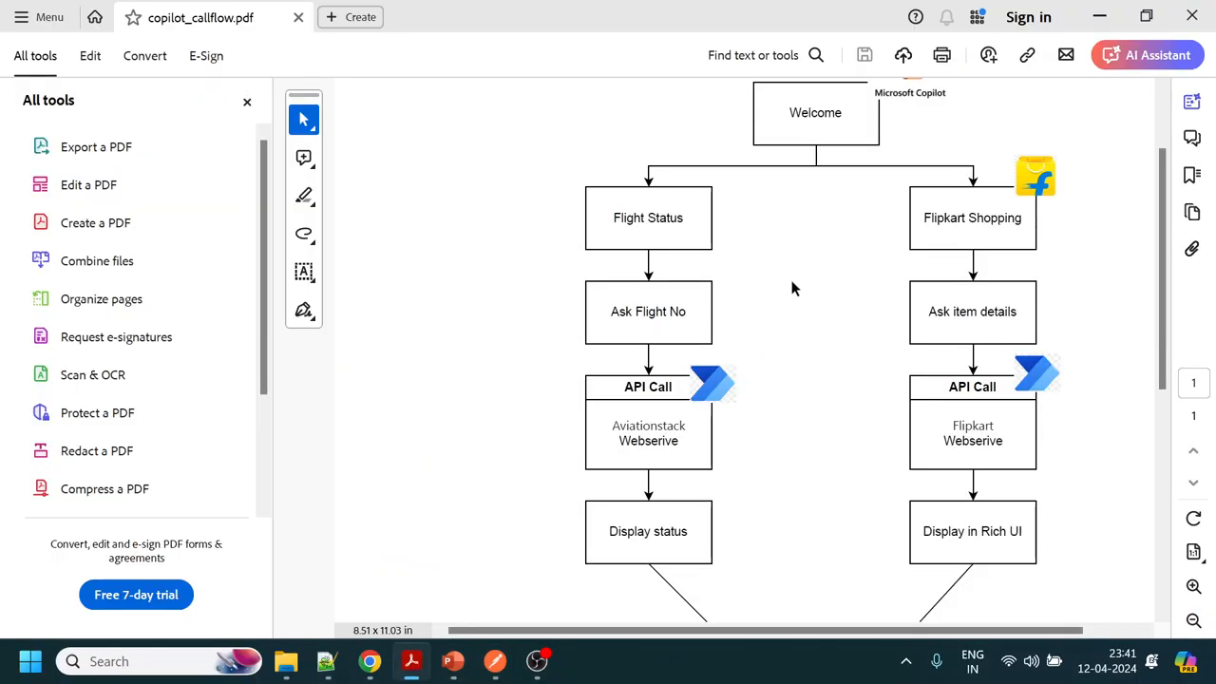
pyautogui.moveTo(832, 321)
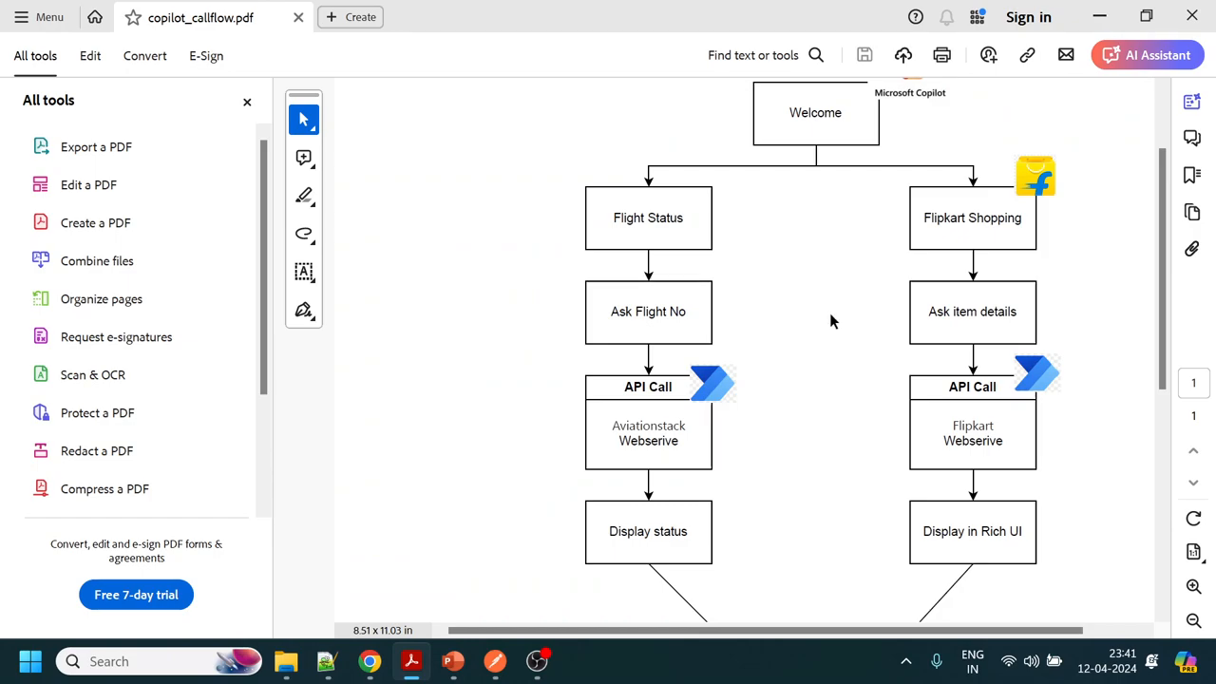
pyautogui.moveTo(817, 264)
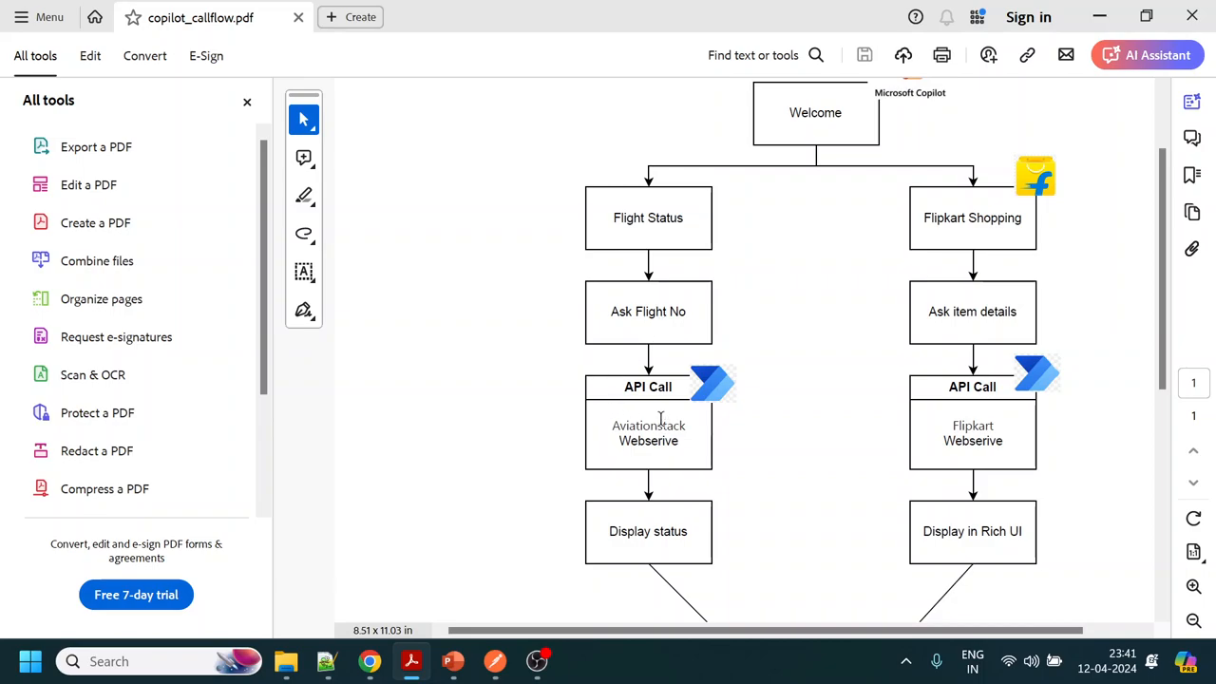
pyautogui.scroll(-3)
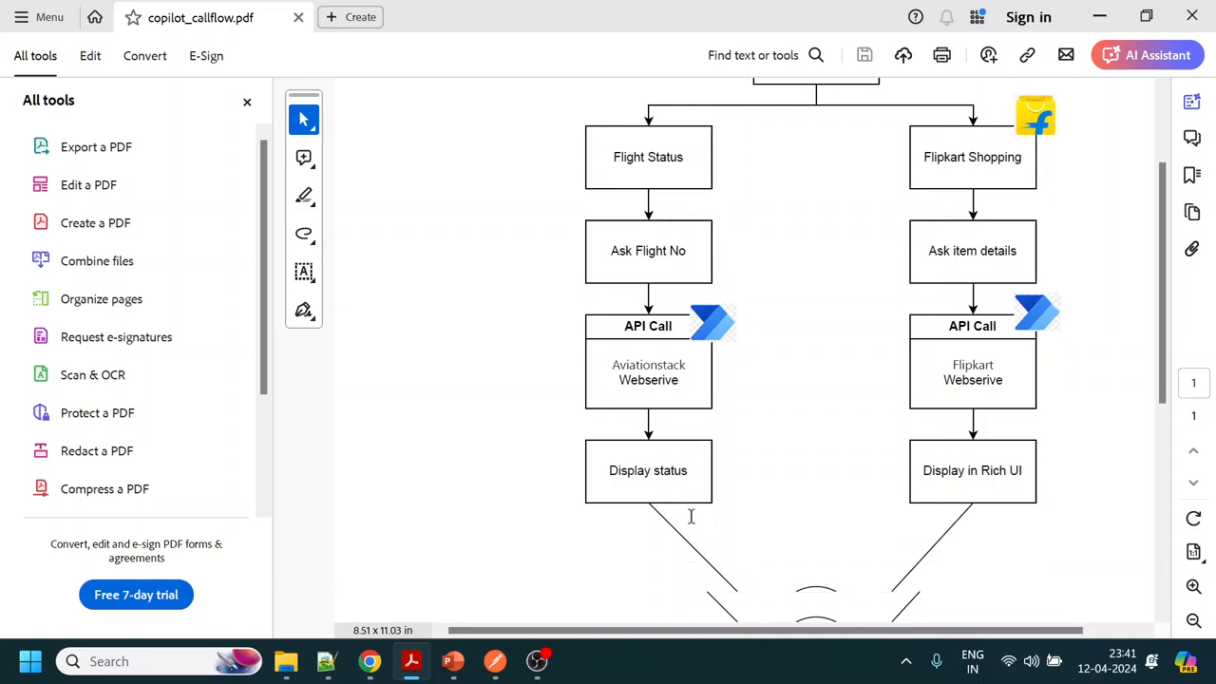
pyautogui.scroll(-3)
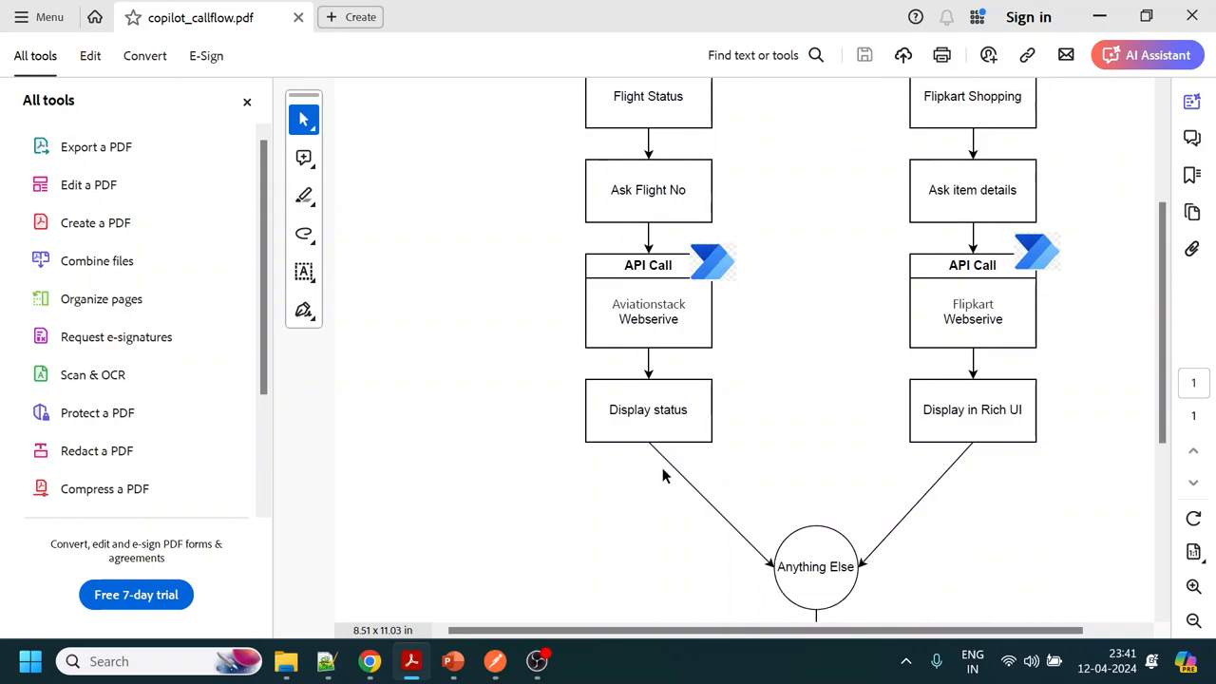
pyautogui.moveTo(820, 551)
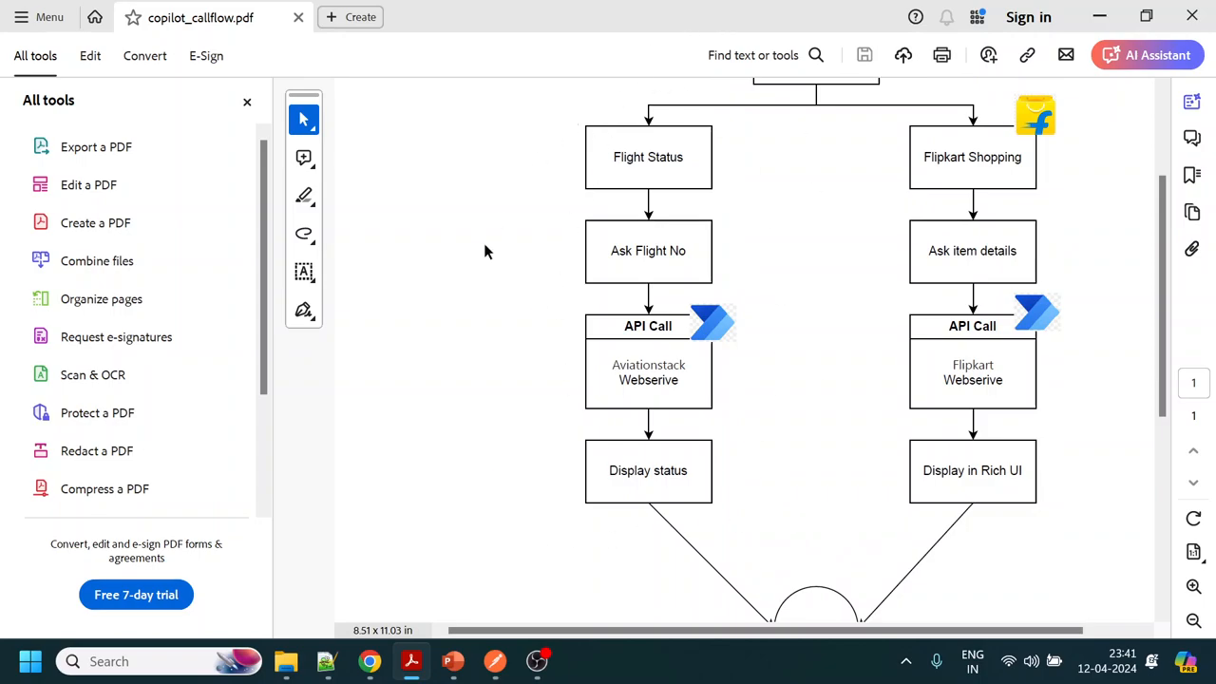
pyautogui.scroll(-3)
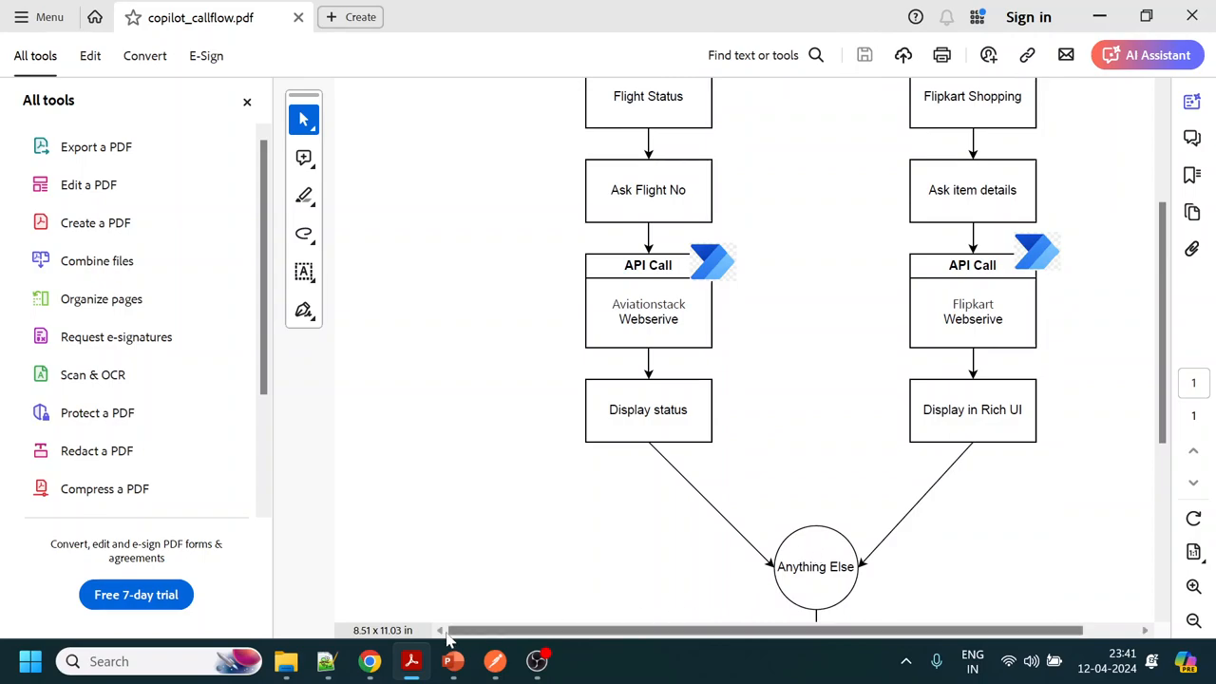
pyautogui.click(369, 661)
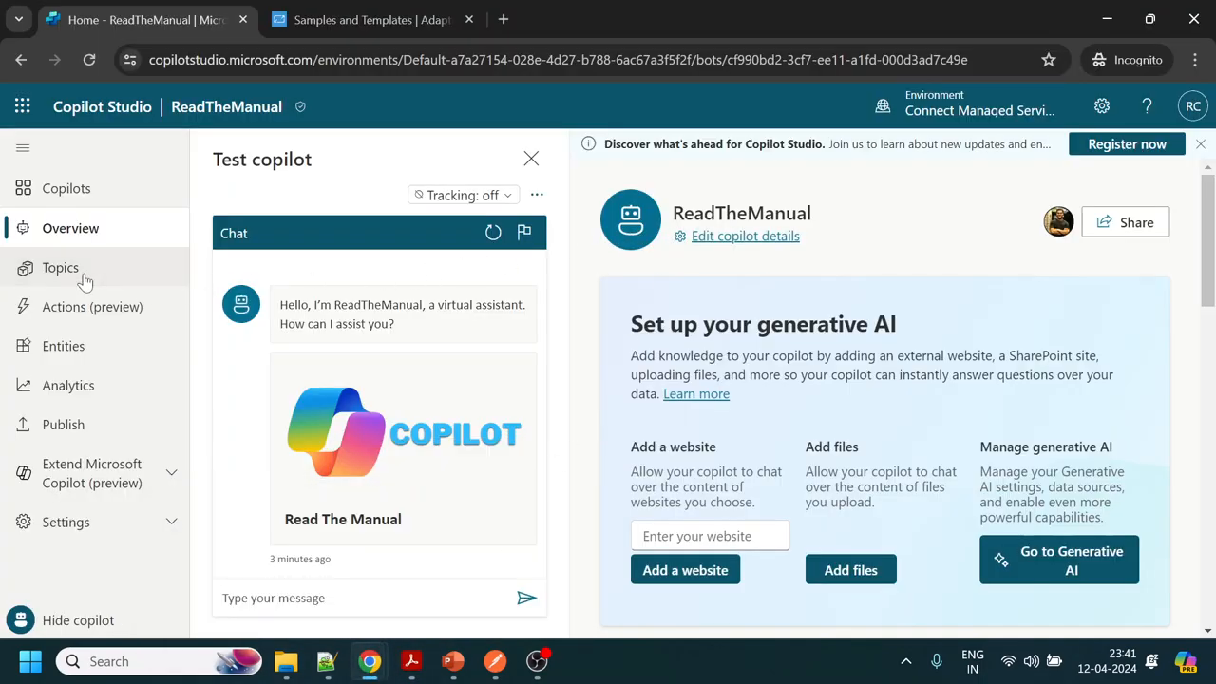
# Show the Topics list and the Create menu's new-topic options
pyautogui.click(61, 265)
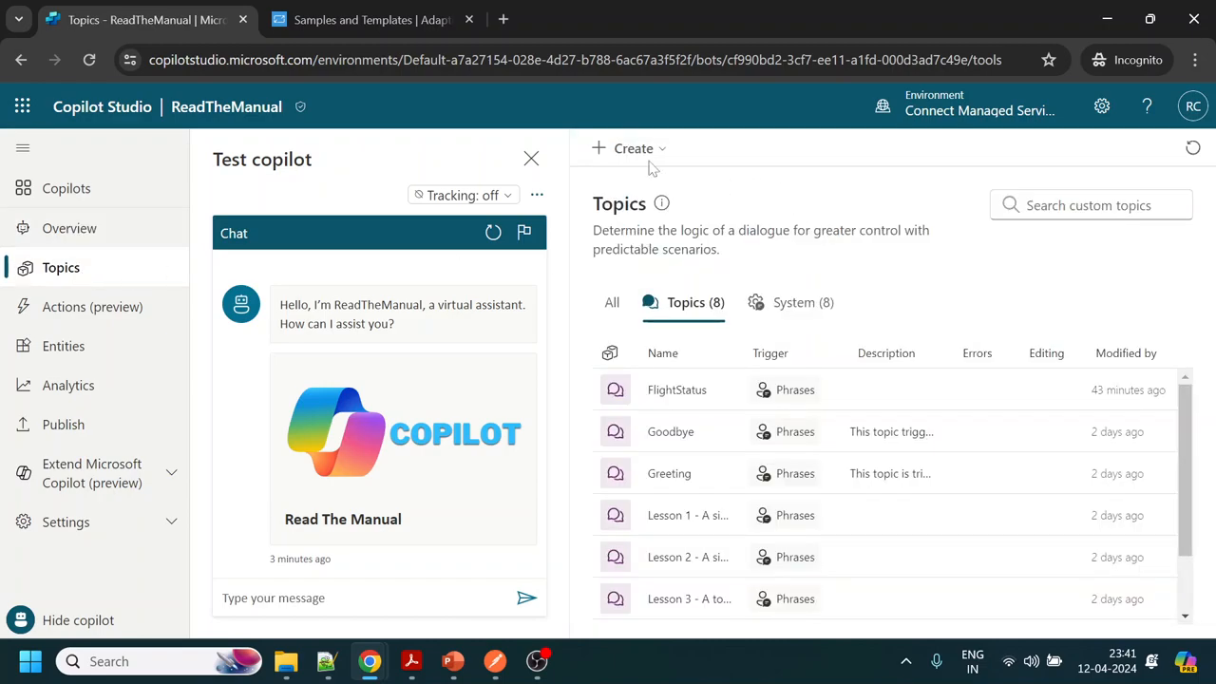
pyautogui.click(633, 149)
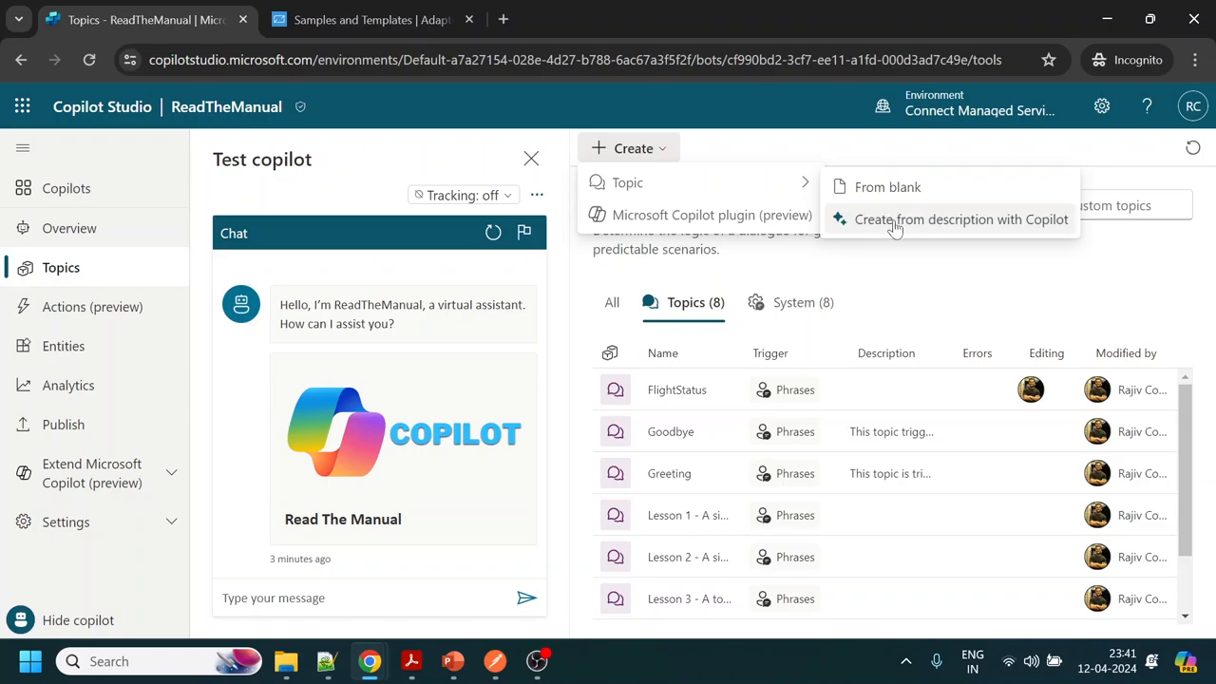
# Start a Copilot-described topic and name it 'AnythingElse'
pyautogui.click(962, 220)
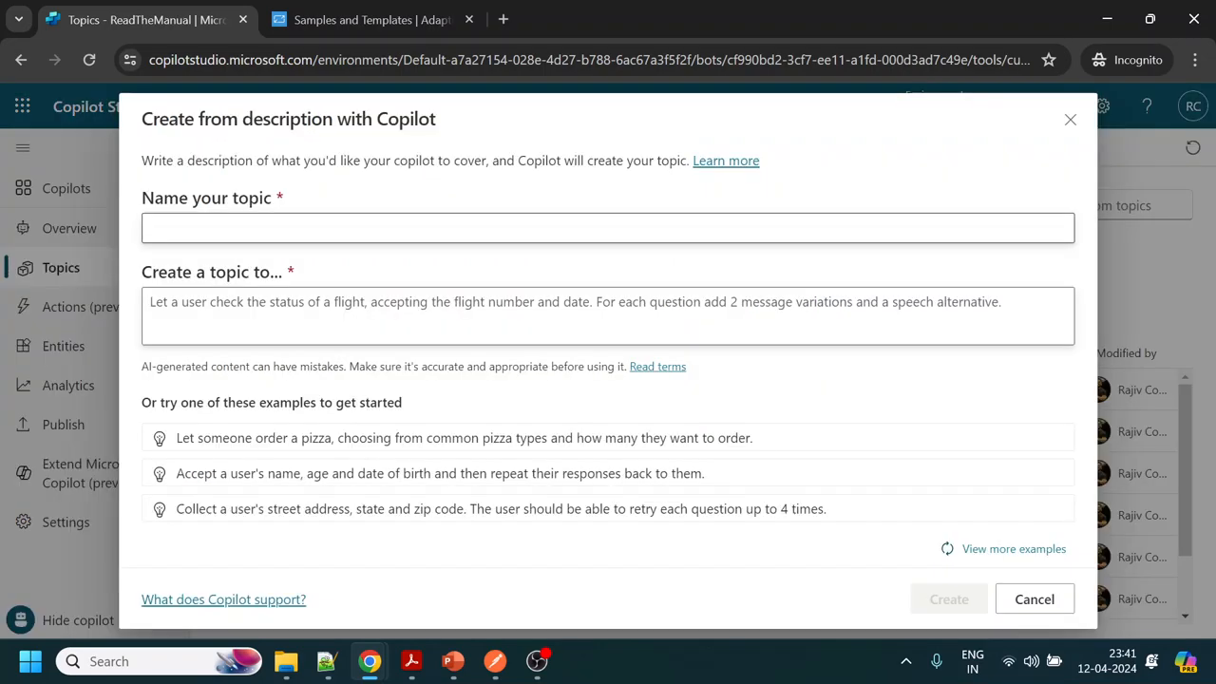
pyautogui.click(608, 228)
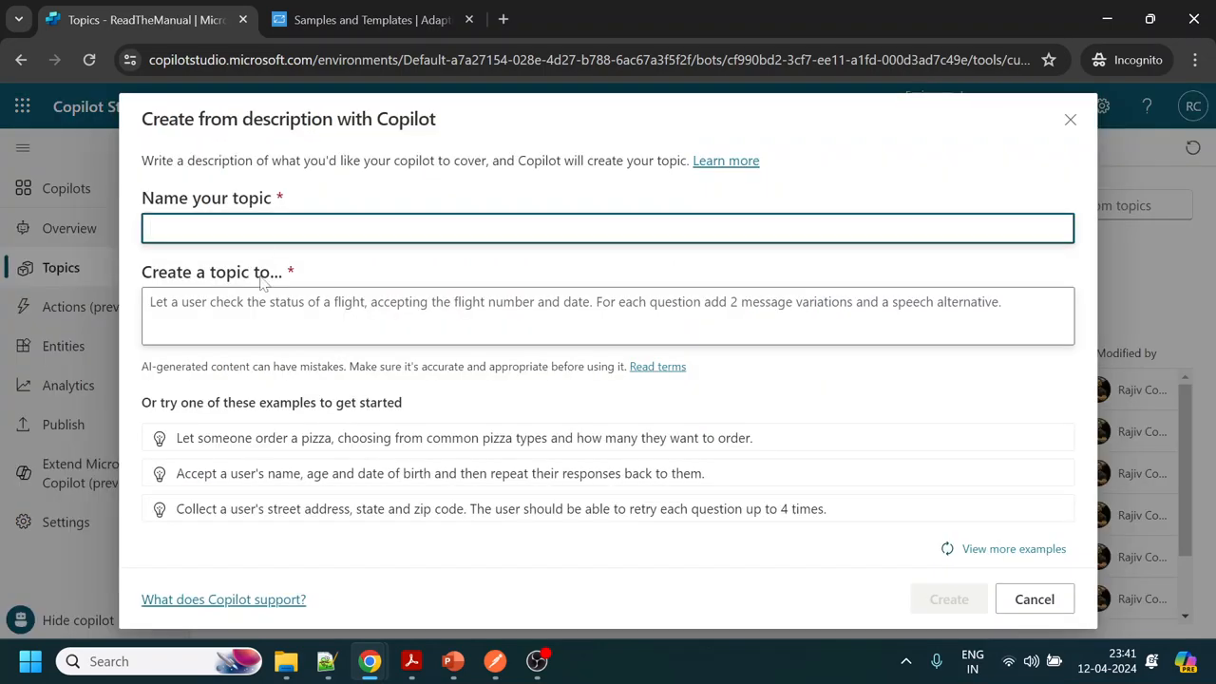
pyautogui.click(608, 316)
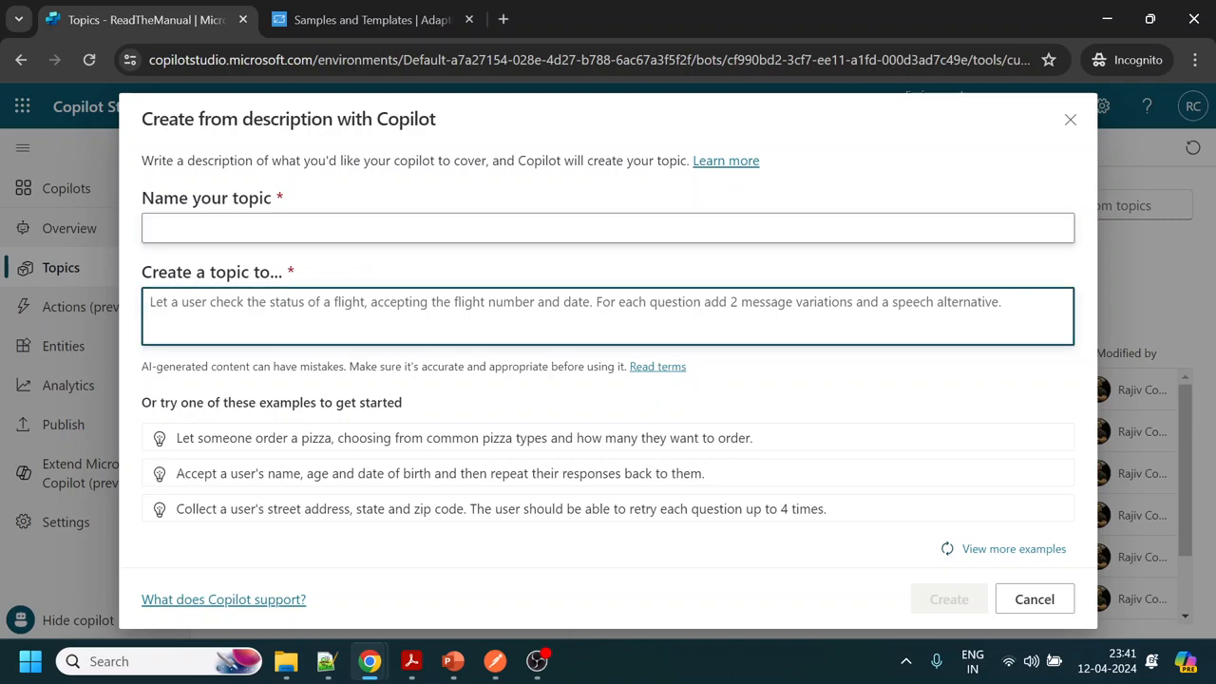
pyautogui.click(607, 228)
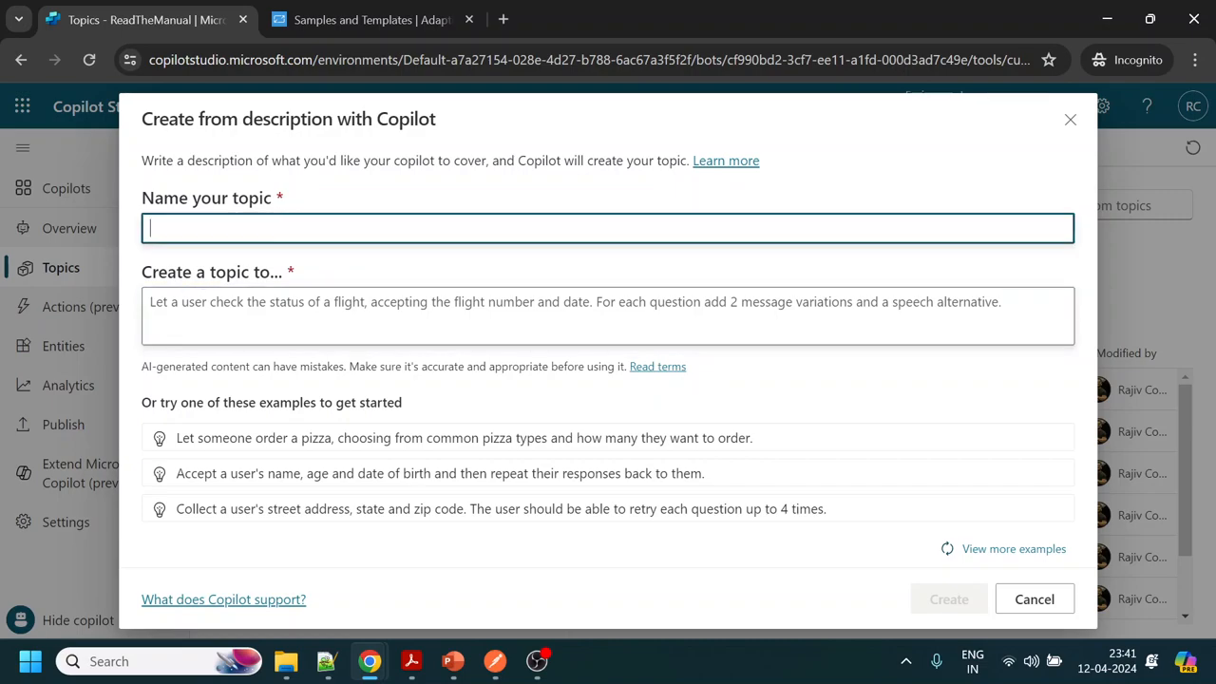
pyautogui.write('Anyt')
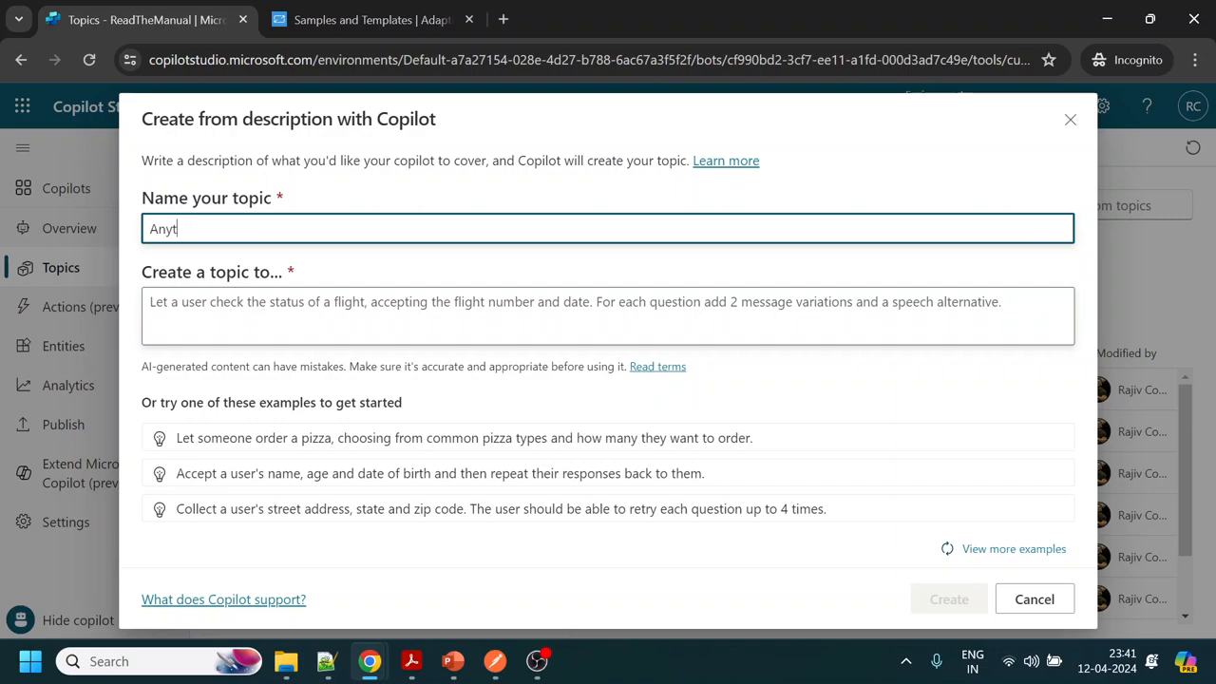
pyautogui.write('hingElse')
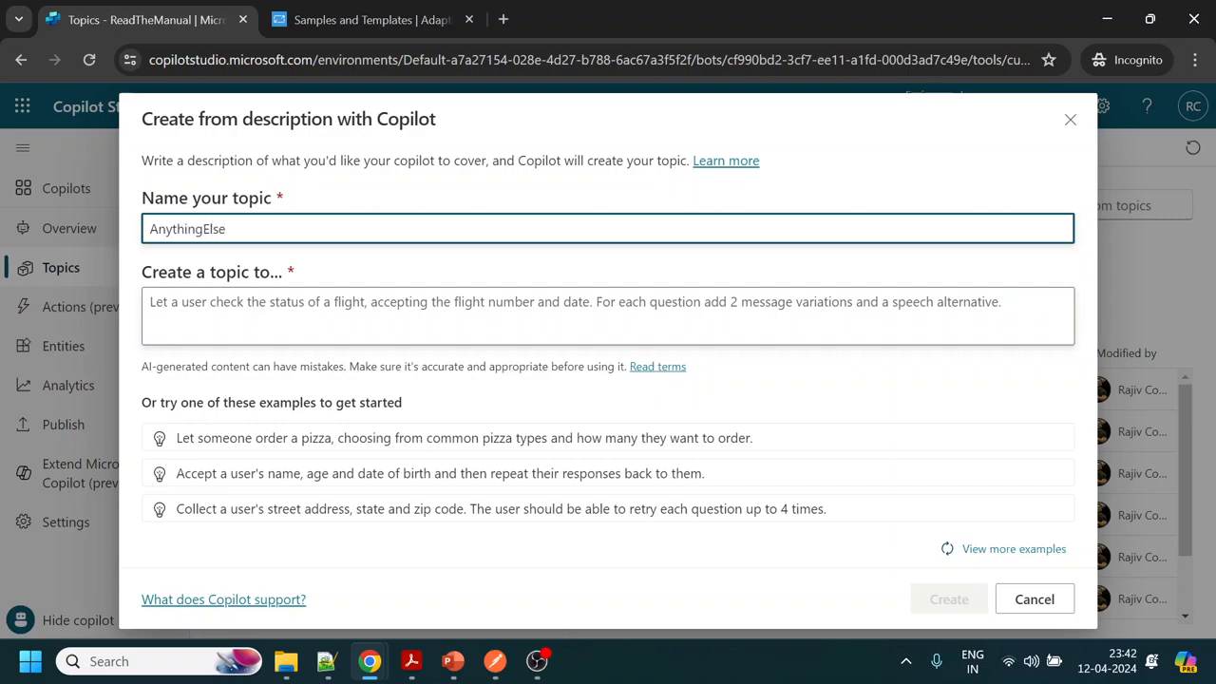
pyautogui.click(608, 316)
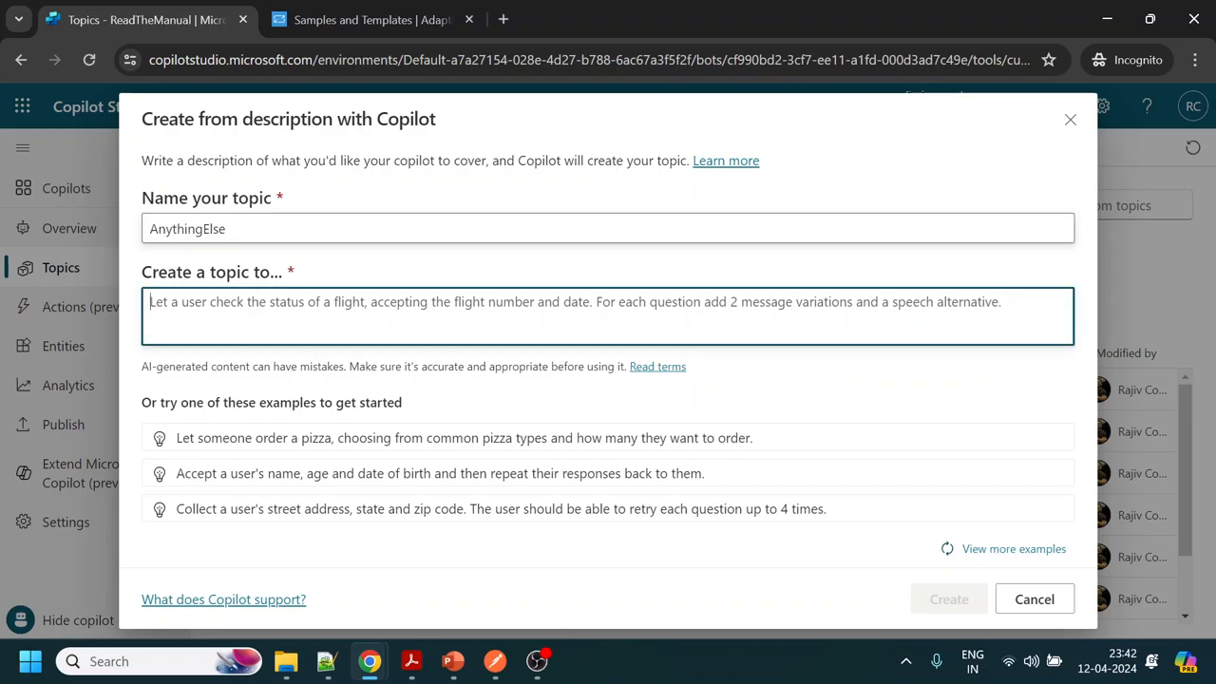
# Describe a redirect-only topic asking 'is there anything else I can assist you with', handling yes and no with thank you and end session
pyautogui.write('Let use')
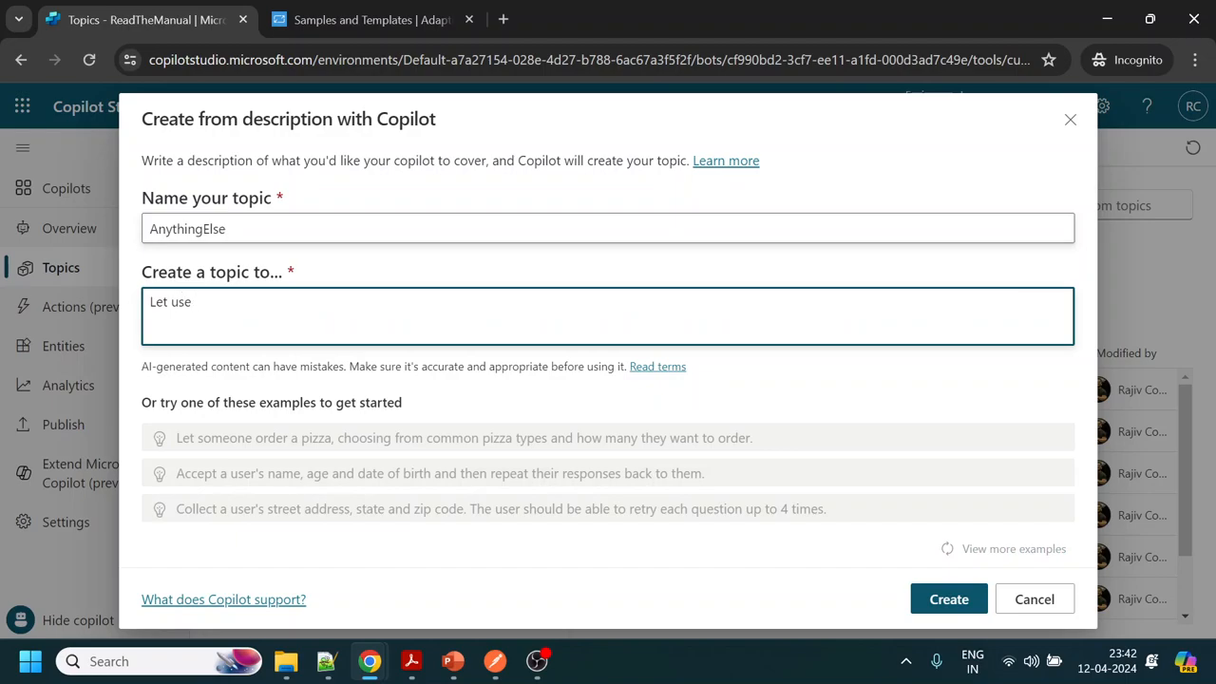
pyautogui.write('redi')
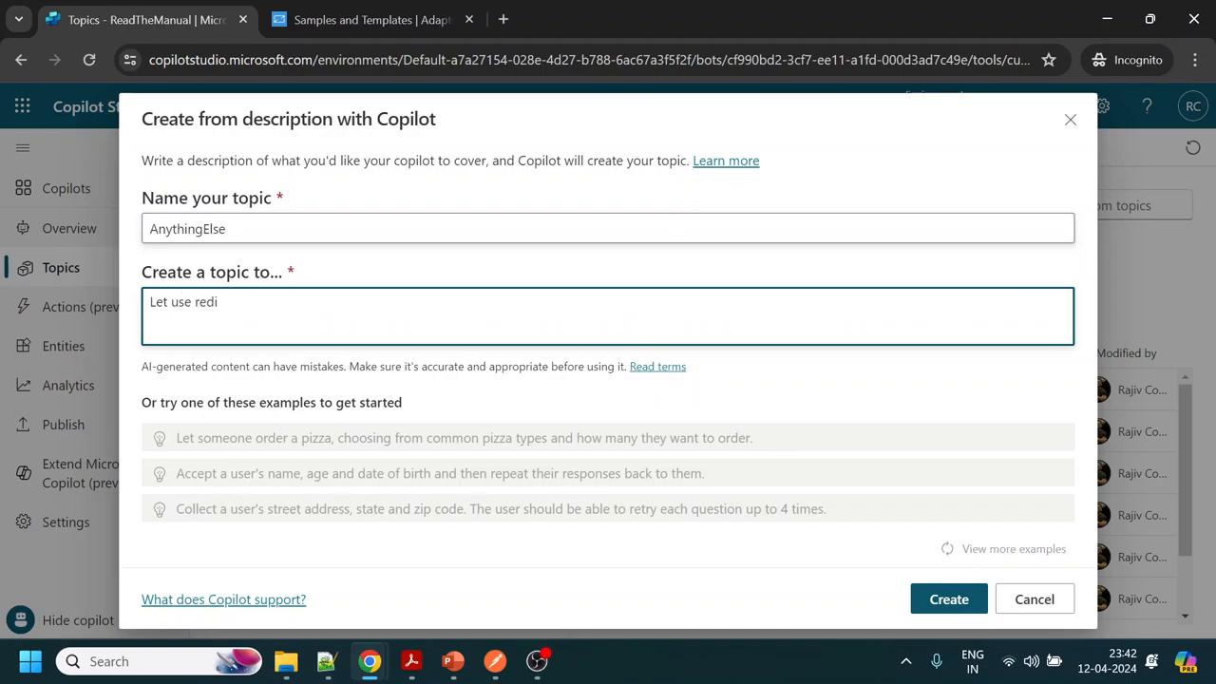
pyautogui.write('rect from another')
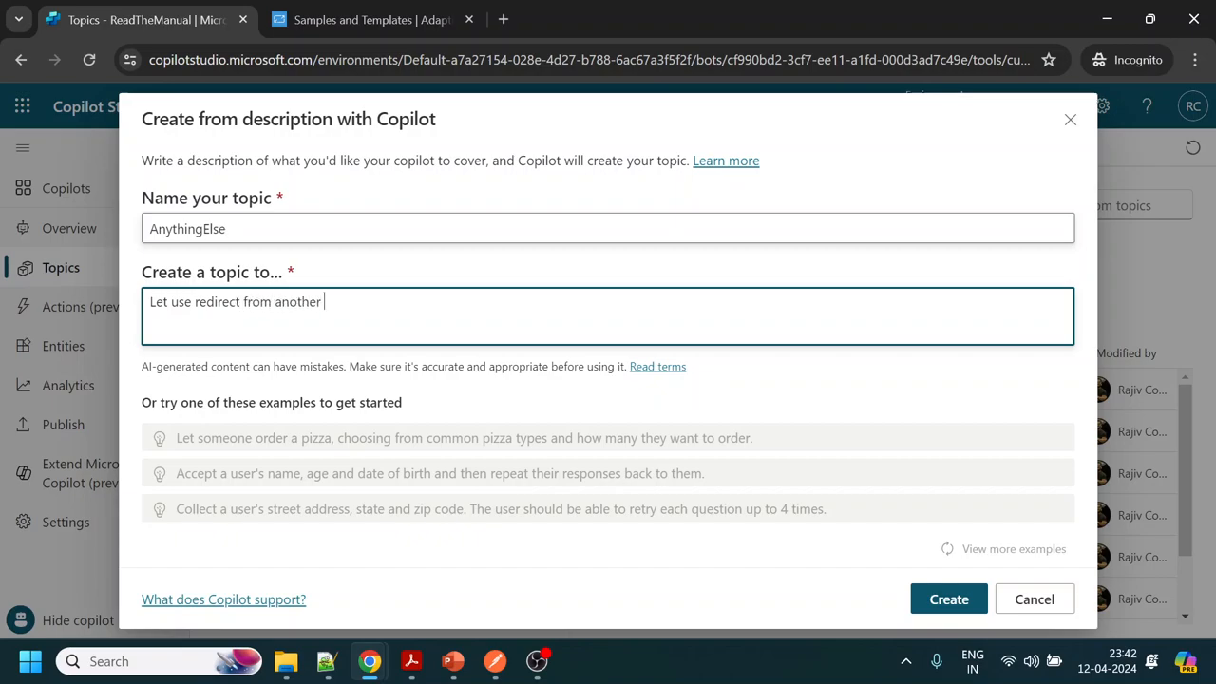
pyautogui.write('page only')
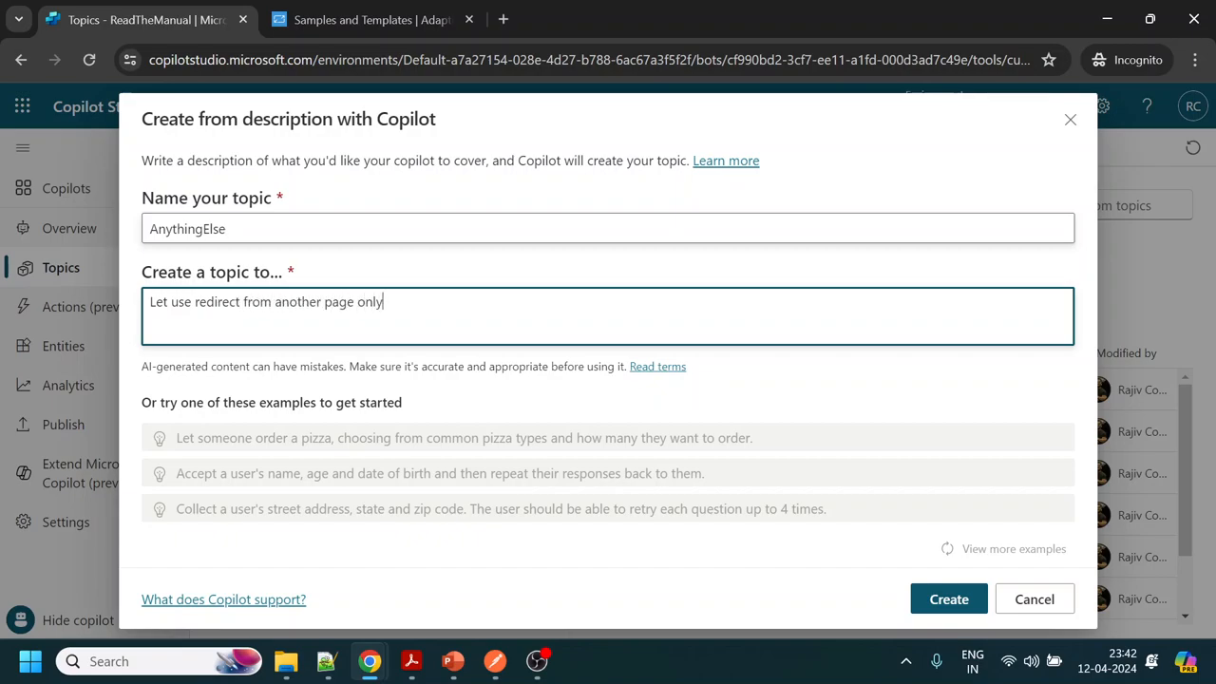
pyautogui.write('.')
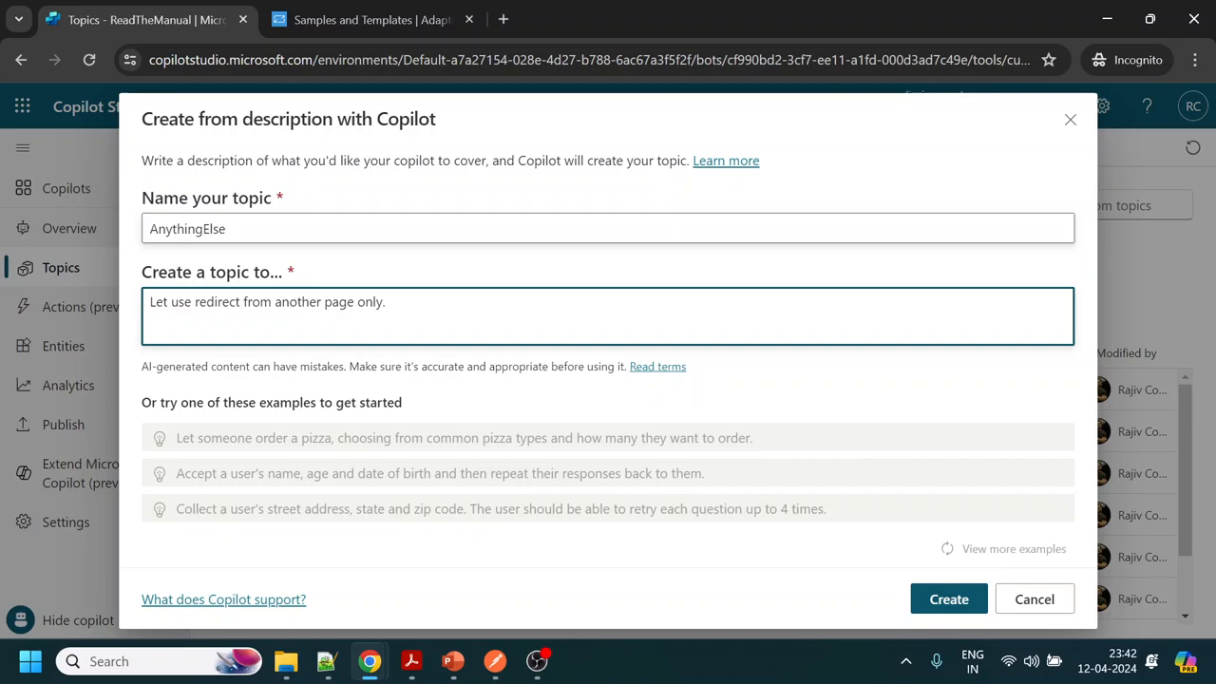
pyautogui.write('Ask user')
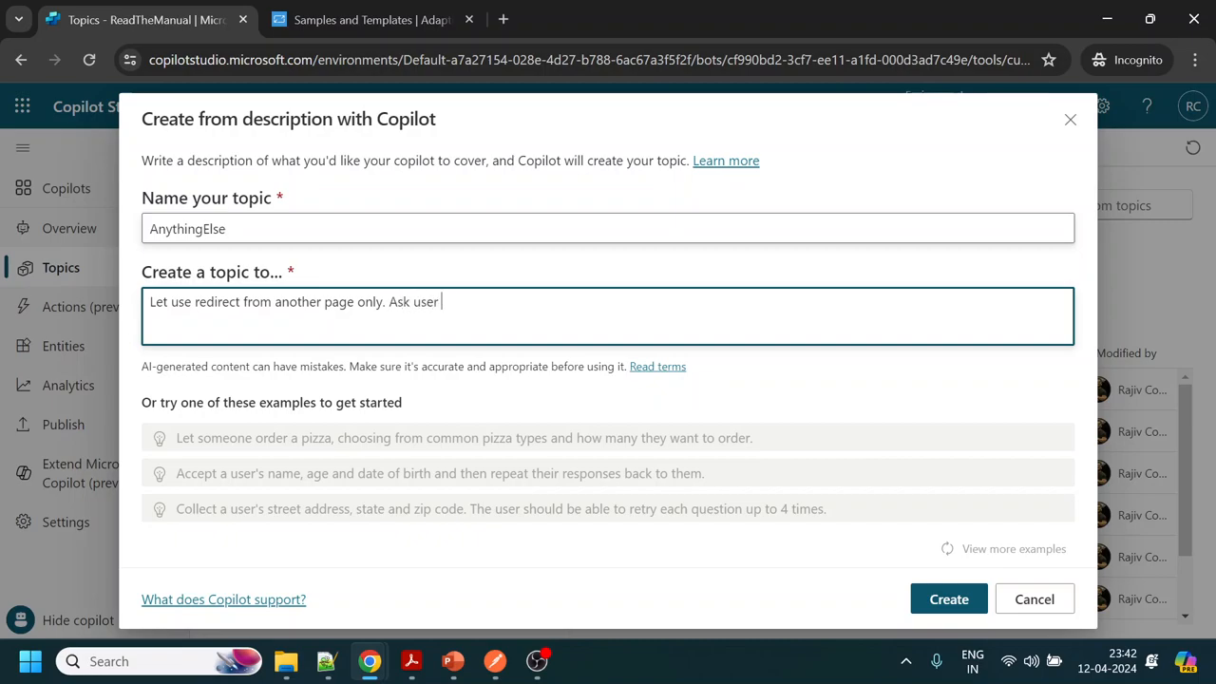
pyautogui.write('"is ther"')
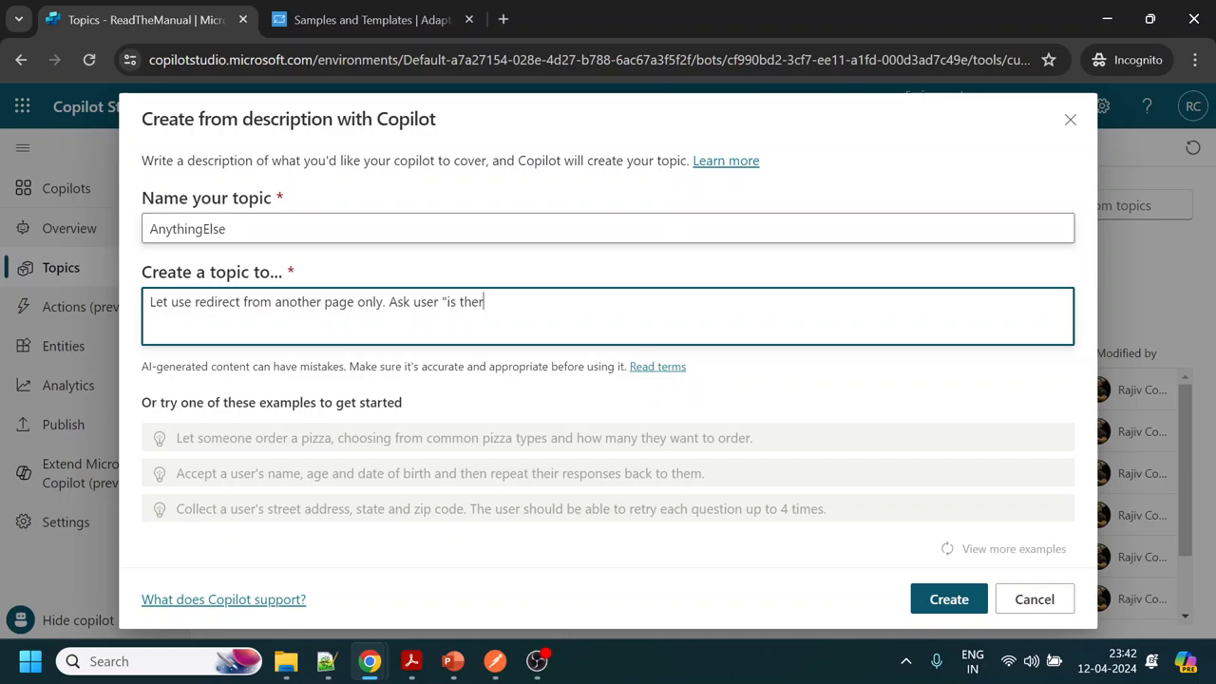
pyautogui.write('e anything el')
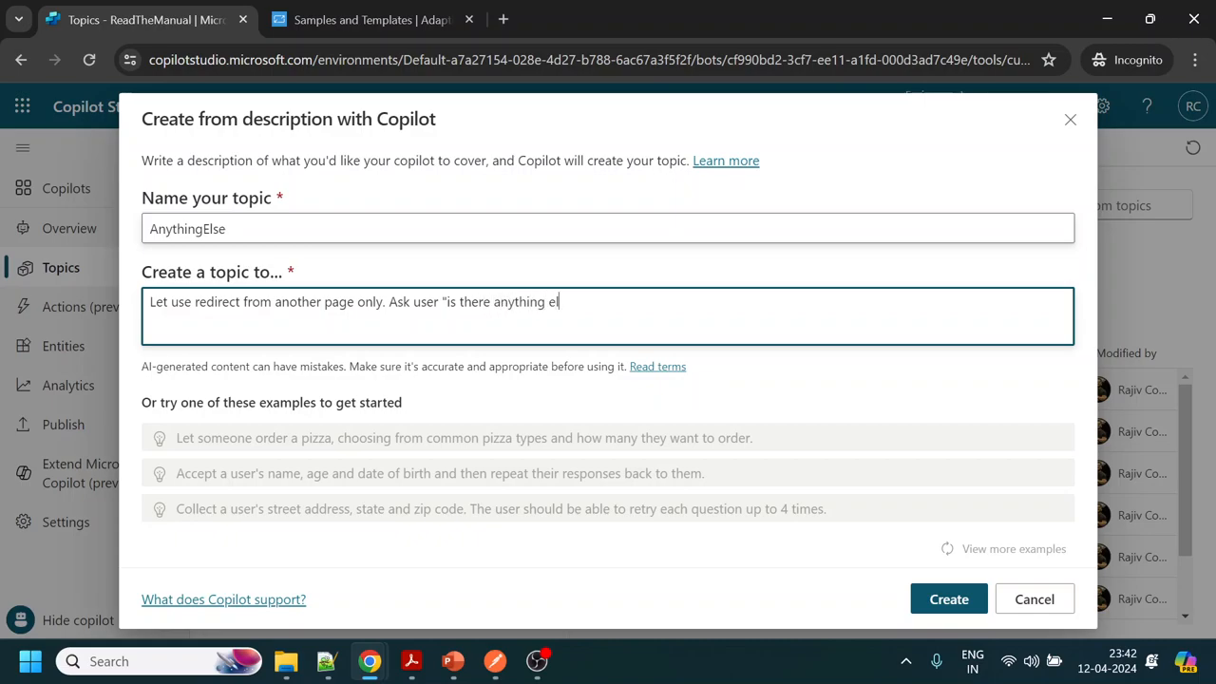
pyautogui.write('se I can')
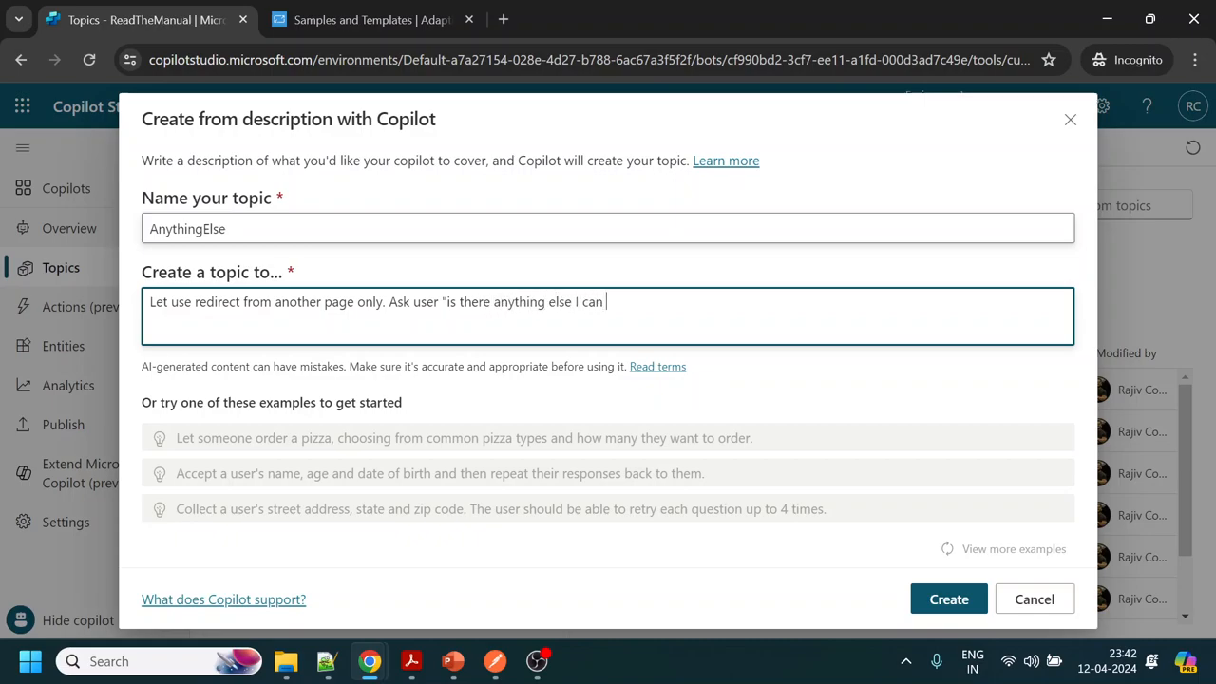
pyautogui.write('assist')
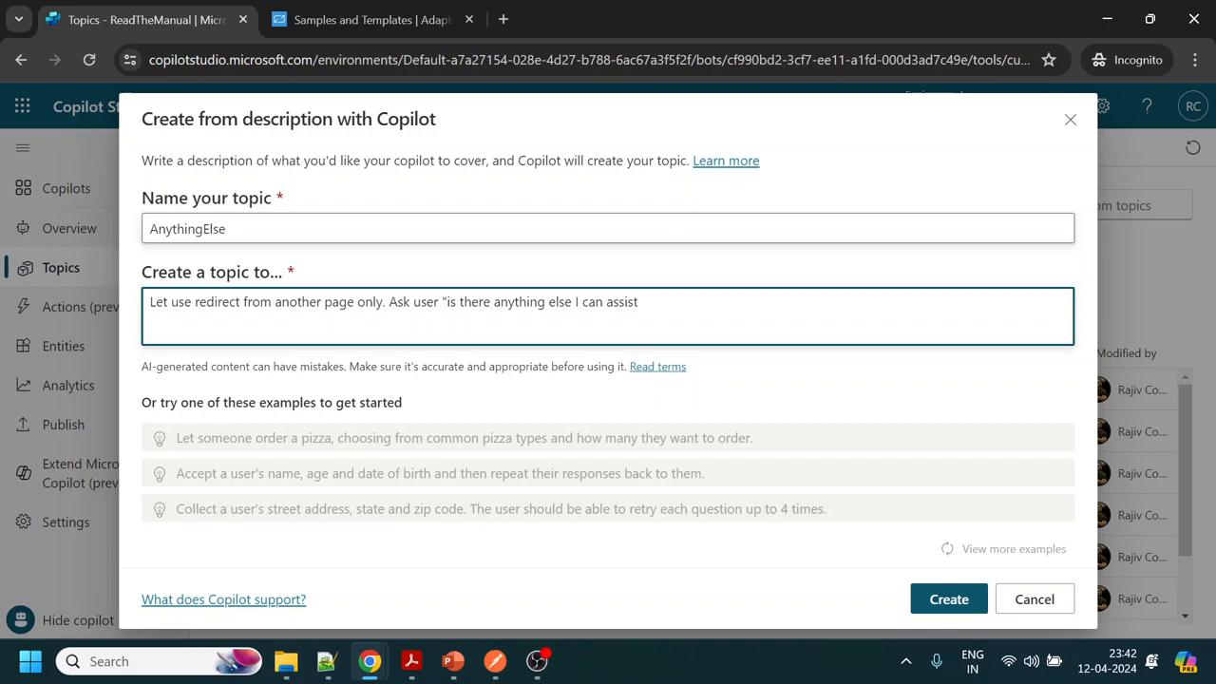
pyautogui.write('you with"')
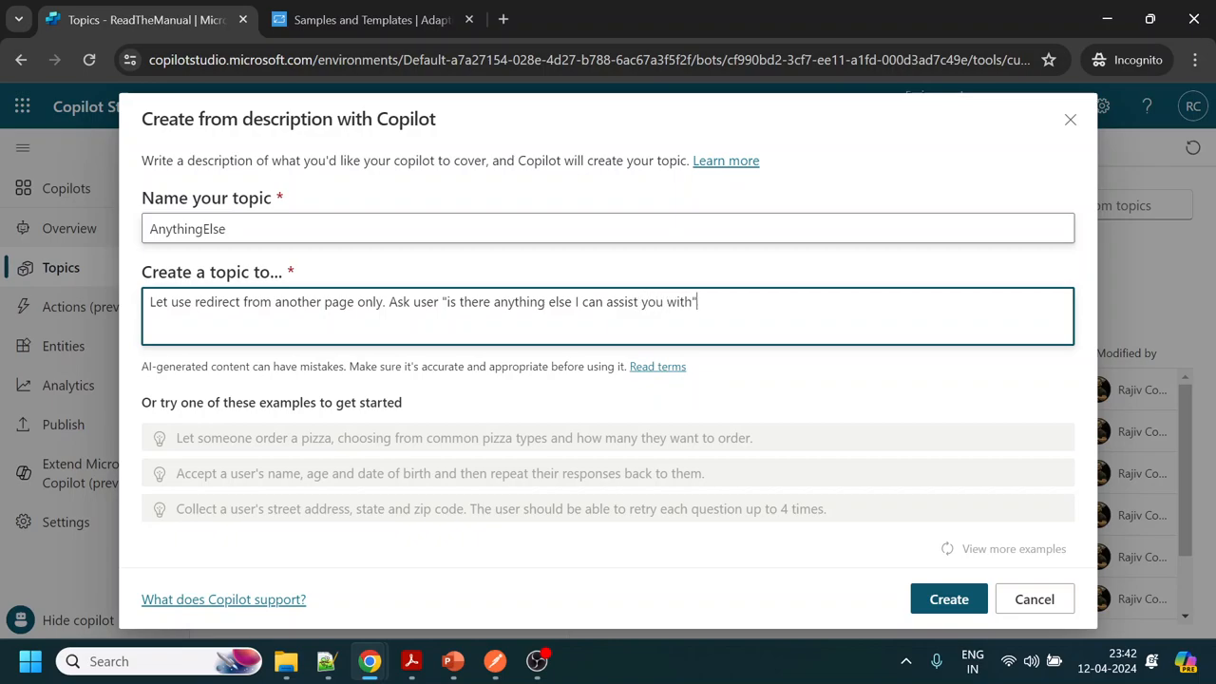
pyautogui.write('. If yes')
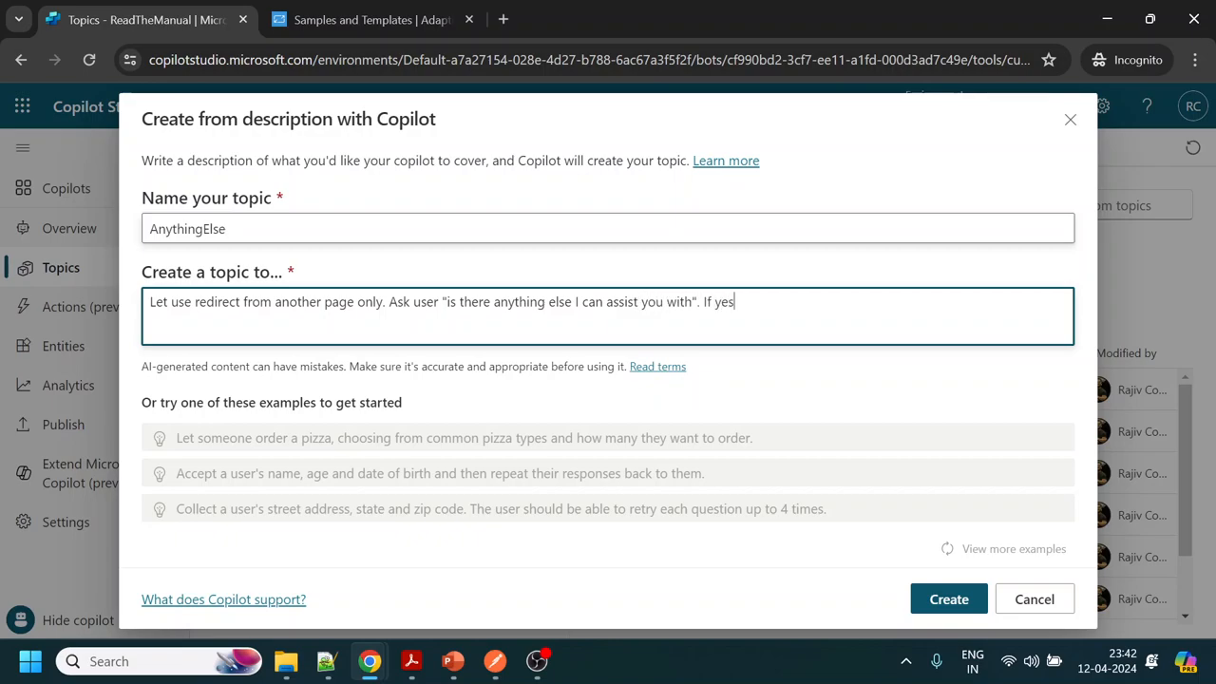
pyautogui.write(',')
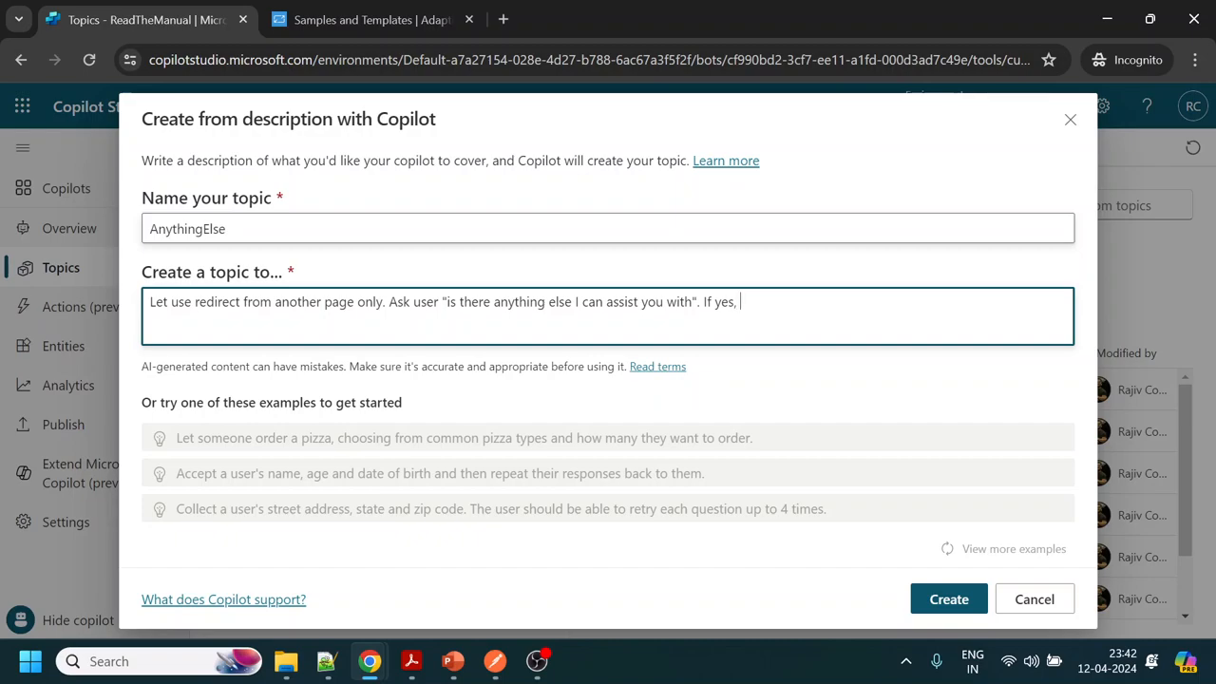
pyautogui.write('display " h')
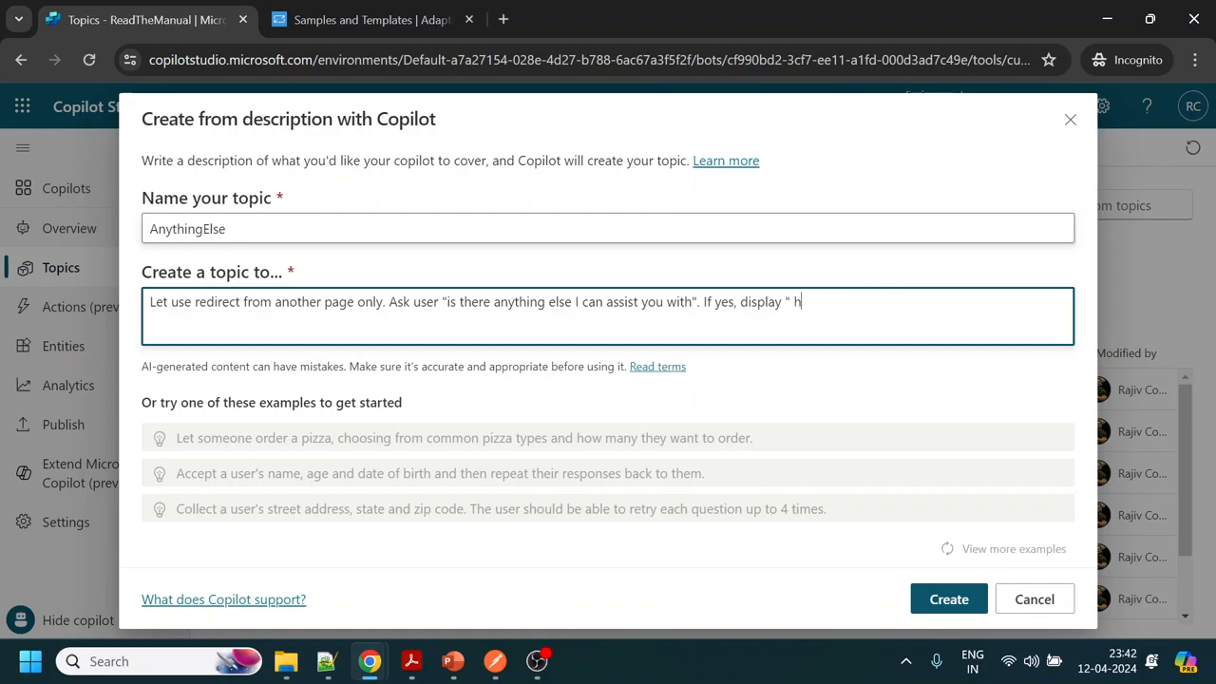
pyautogui.write('ow can I assist", if no, say')
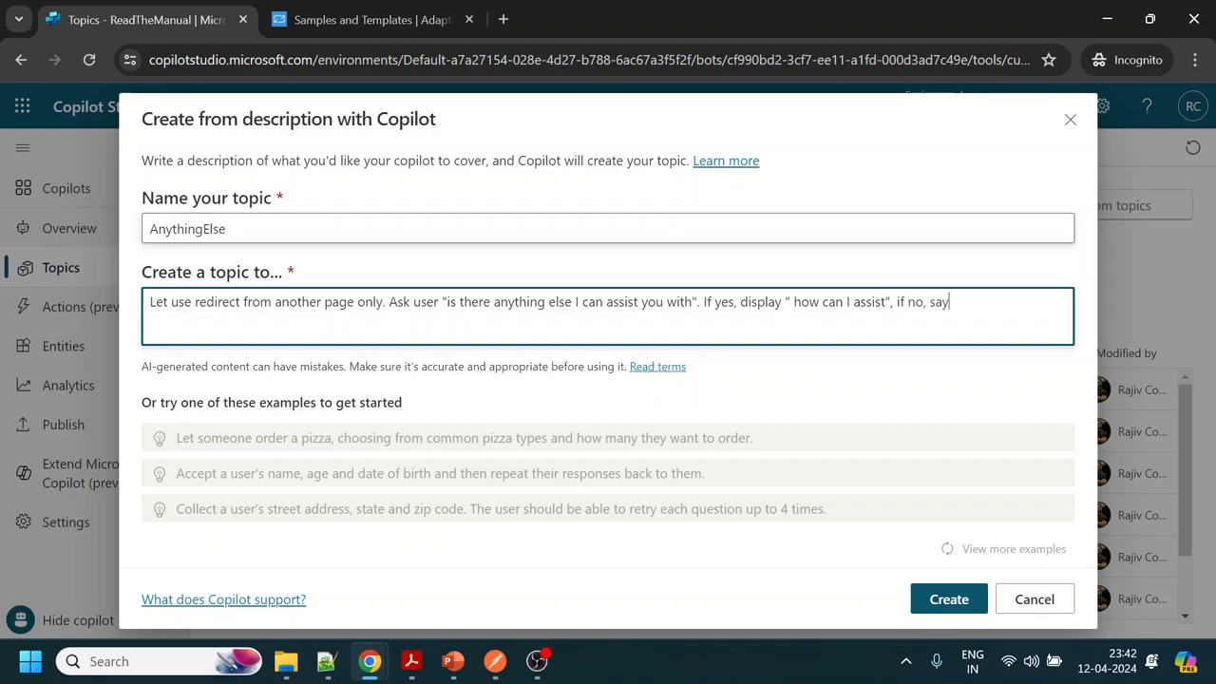
pyautogui.write('thank you')
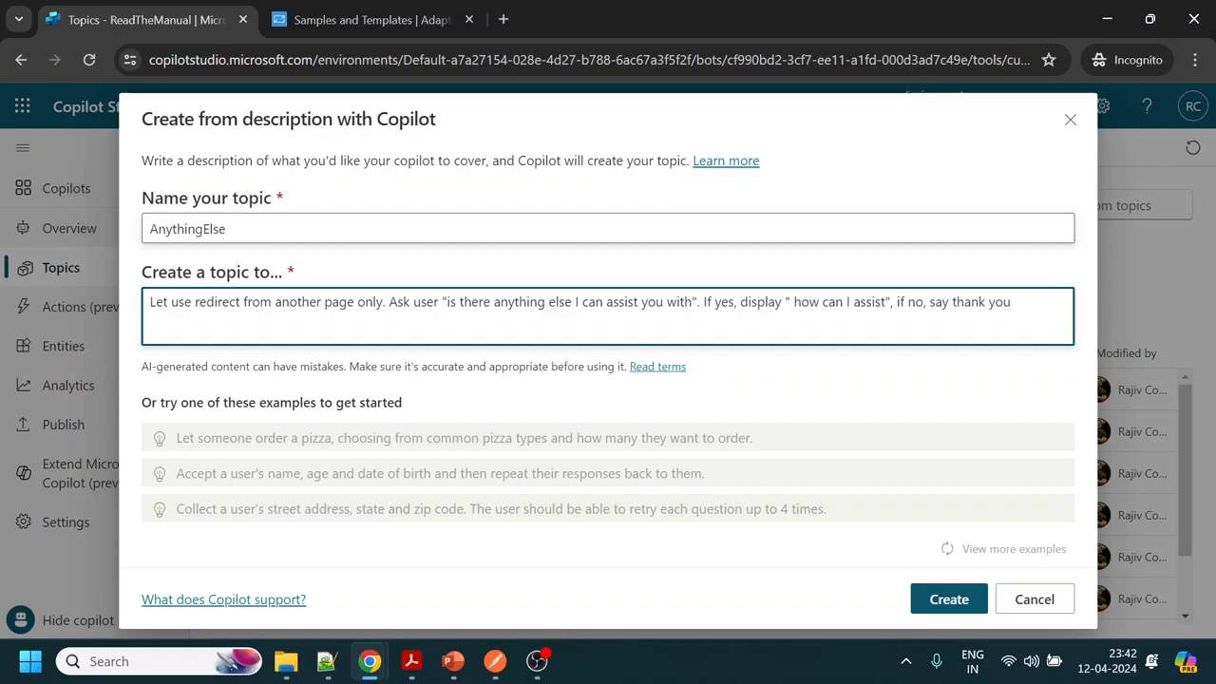
pyautogui.write('and')
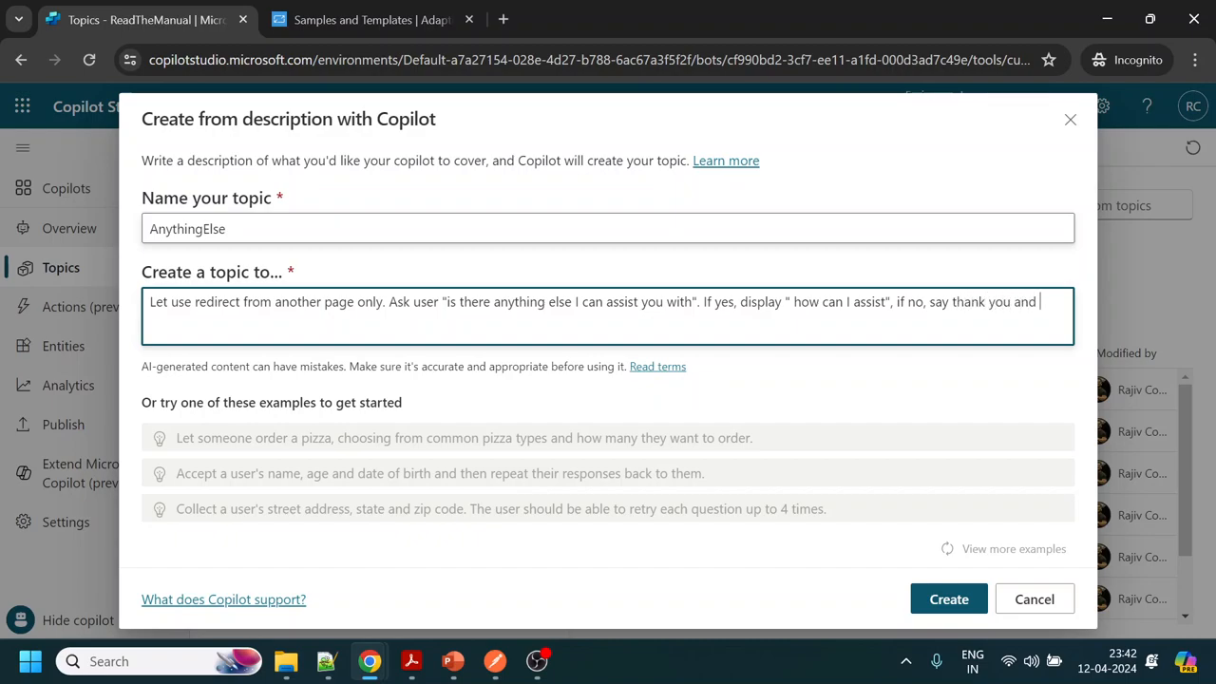
pyautogui.write('end the ses')
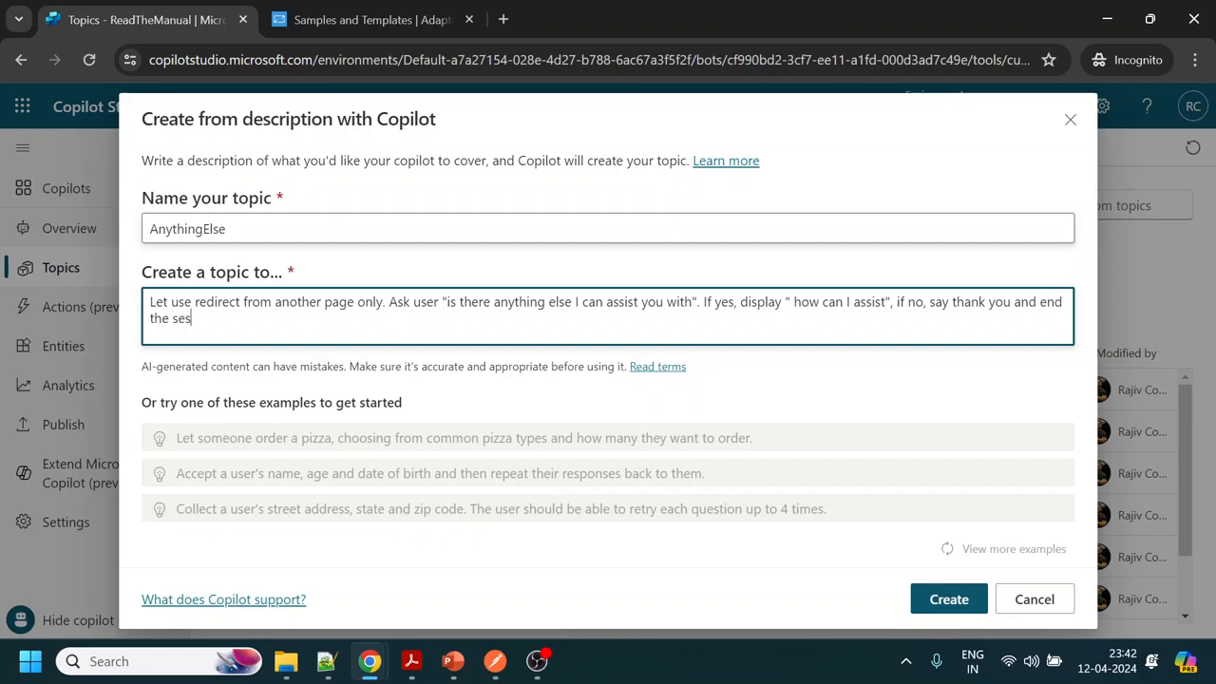
pyautogui.write('sion.')
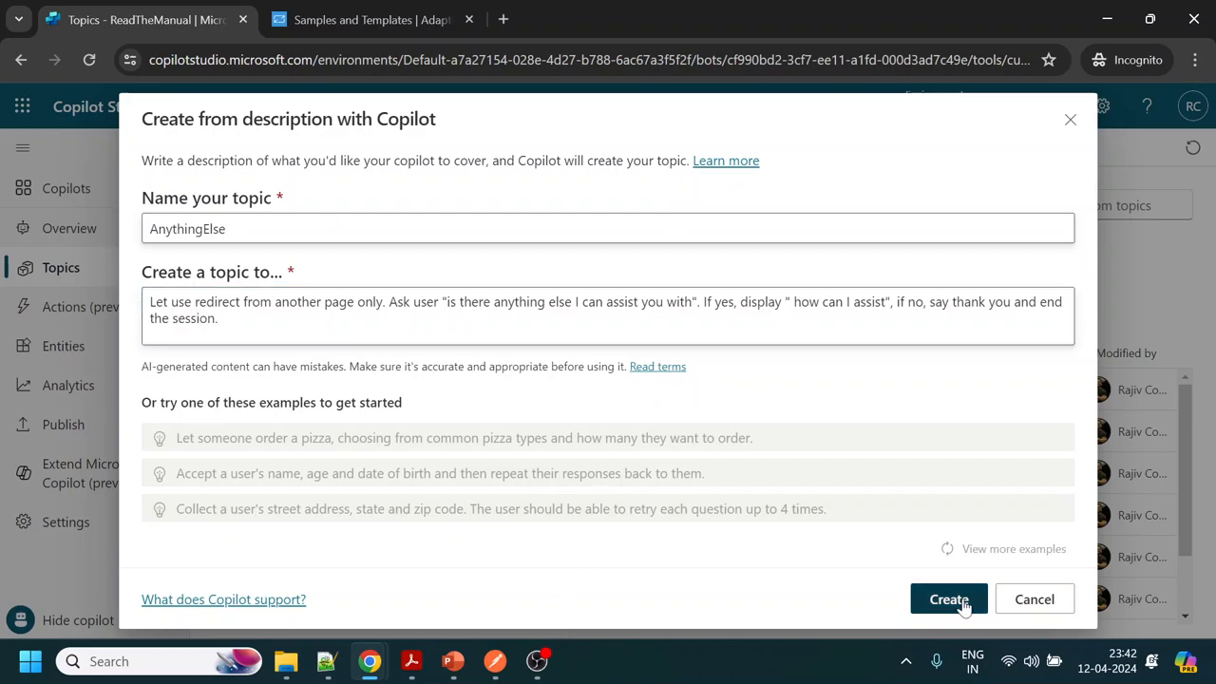
# Generate the AnythingElse topic from the description and dismiss the Edit with Copilot panel
pyautogui.click(948, 599)
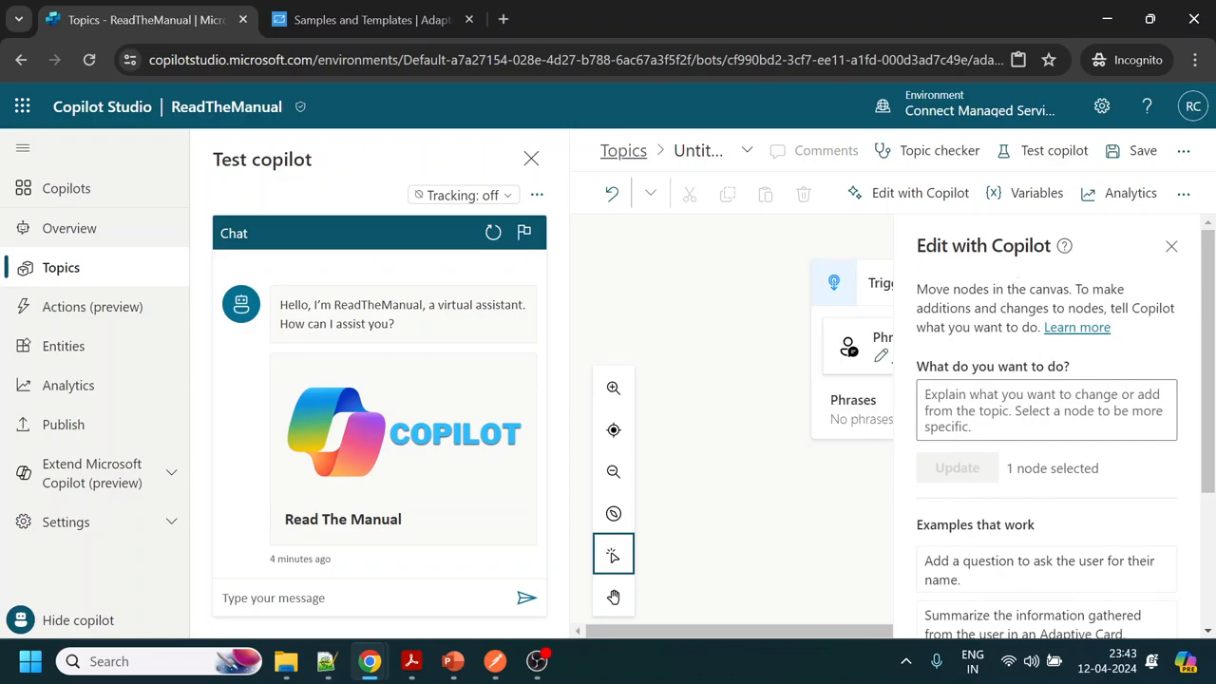
pyautogui.click(958, 467)
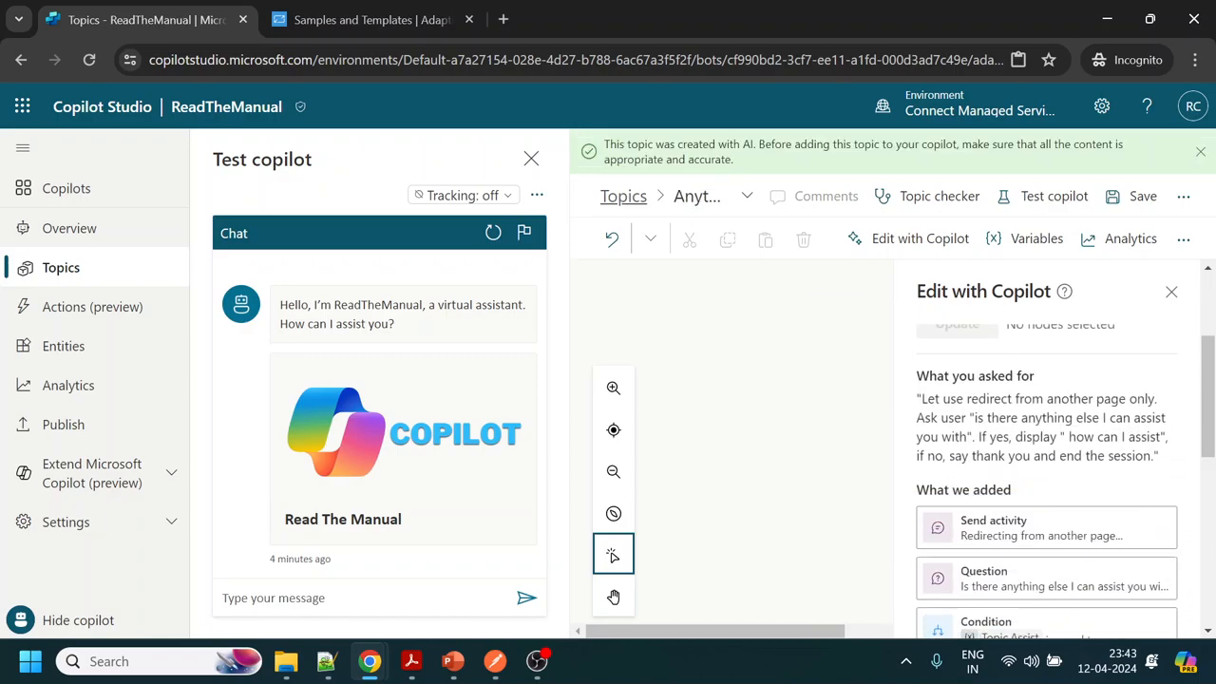
pyautogui.scroll(3)
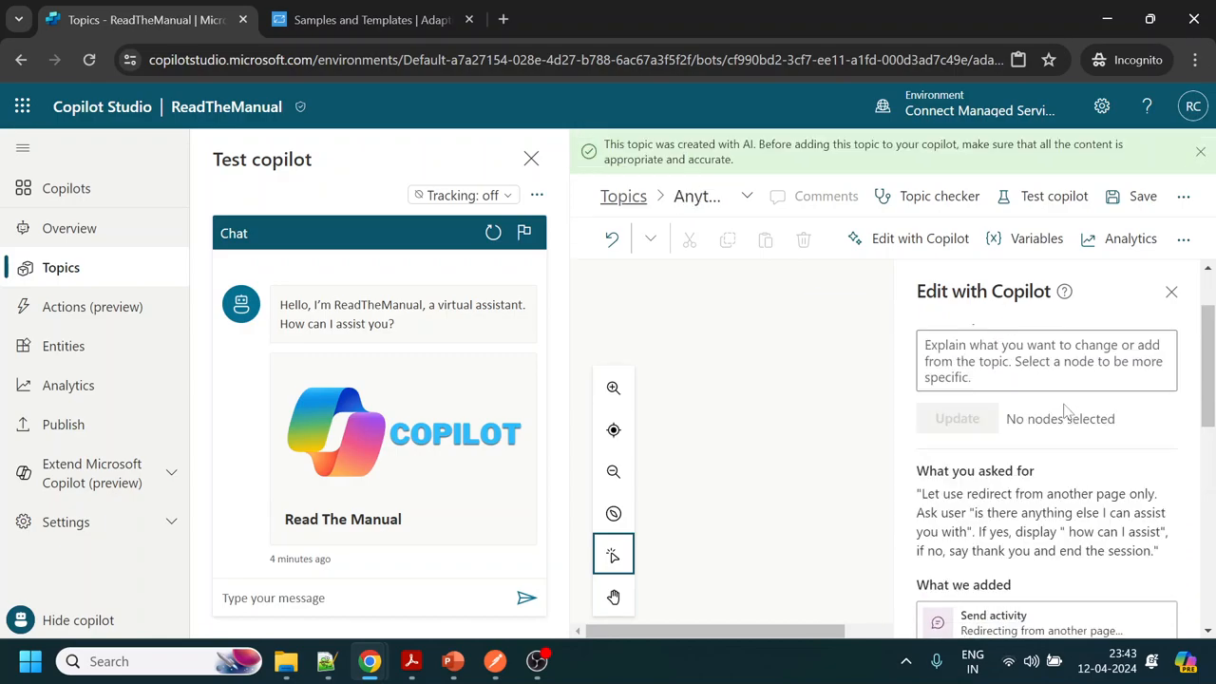
pyautogui.scroll(-3)
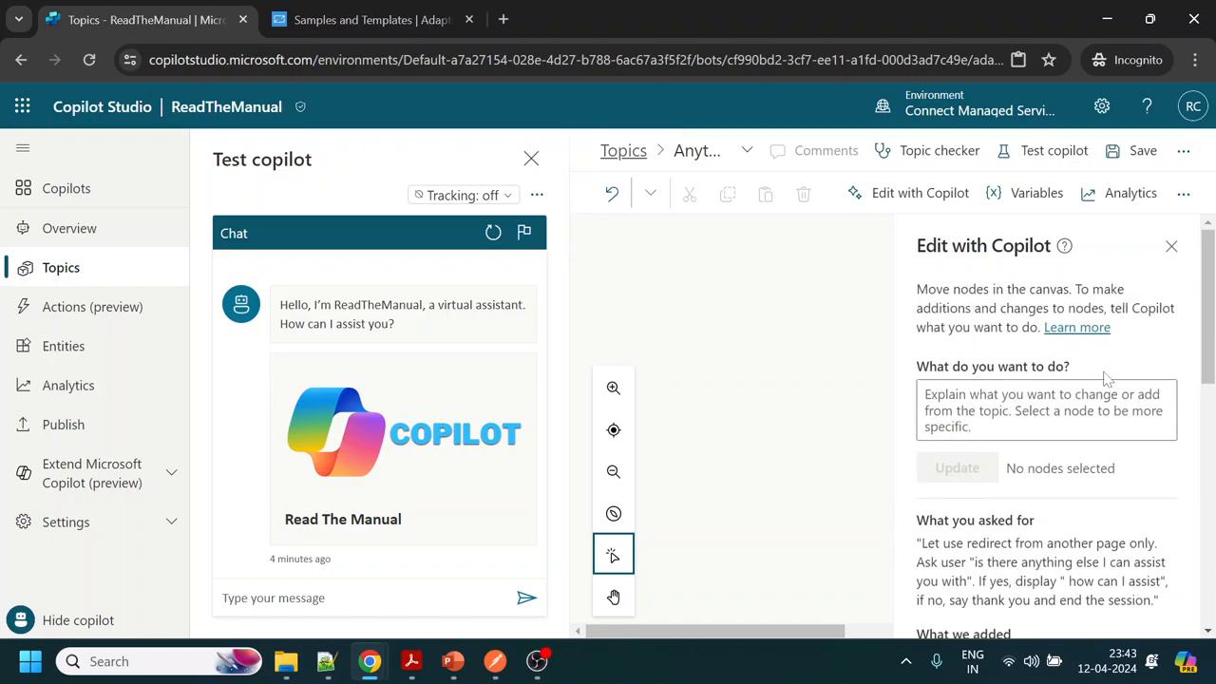
pyautogui.click(1170, 247)
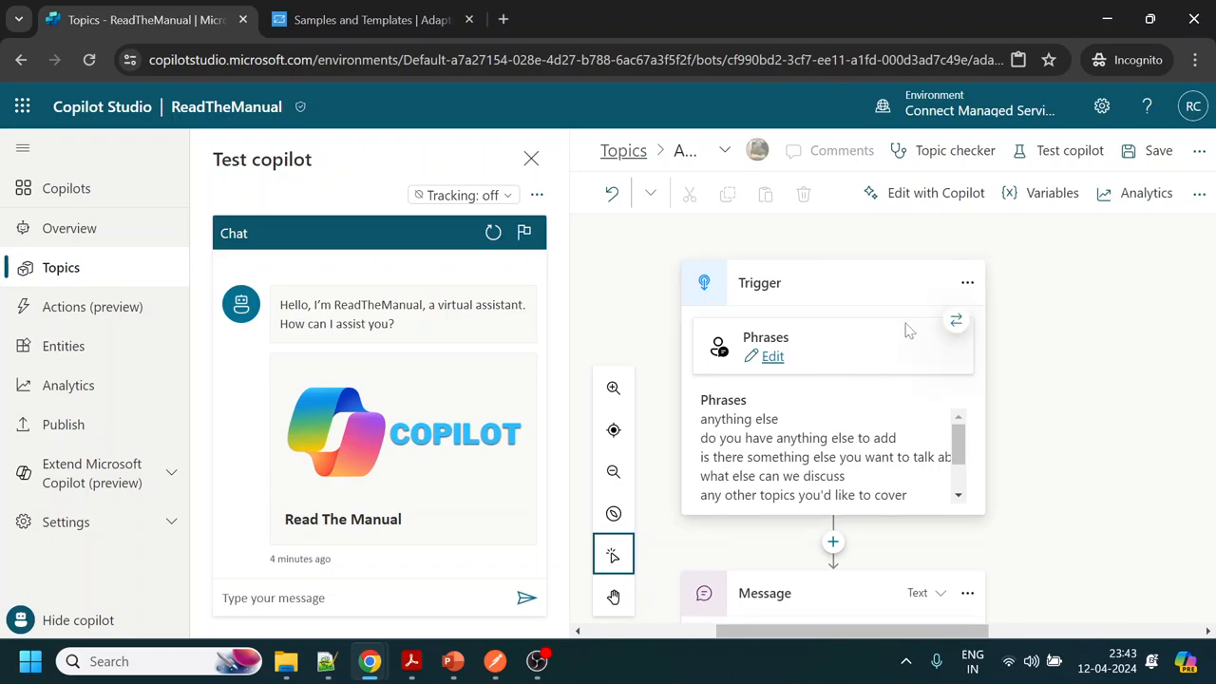
# Change the topic's Phrases trigger to Redirect, discarding the existing trigger phrases
pyautogui.click(771, 357)
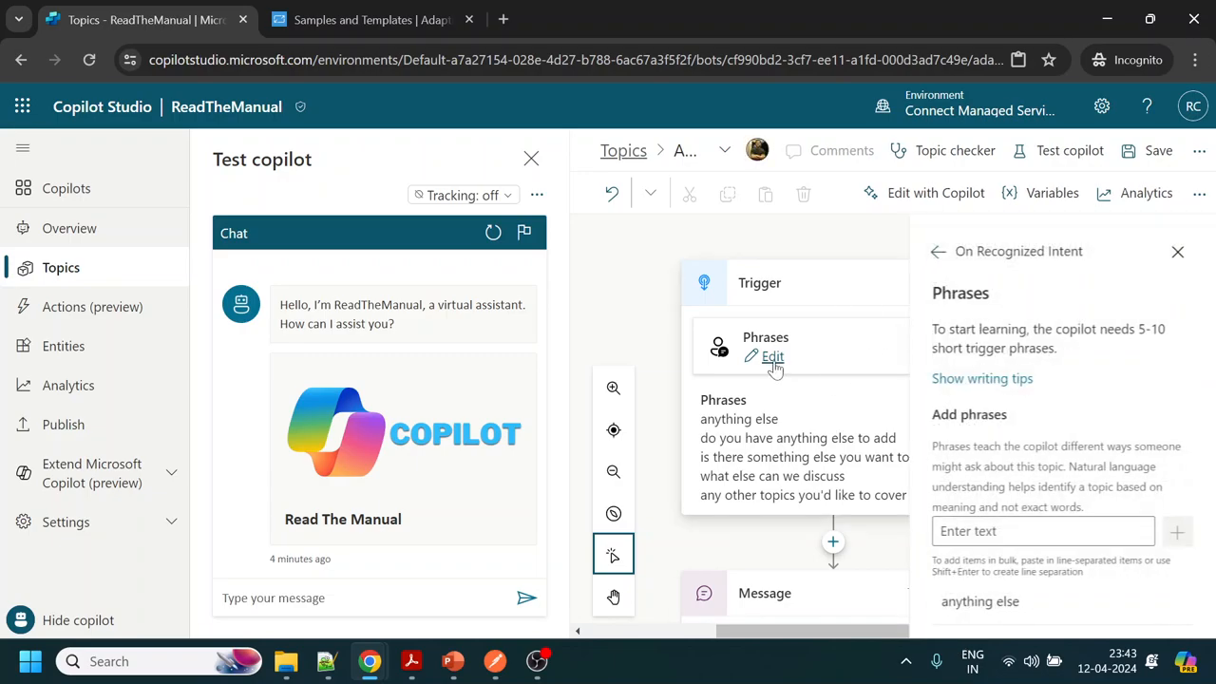
pyautogui.scroll(-3)
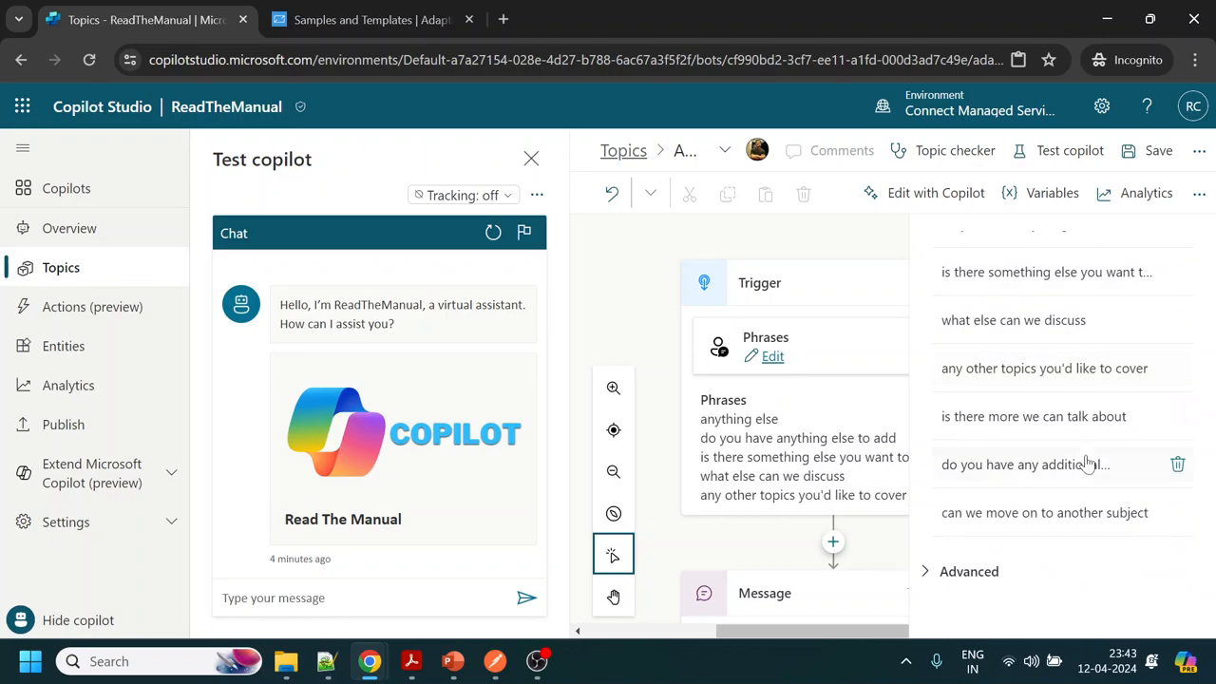
pyautogui.click(771, 357)
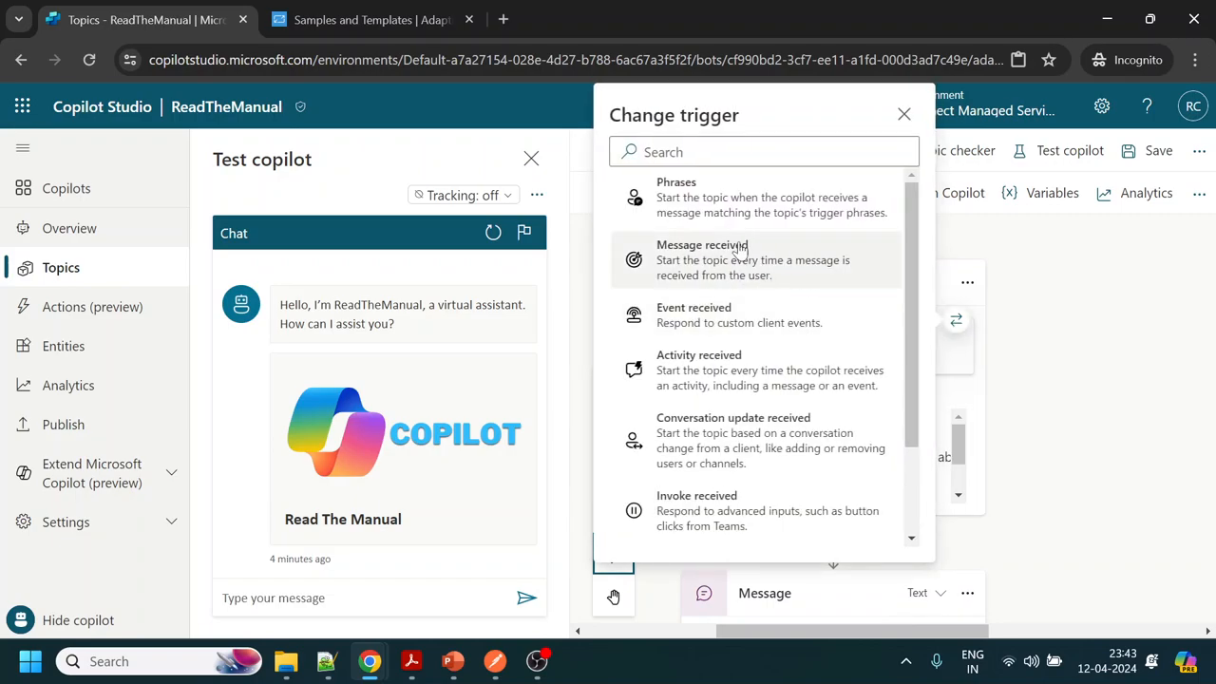
pyautogui.moveTo(763, 334)
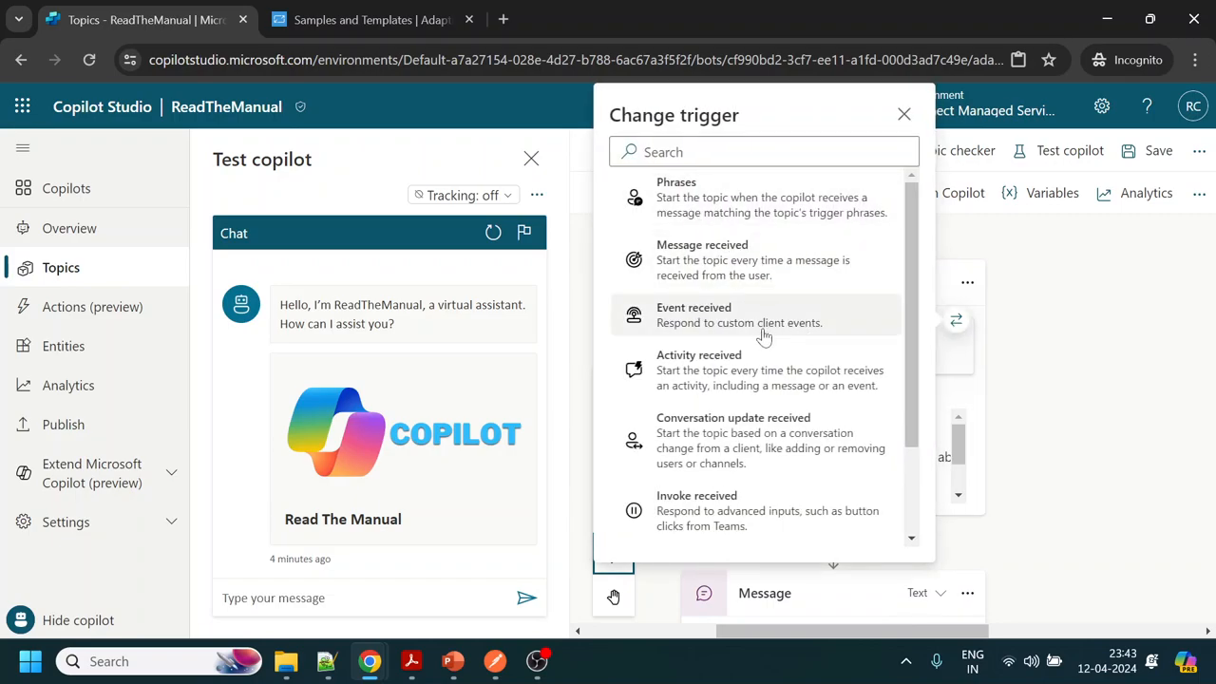
pyautogui.scroll(-3)
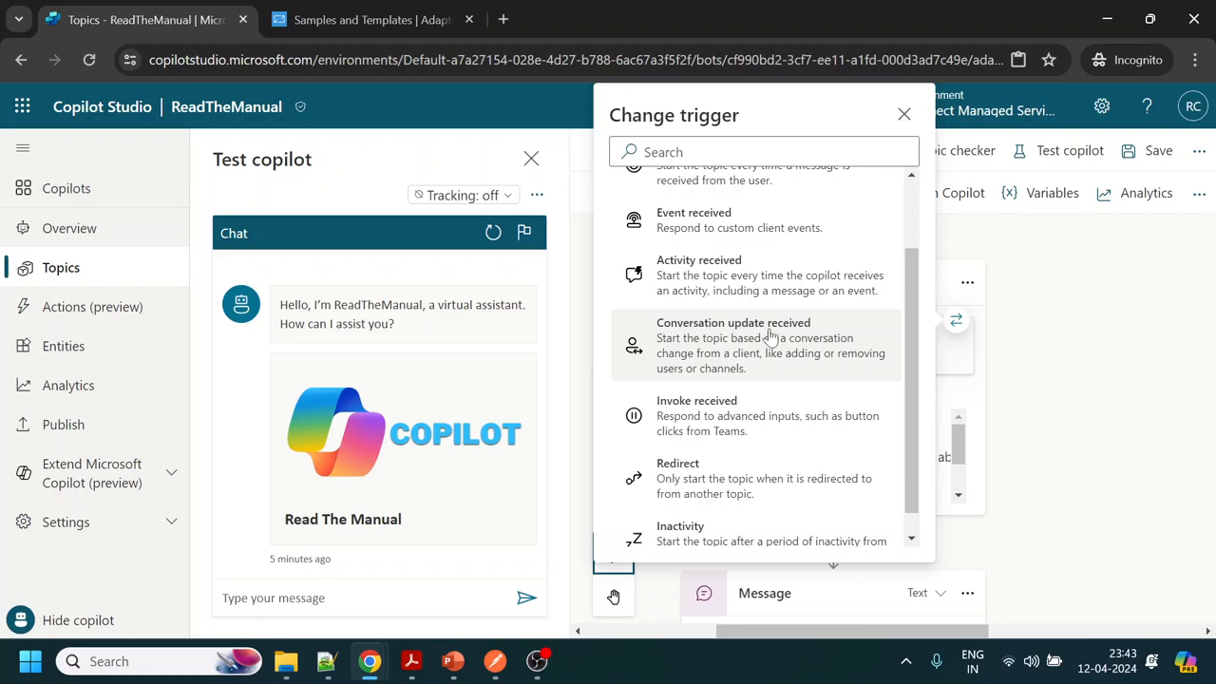
pyautogui.click(760, 346)
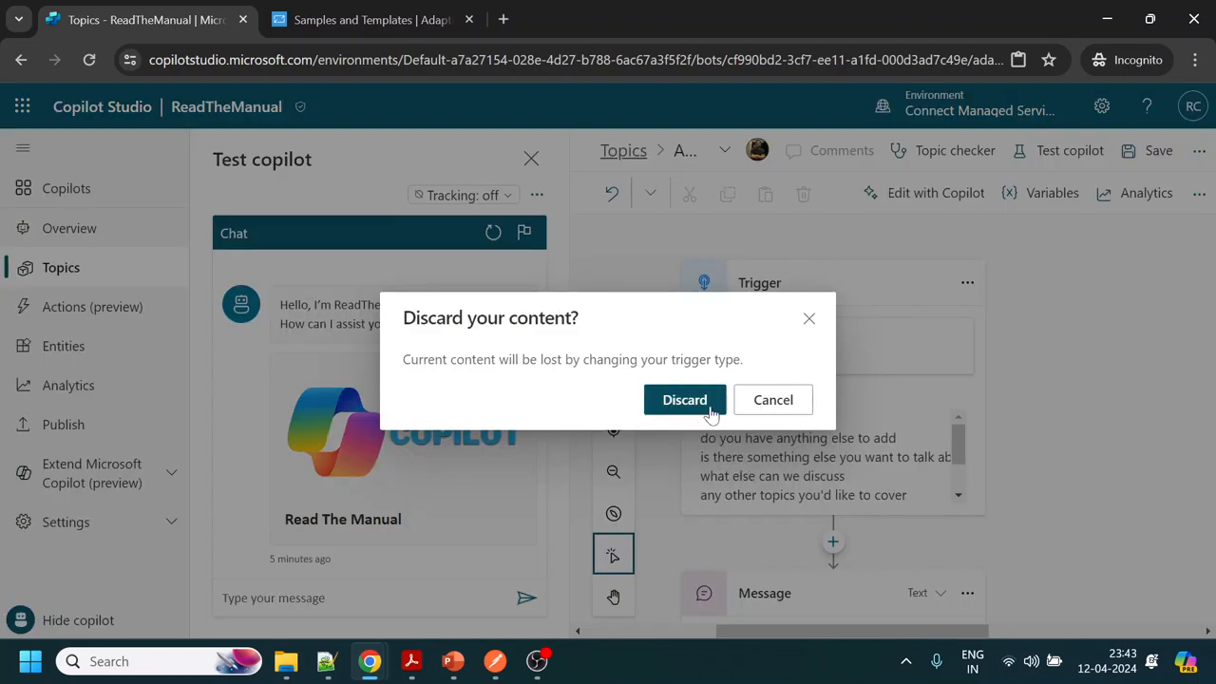
pyautogui.click(684, 399)
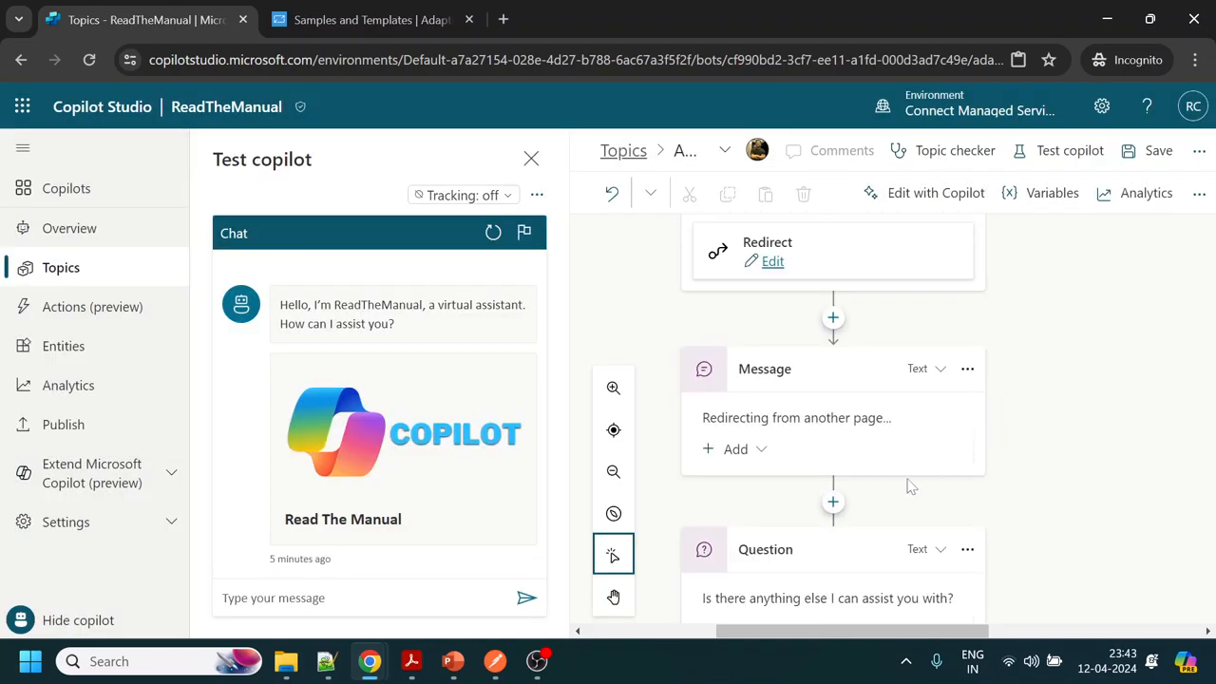
# Add a node below the thank-you message and bring the Topic management options into view
pyautogui.click(966, 369)
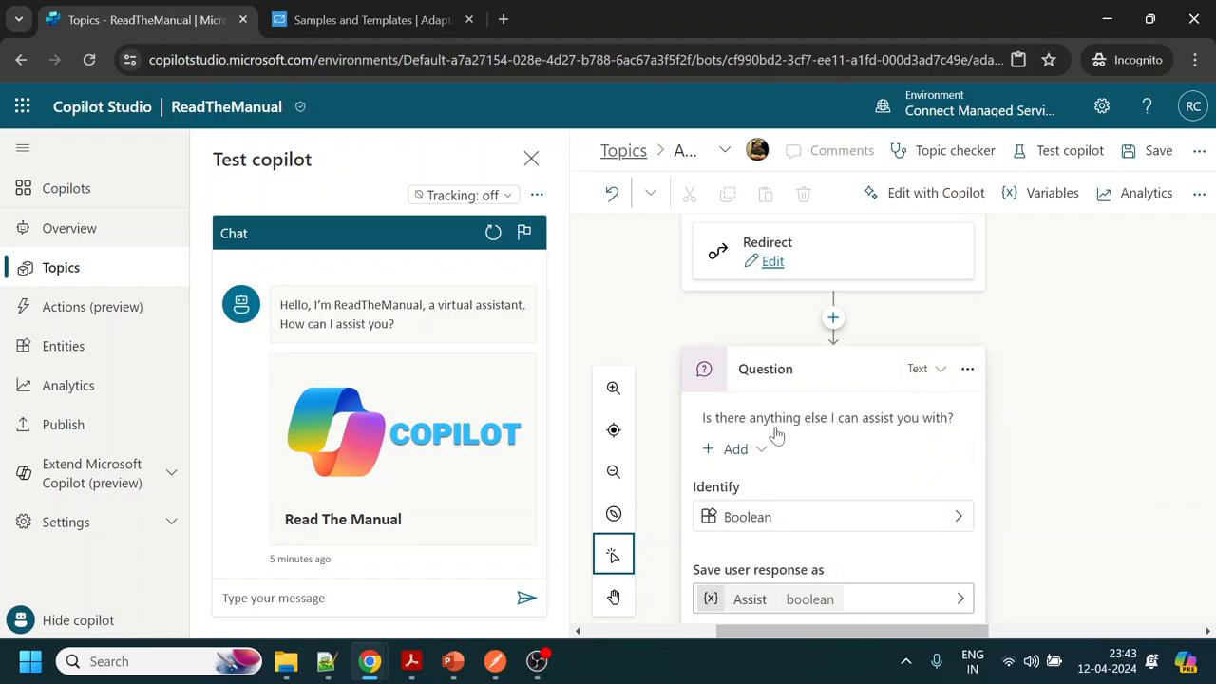
pyautogui.moveTo(821, 430)
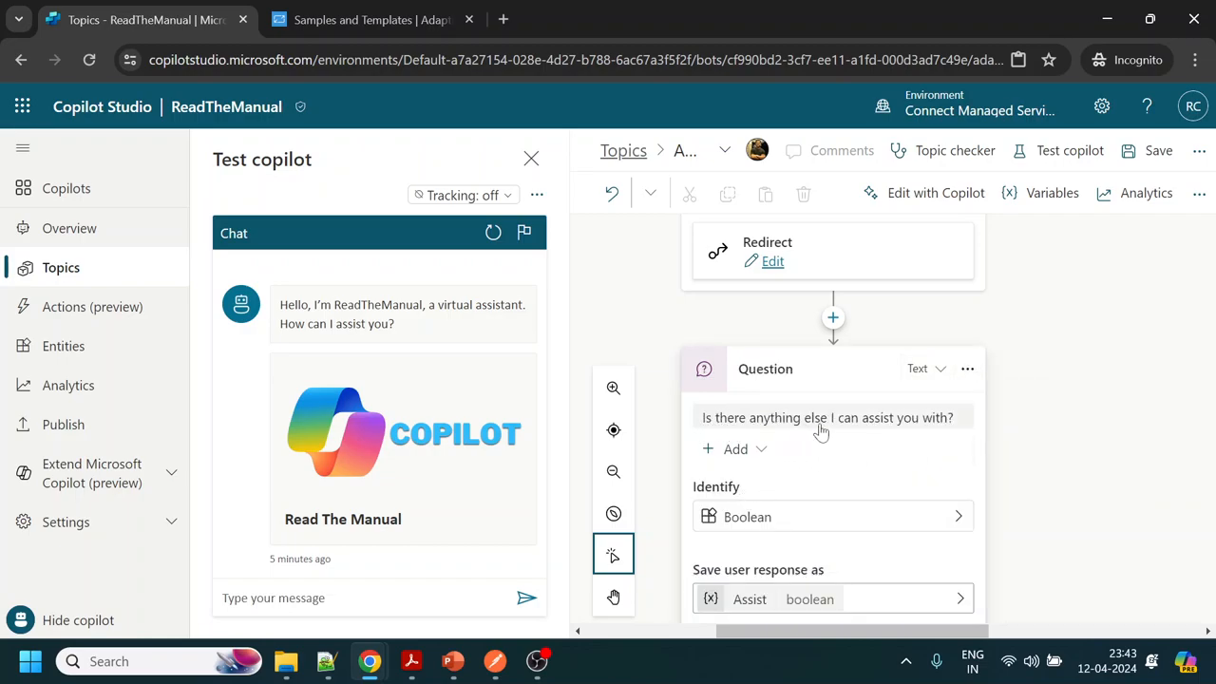
pyautogui.scroll(-3)
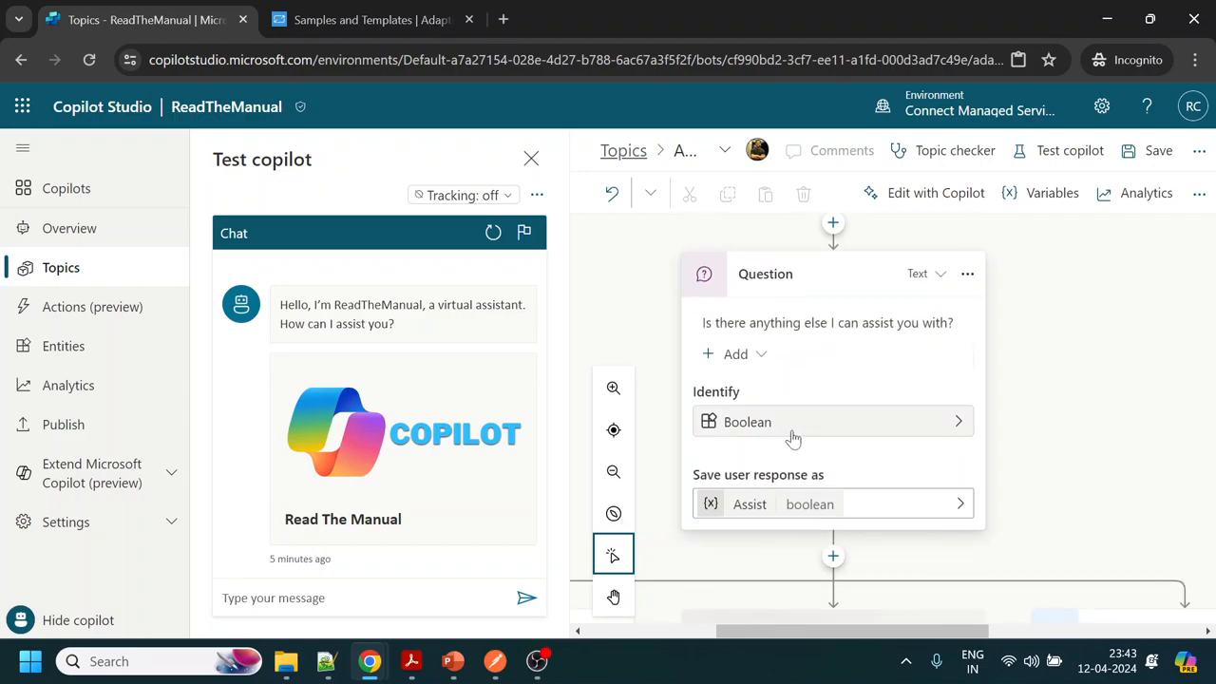
pyautogui.scroll(-3)
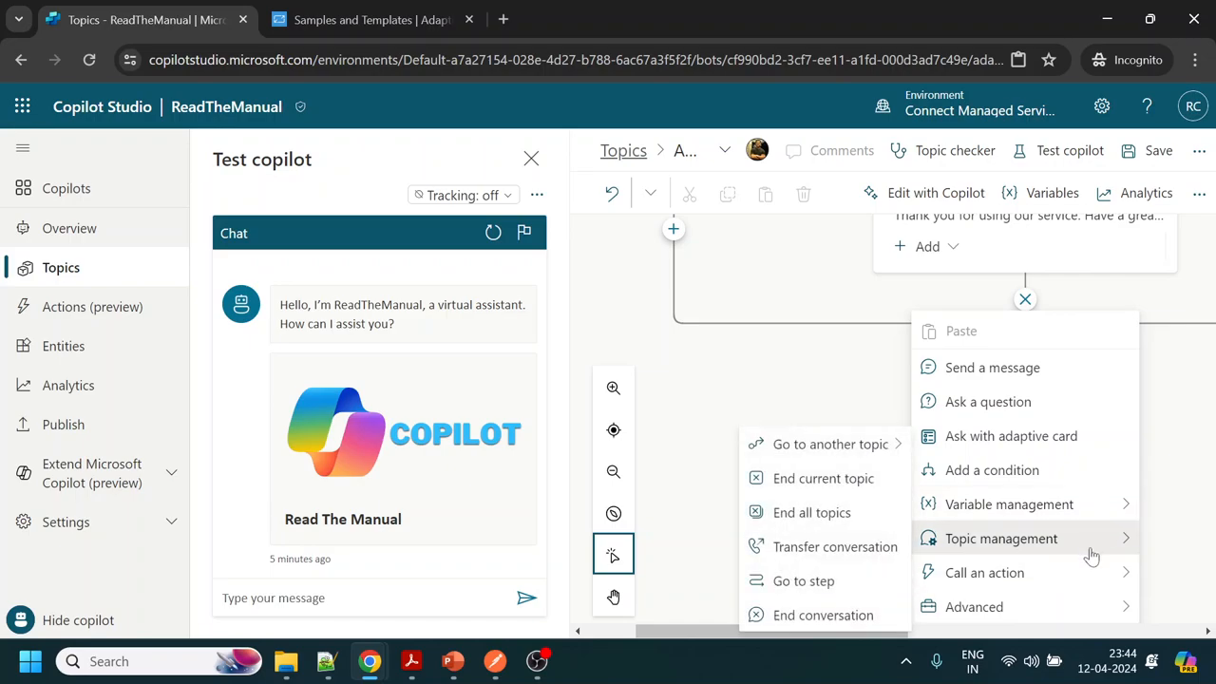
pyautogui.moveTo(822, 479)
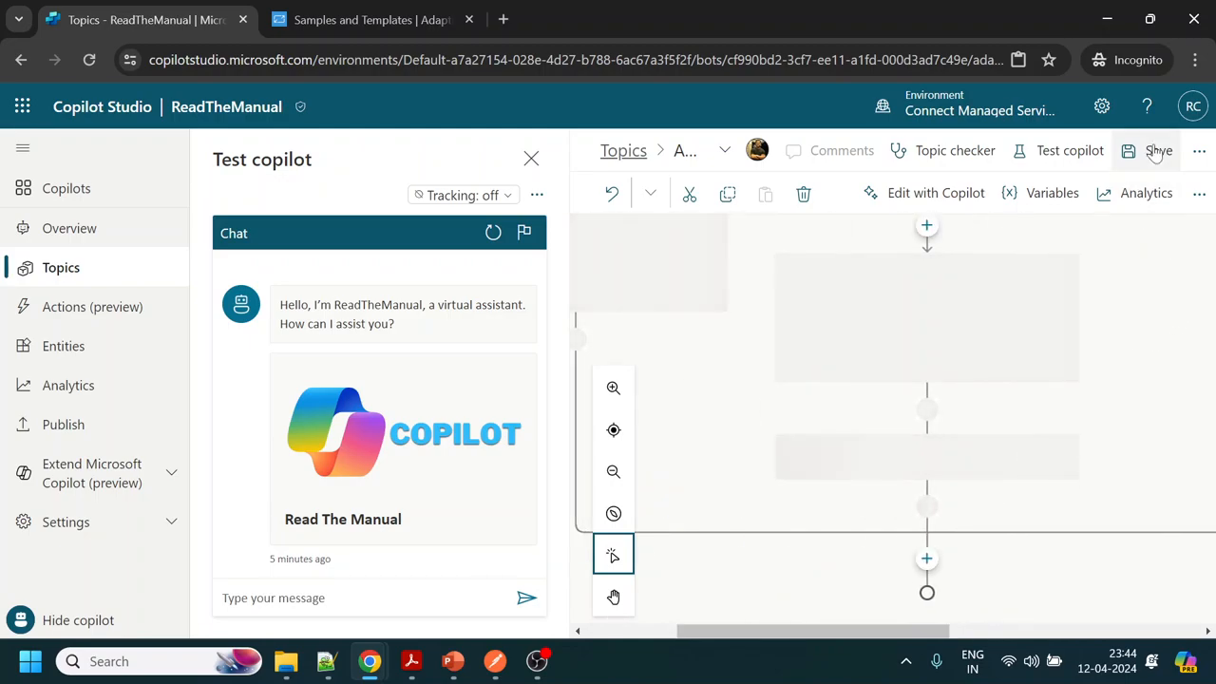
# Save the AnythingElse topic and briefly check its Comments pane
pyautogui.click(1159, 152)
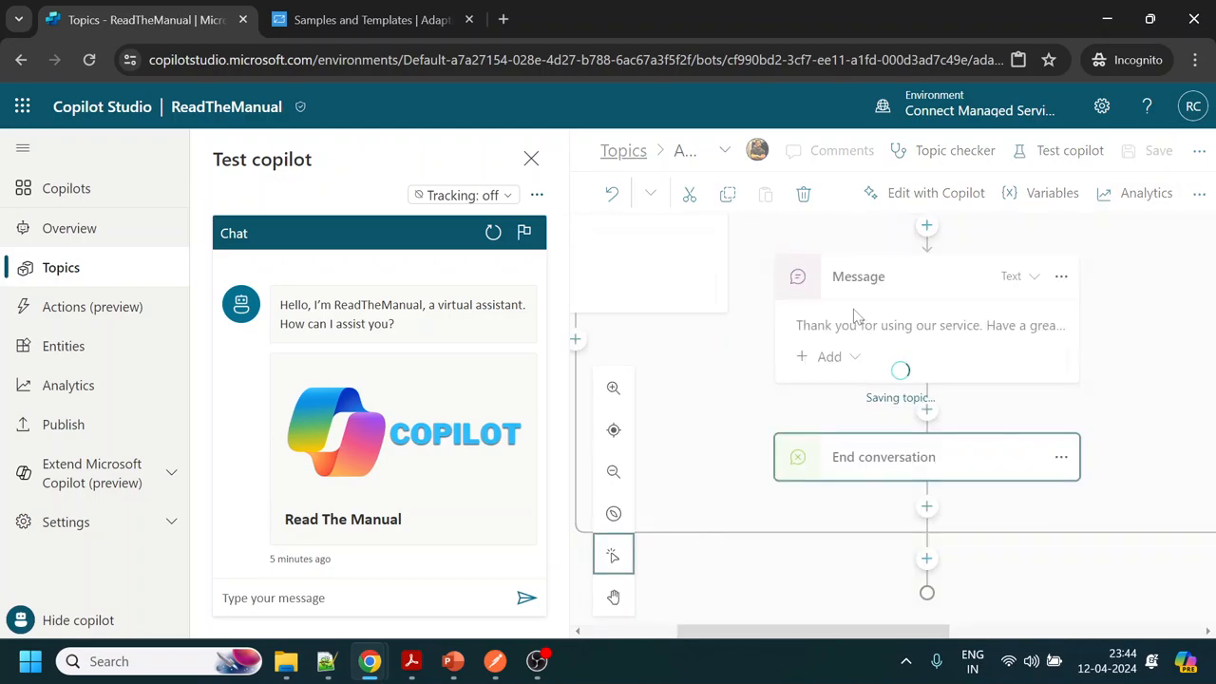
pyautogui.moveTo(1185, 486)
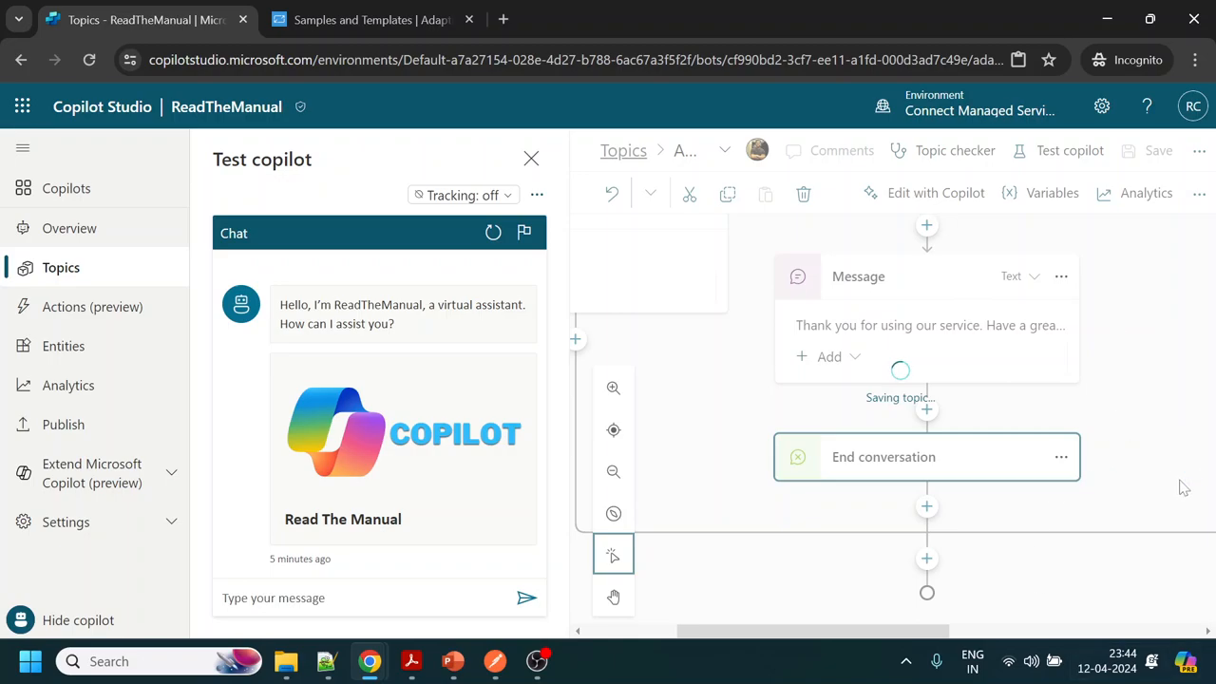
pyautogui.moveTo(1136, 467)
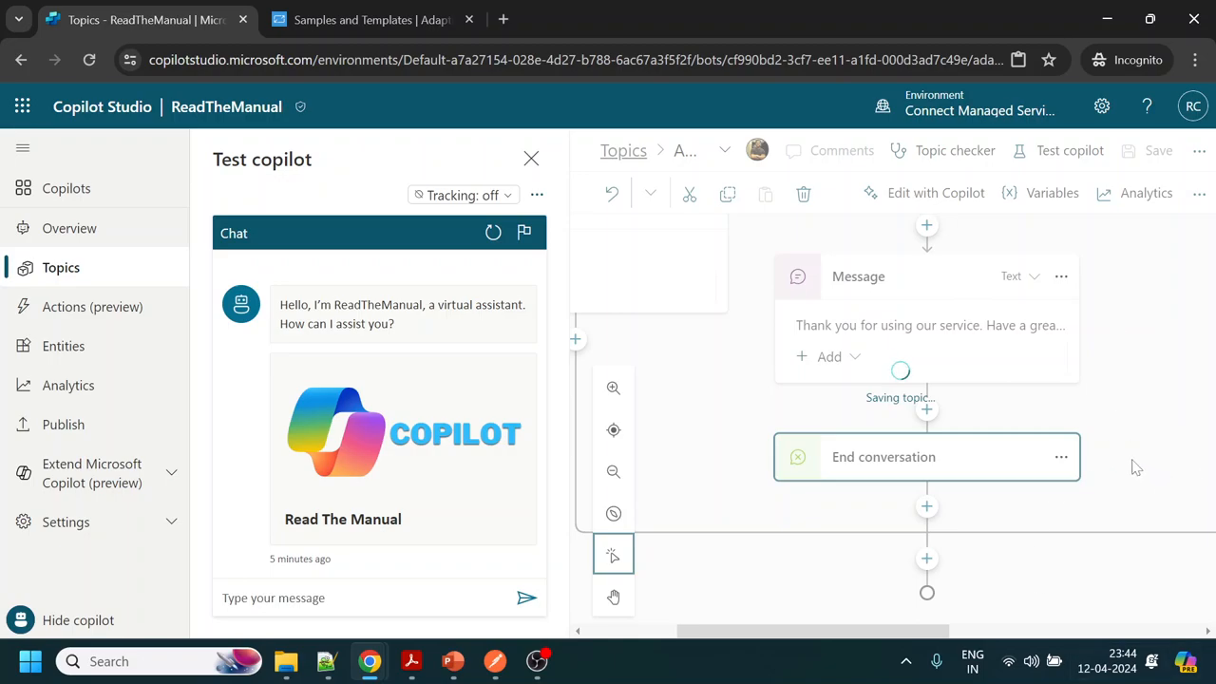
pyautogui.moveTo(1113, 468)
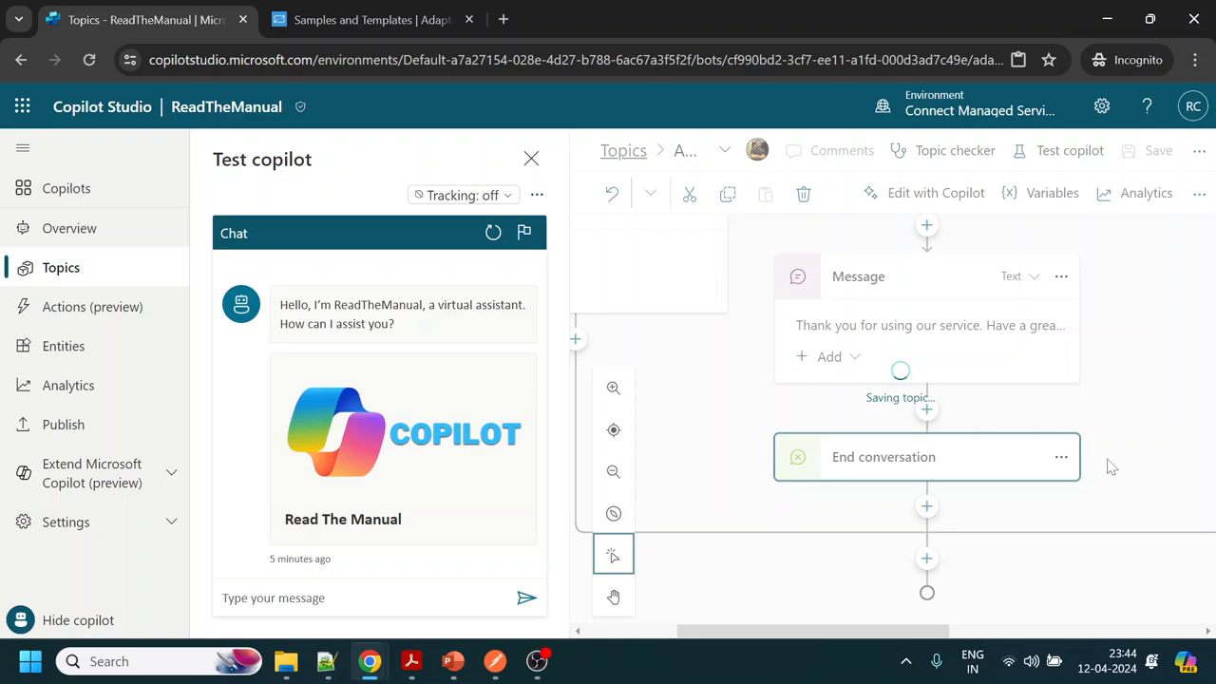
pyautogui.moveTo(1136, 387)
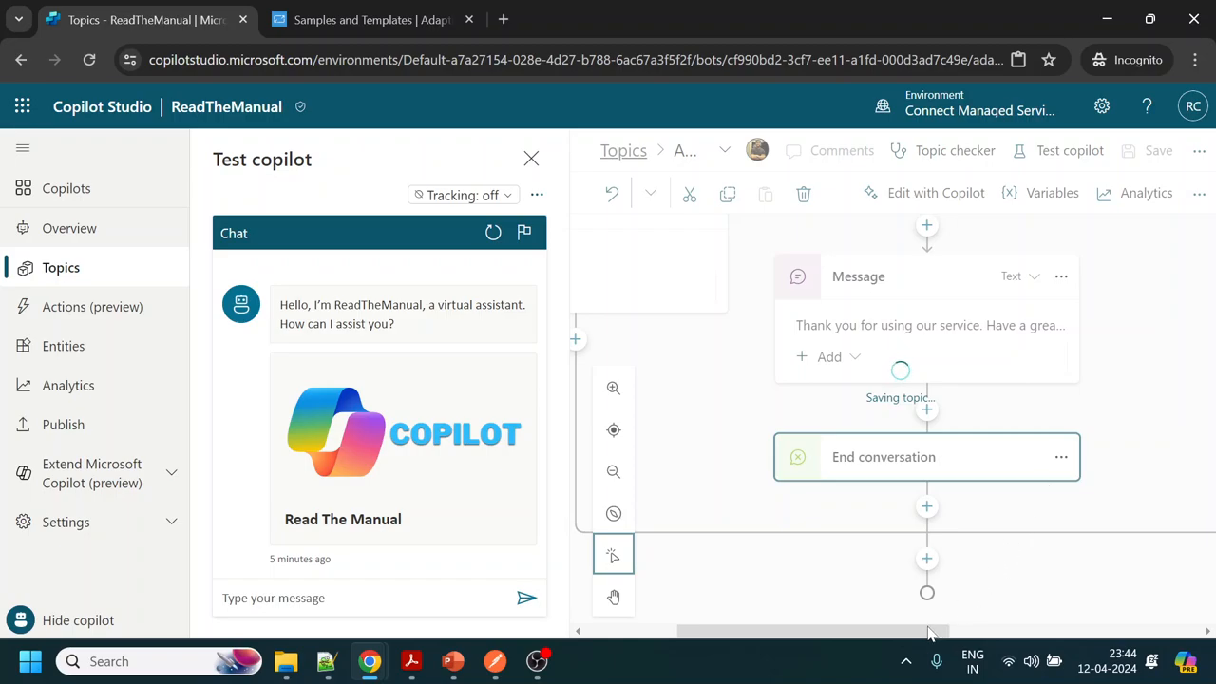
pyautogui.moveTo(889, 308)
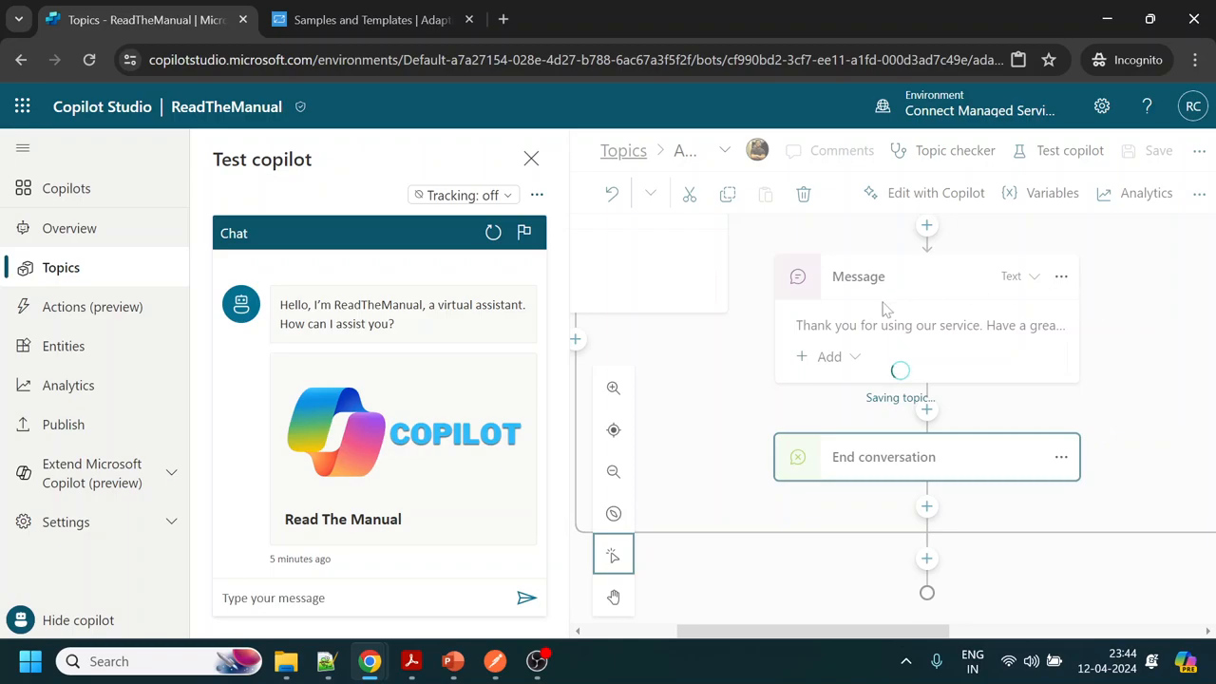
pyautogui.moveTo(1033, 361)
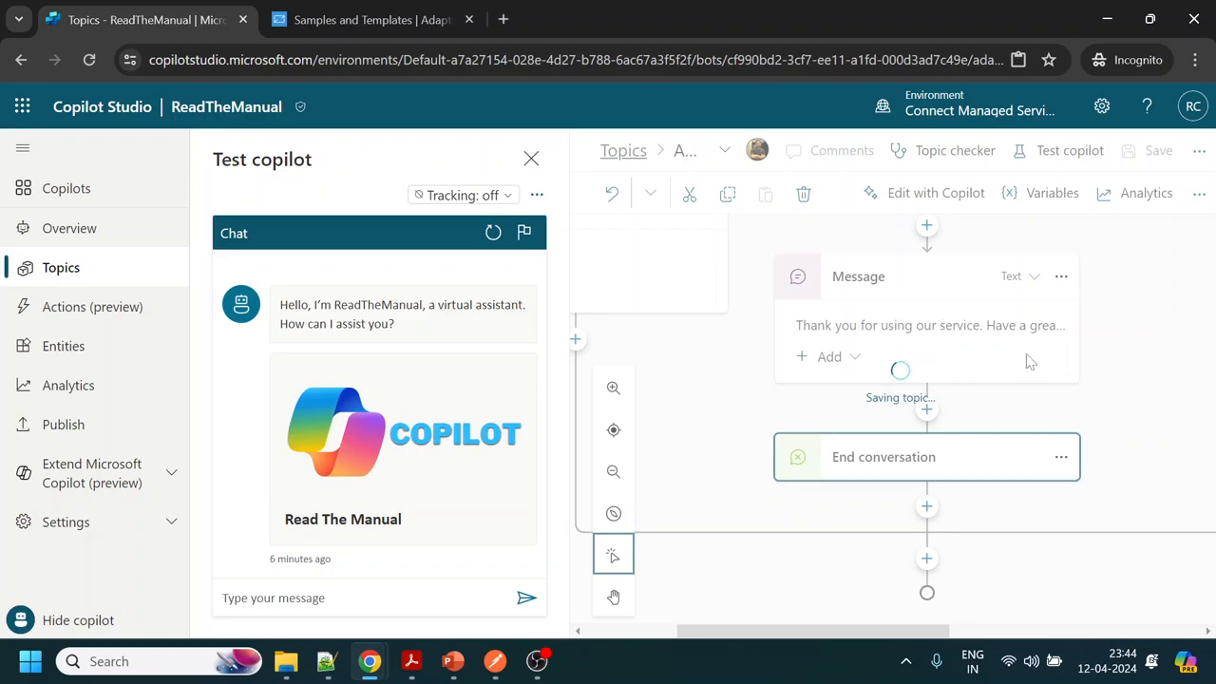
pyautogui.moveTo(643, 163)
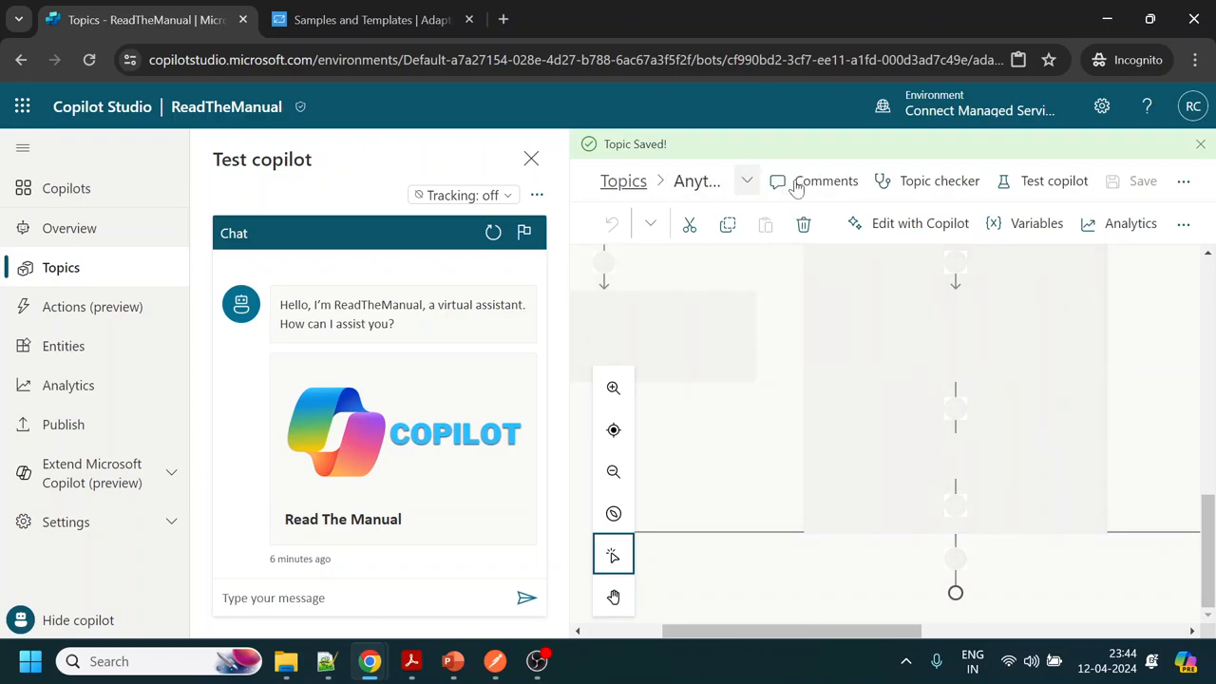
pyautogui.click(825, 180)
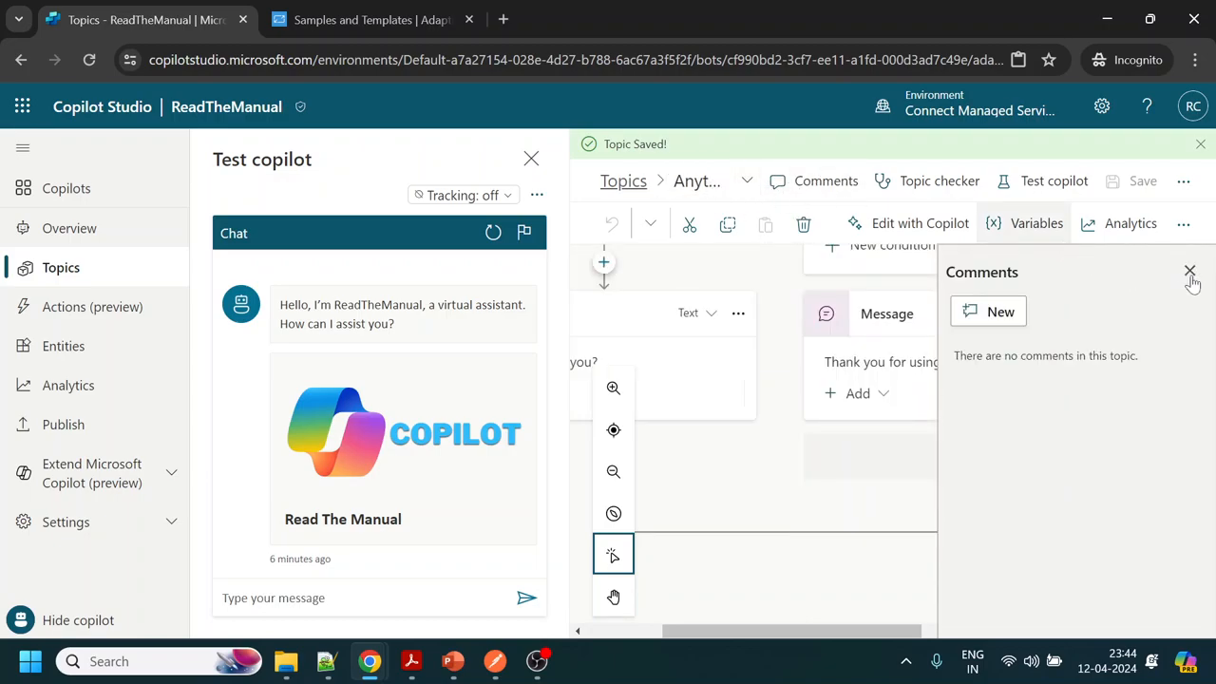
pyautogui.click(1190, 273)
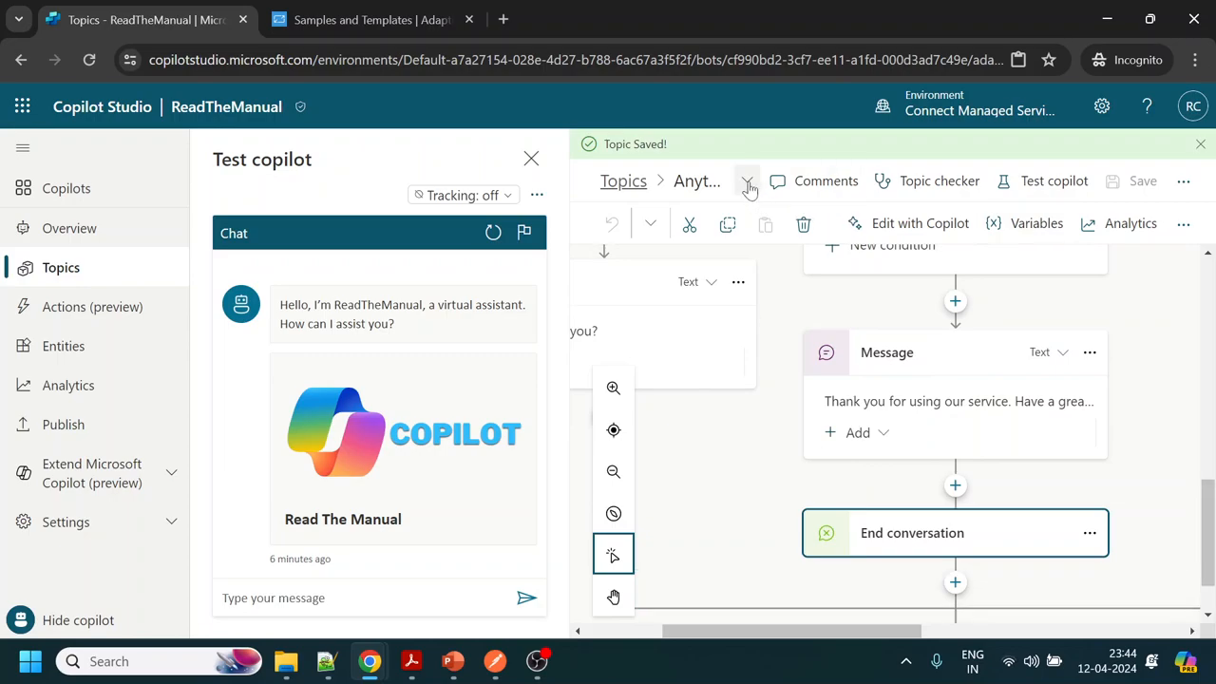
# Switch to the FlightStatus topic from the breadcrumb topic list
pyautogui.click(749, 182)
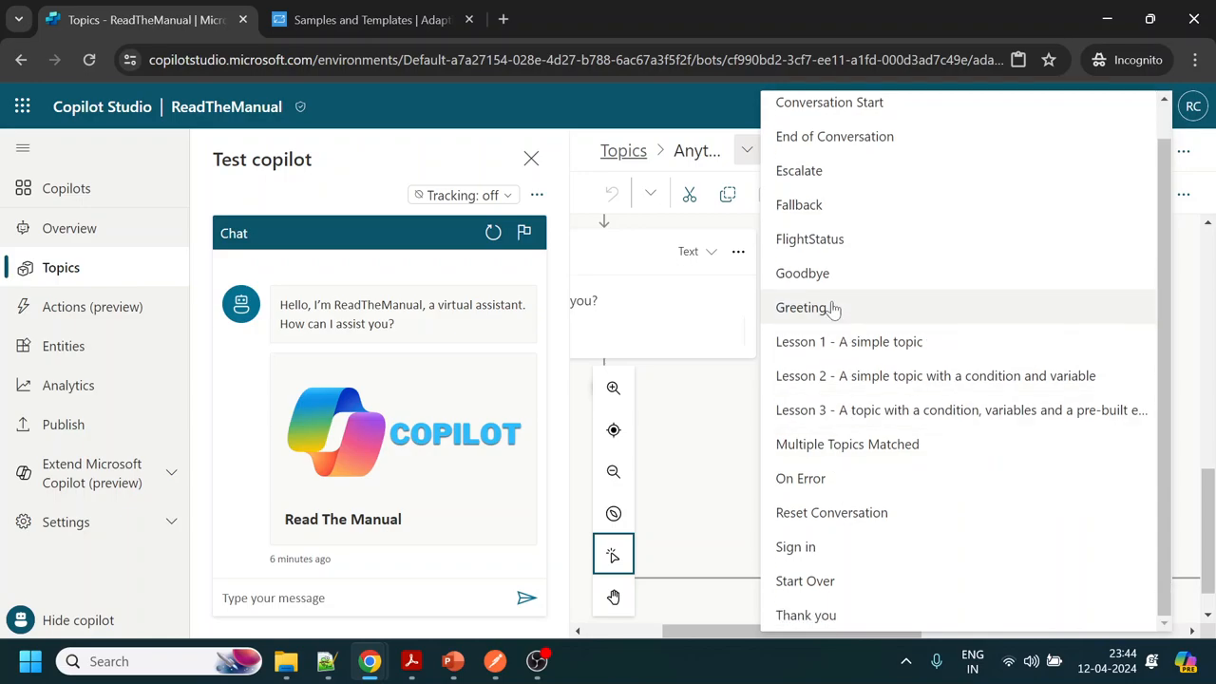
pyautogui.click(809, 240)
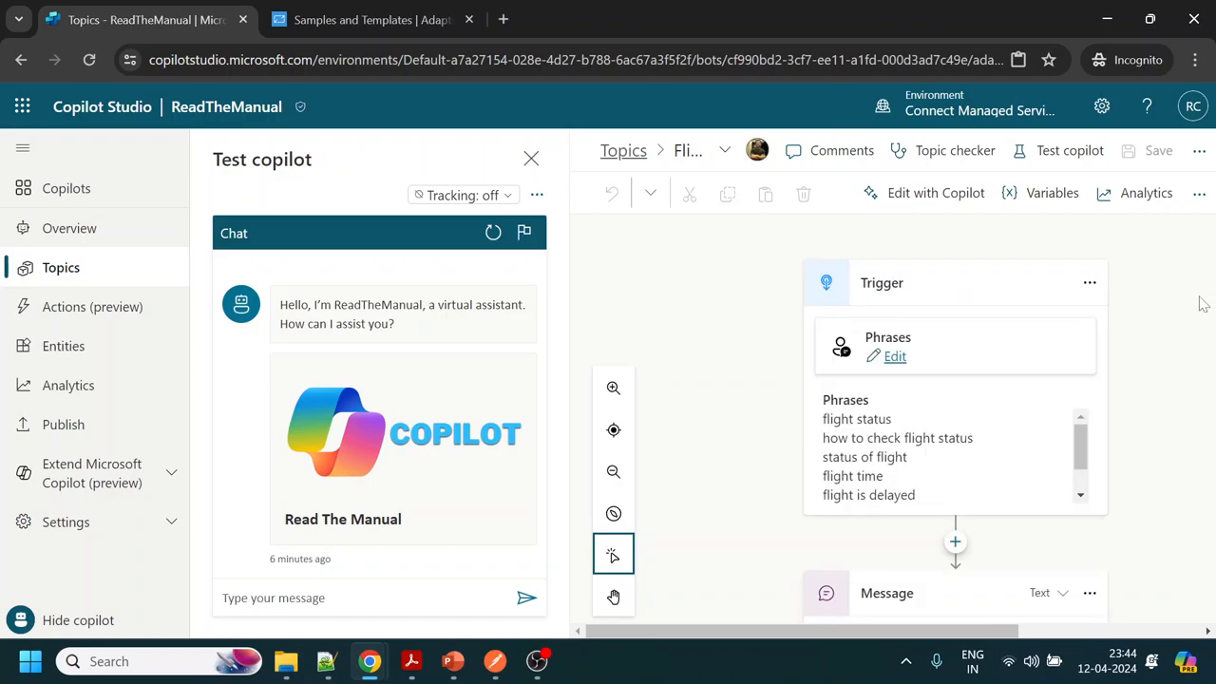
pyautogui.moveTo(1178, 429)
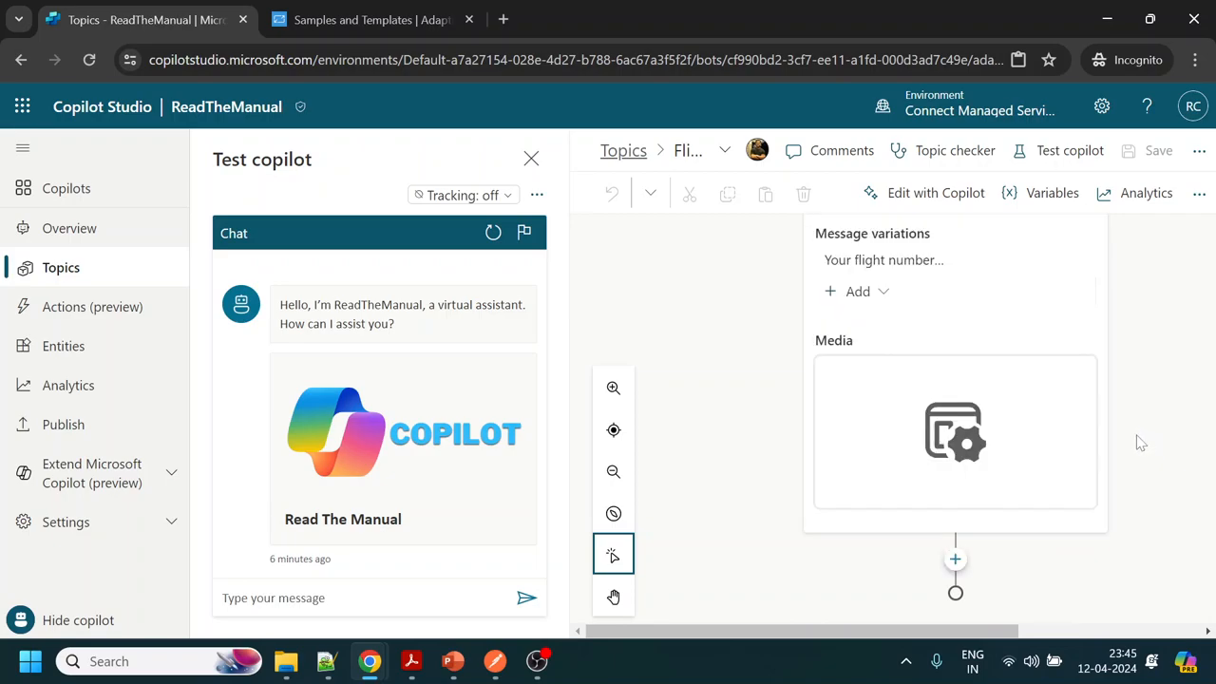
pyautogui.moveTo(954, 558)
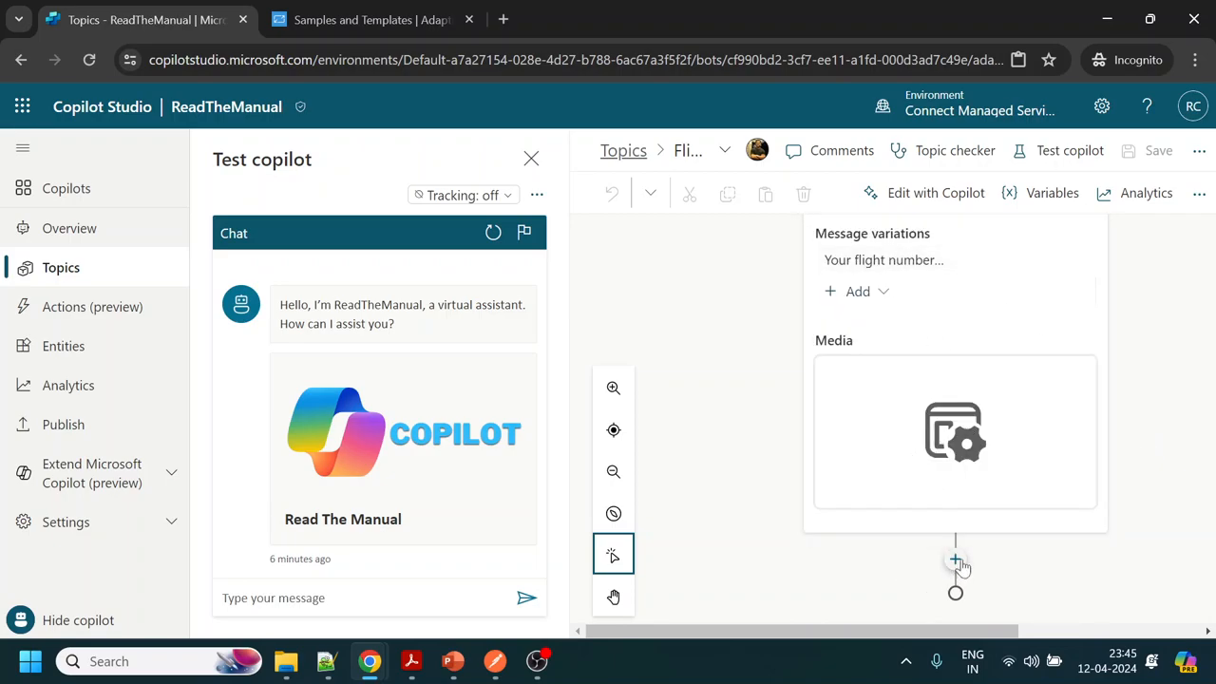
# End FlightStatus with a Go to another topic redirect to AnythingElse and save it
pyautogui.click(955, 562)
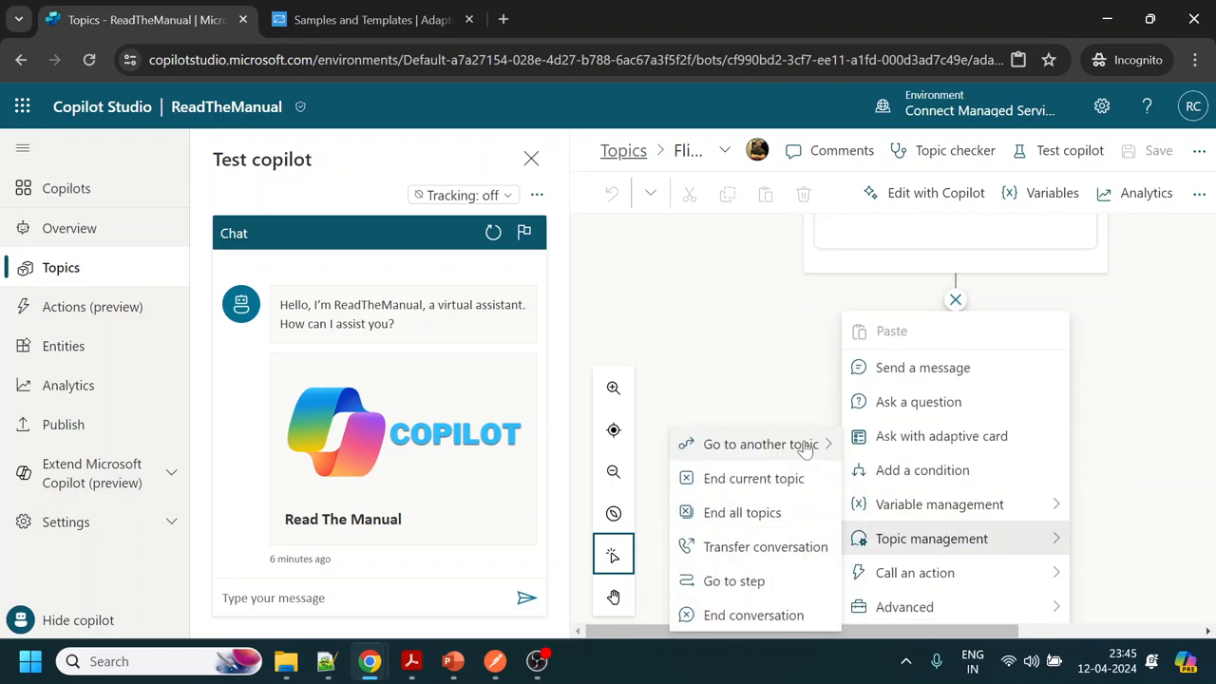
pyautogui.click(760, 445)
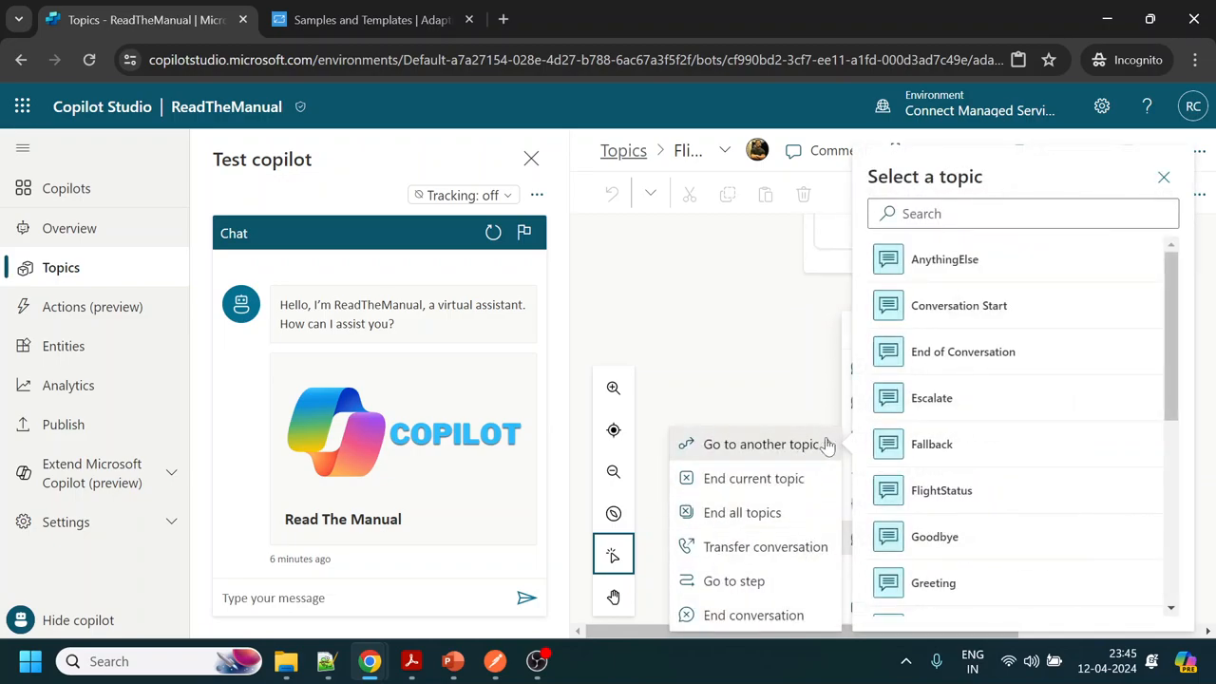
pyautogui.moveTo(944, 259)
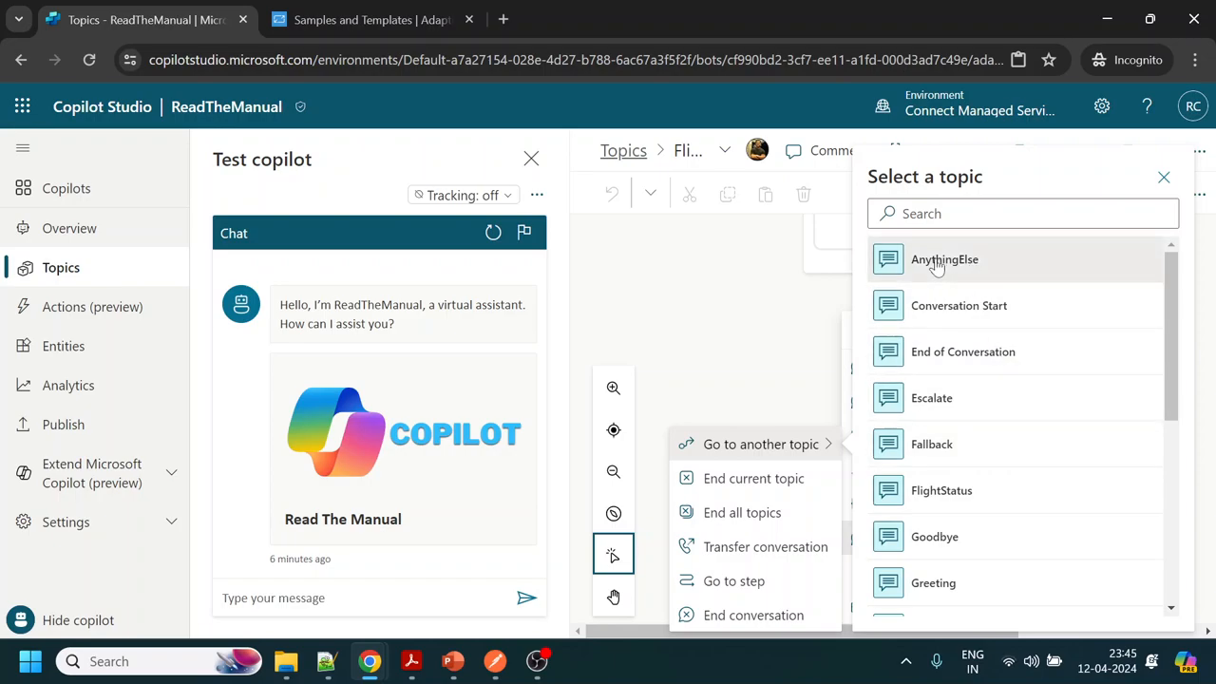
pyautogui.click(945, 258)
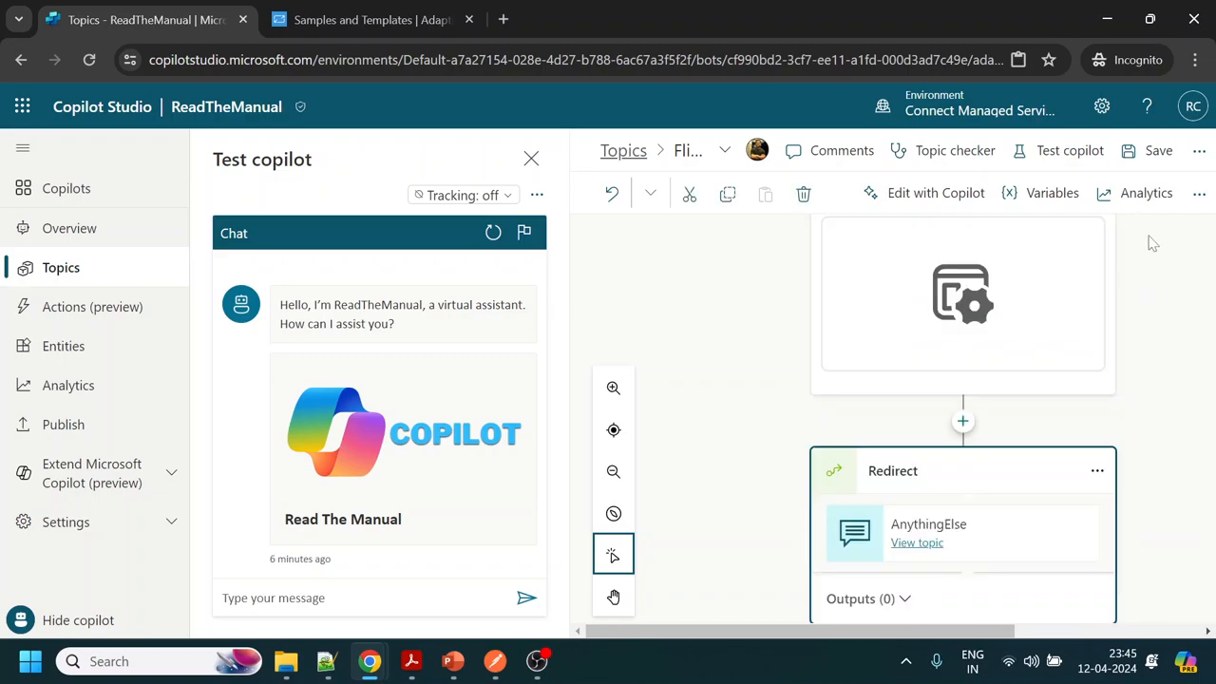
pyautogui.click(1159, 151)
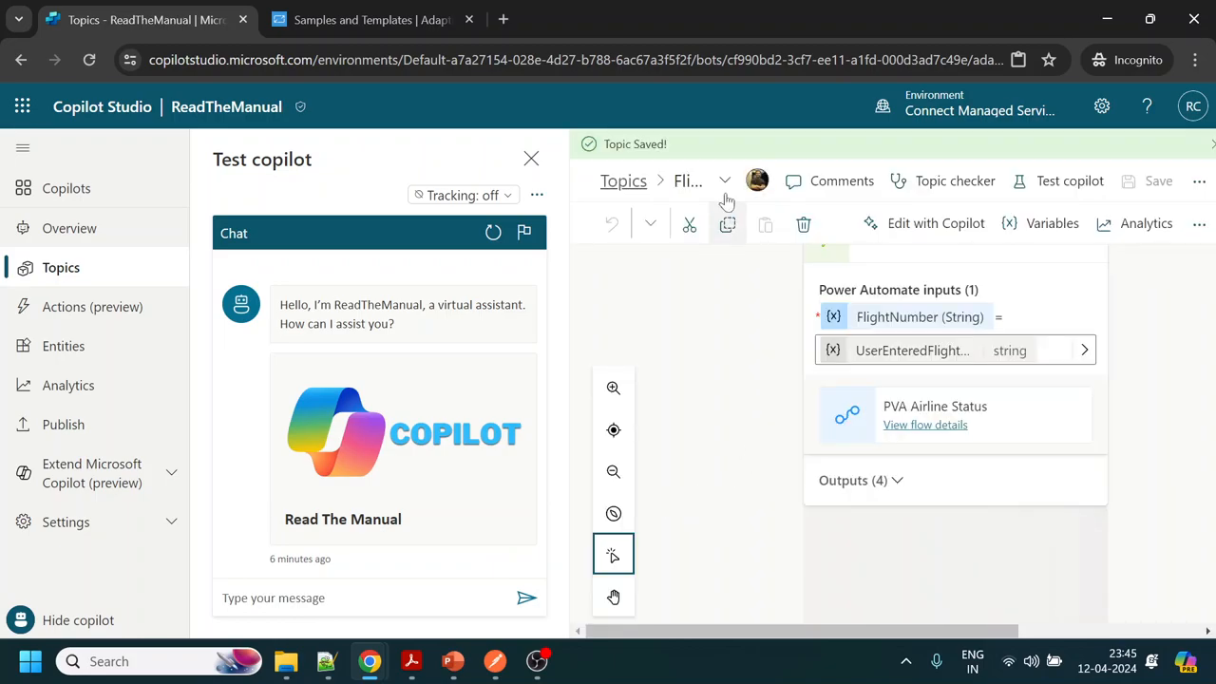
# Return to the AnythingElse topic from the breadcrumb topic list
pyautogui.click(726, 180)
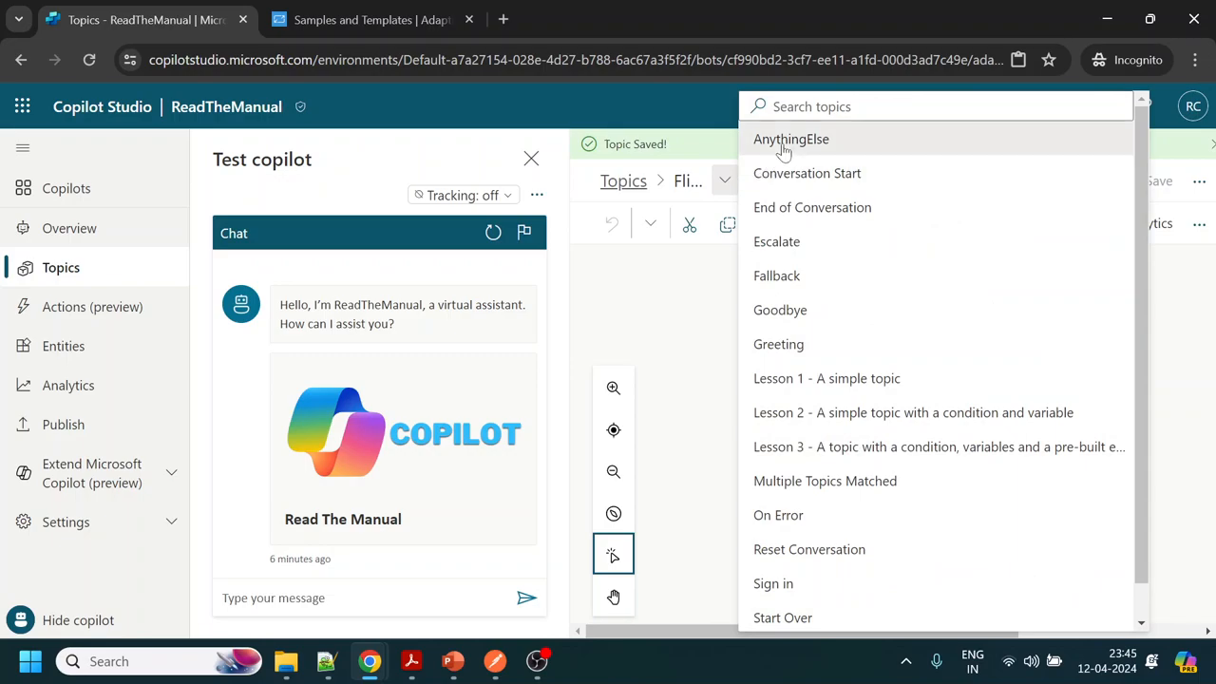
pyautogui.click(791, 139)
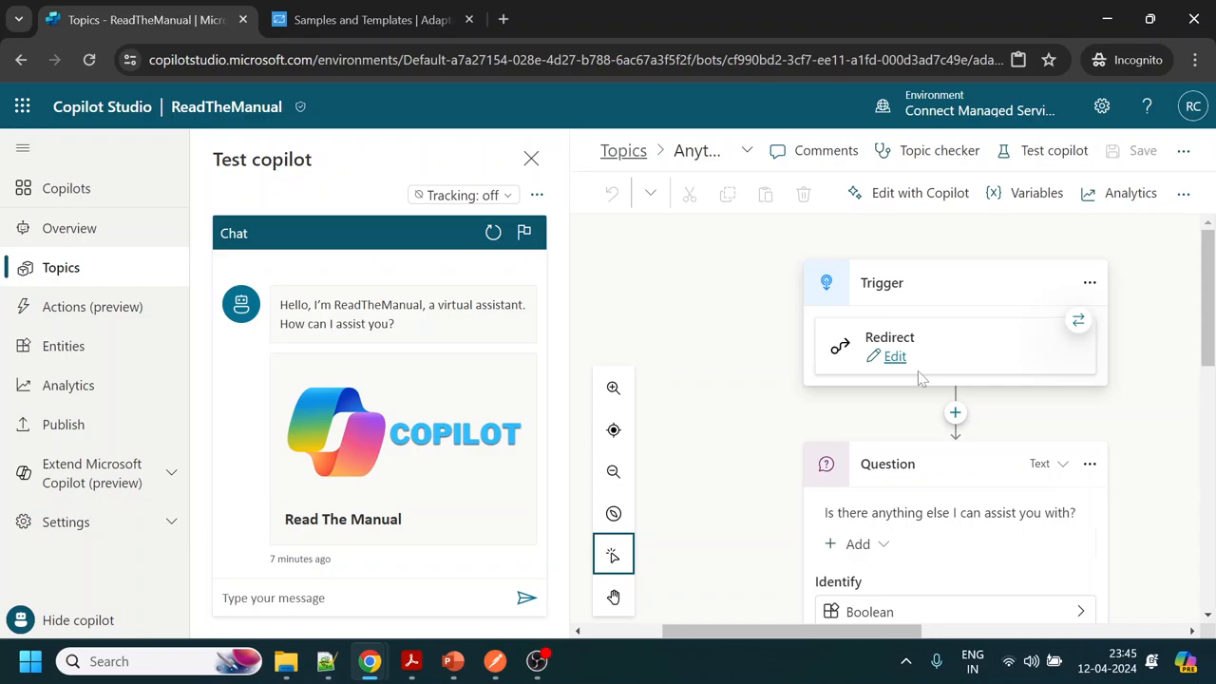
pyautogui.moveTo(931, 338)
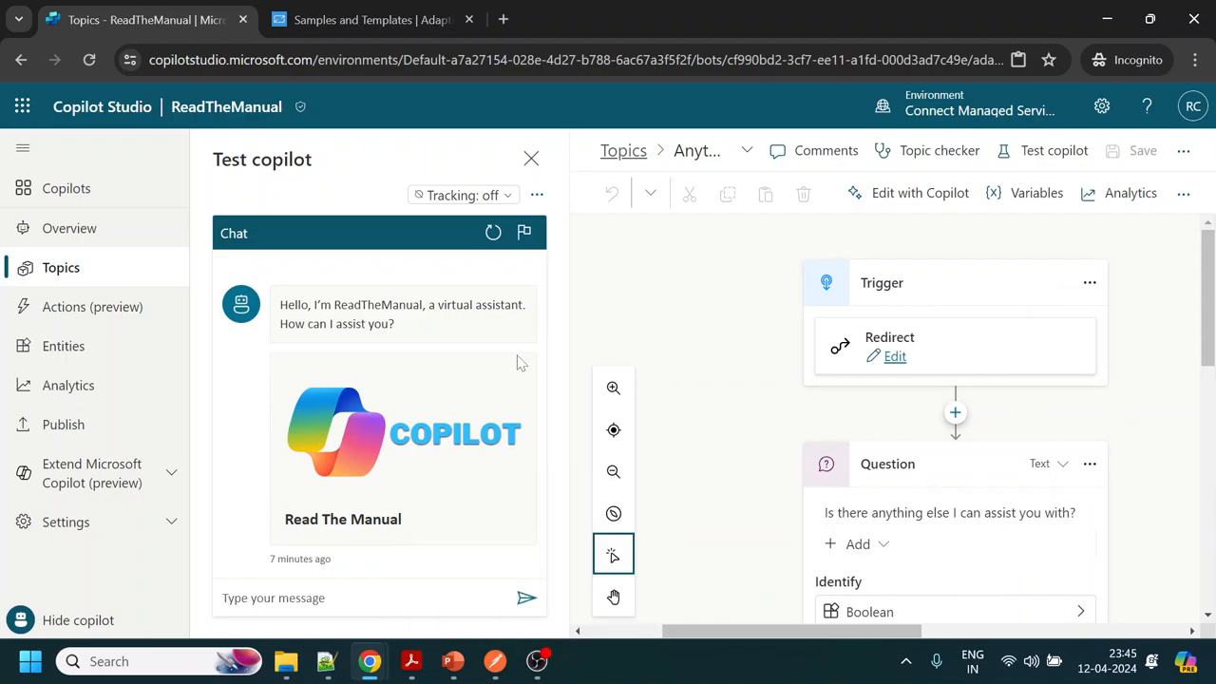
# Send 'help me with flight status' in a fresh test chat, then switch to Postman
pyautogui.click(494, 231)
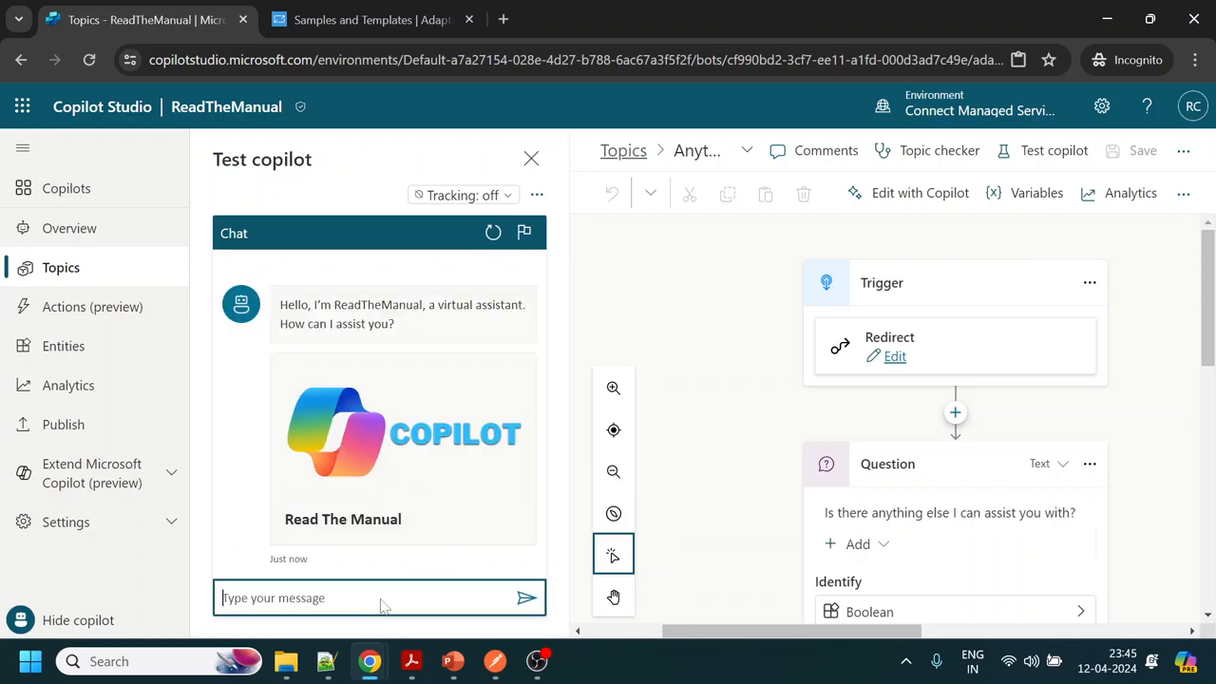
pyautogui.write('help me')
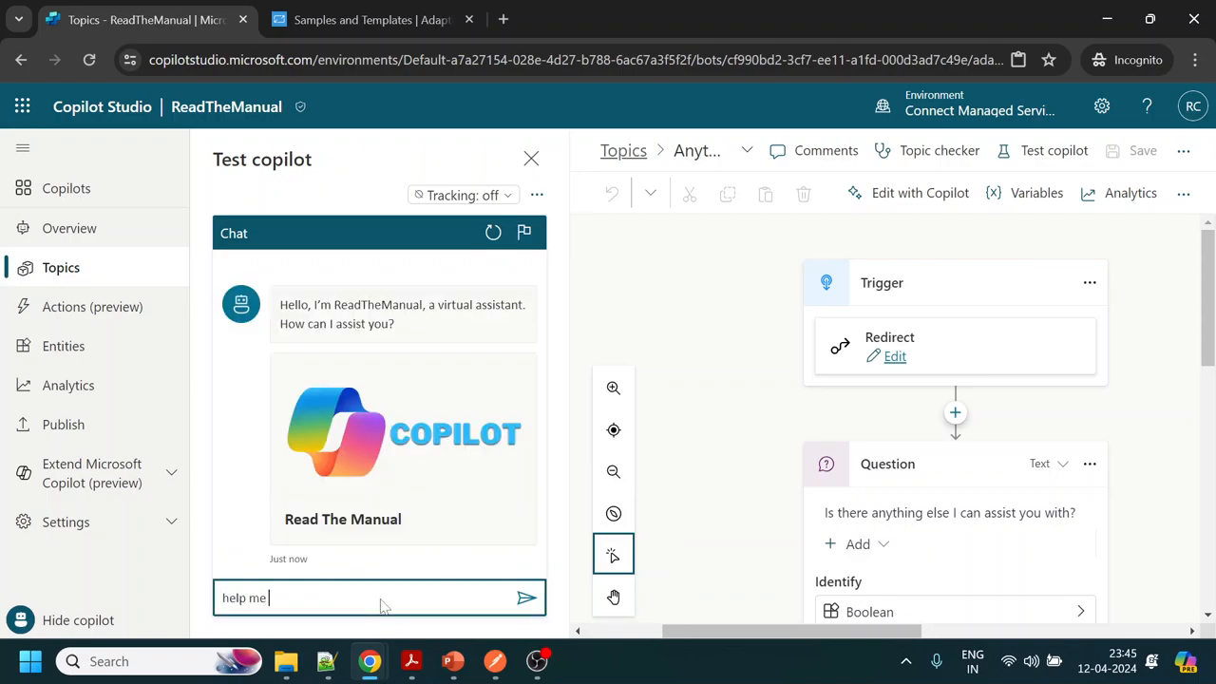
pyautogui.write('with flight sta')
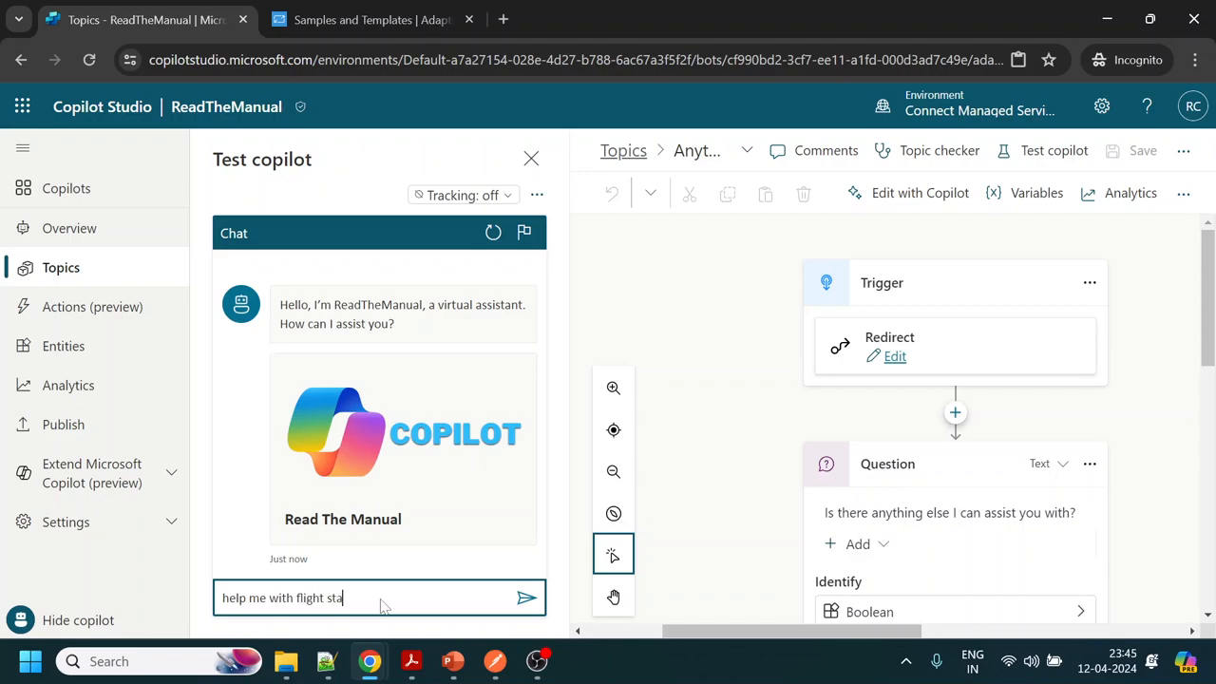
pyautogui.click(528, 596)
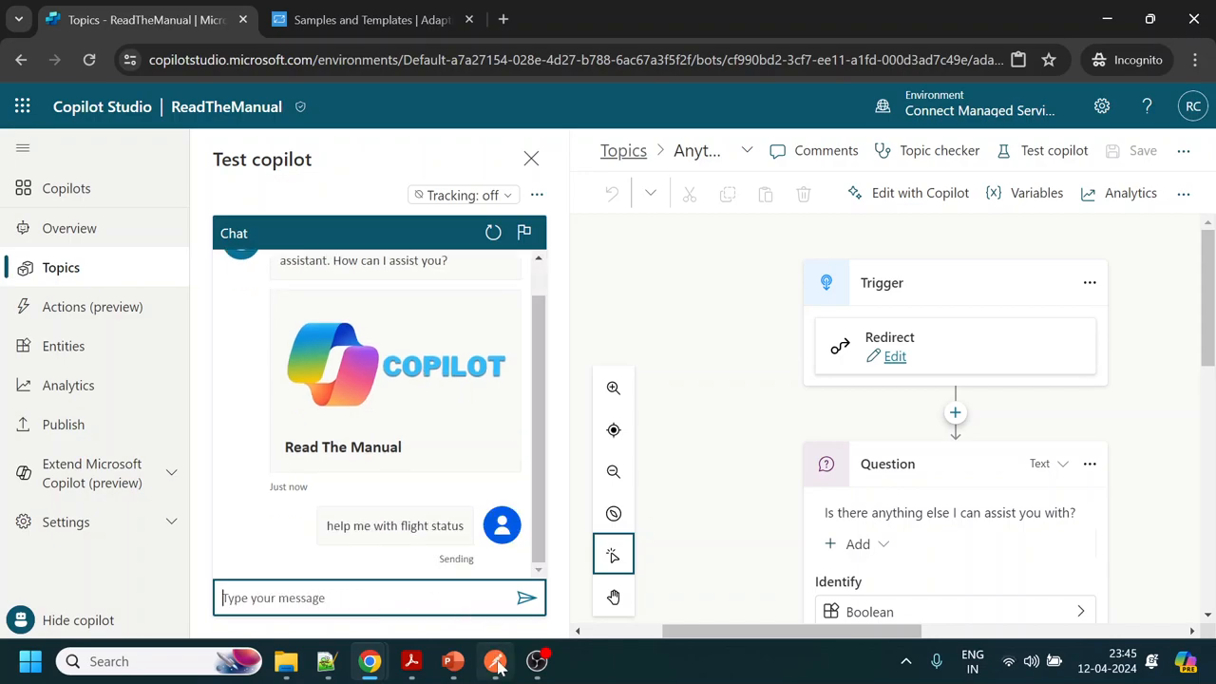
pyautogui.click(494, 661)
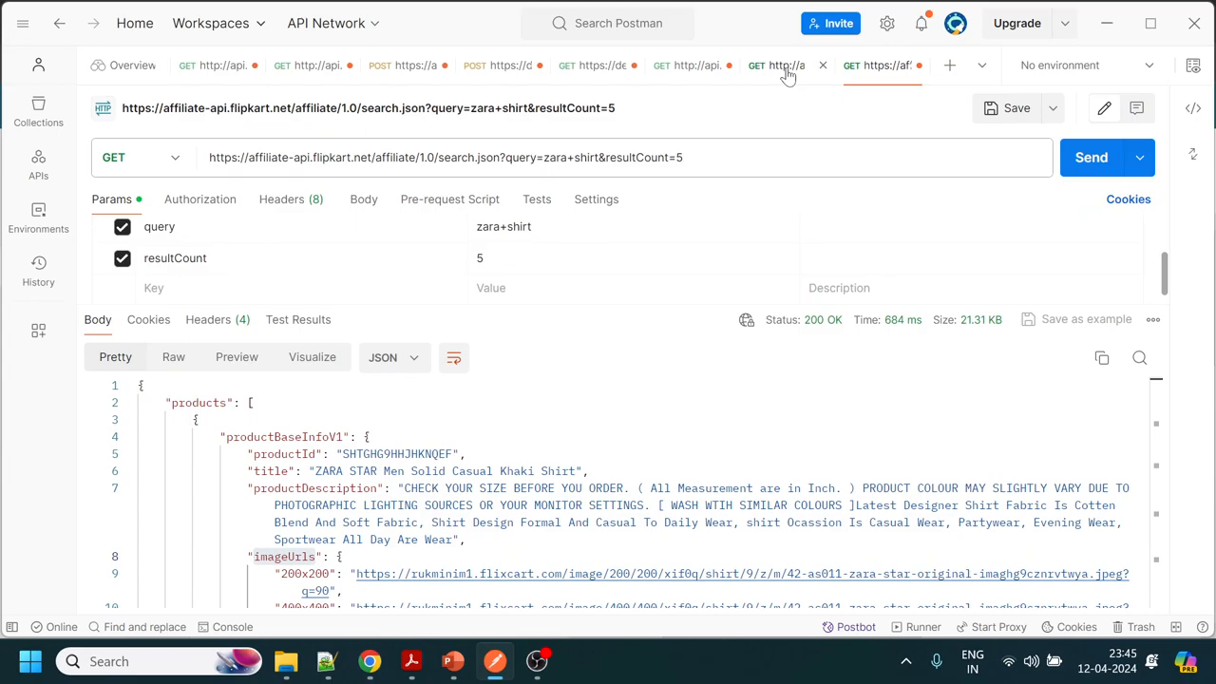
# Switch to another open saved request in Postman's tab bar
pyautogui.click(783, 65)
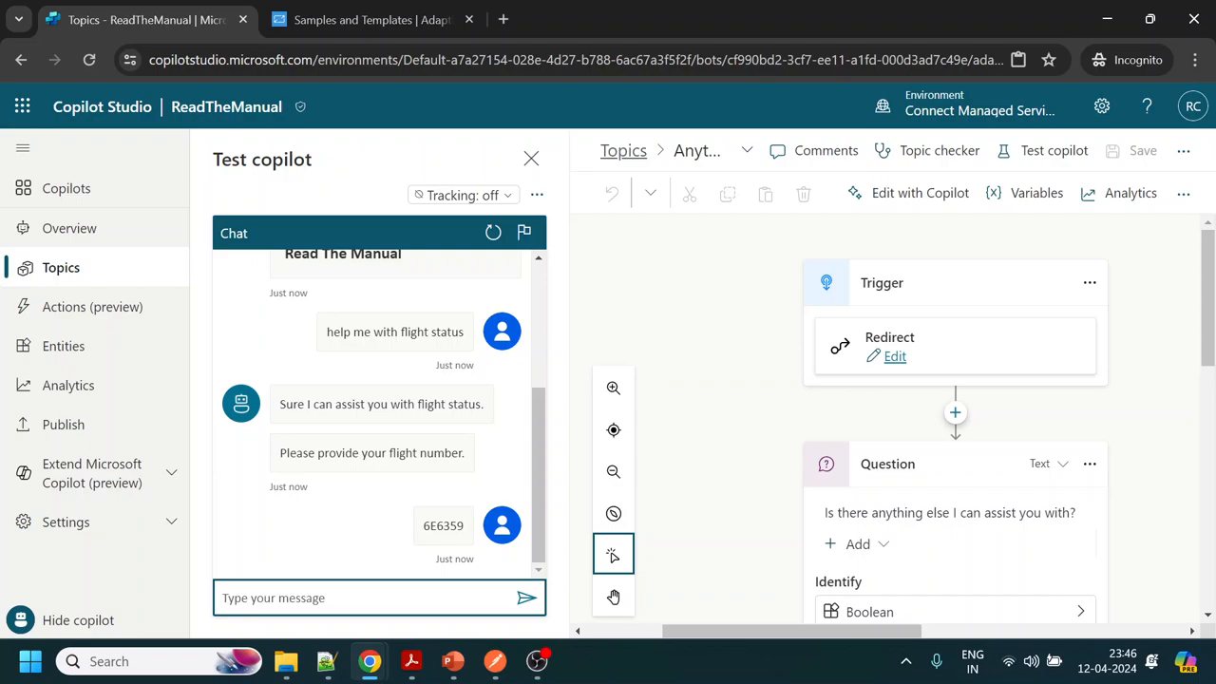
pyautogui.moveTo(524, 473)
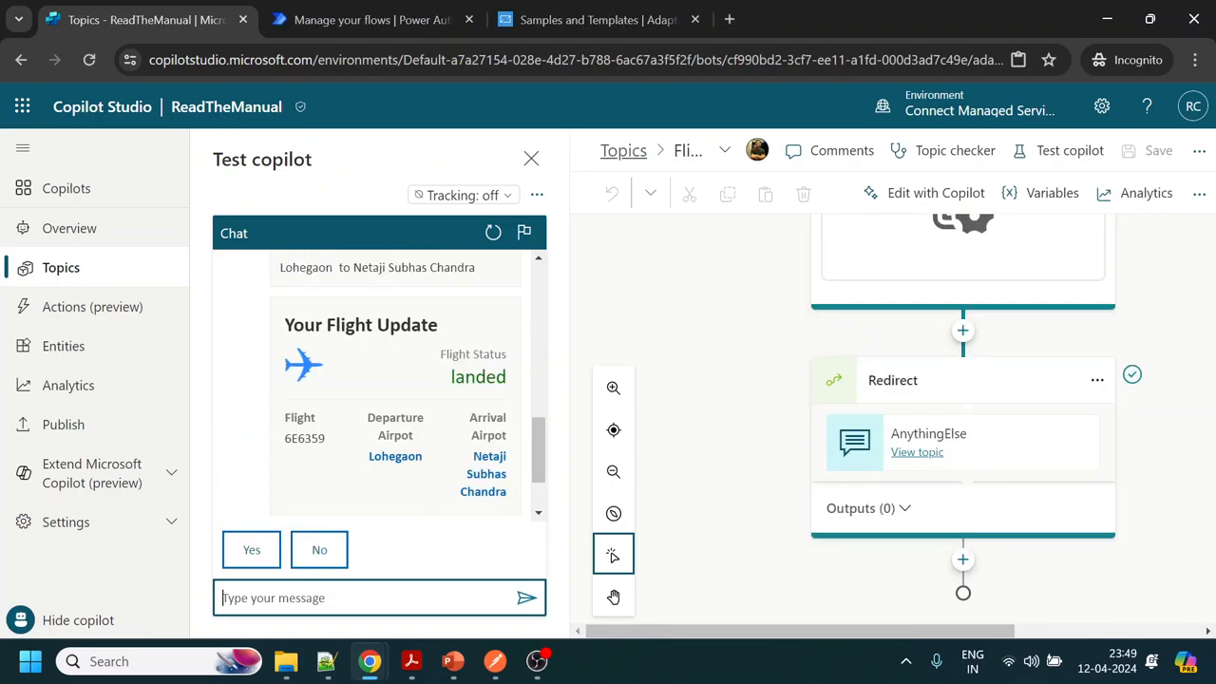
# Reply No to the anything-else question, see the thank-you, and restart the test chat
pyautogui.scroll(-3)
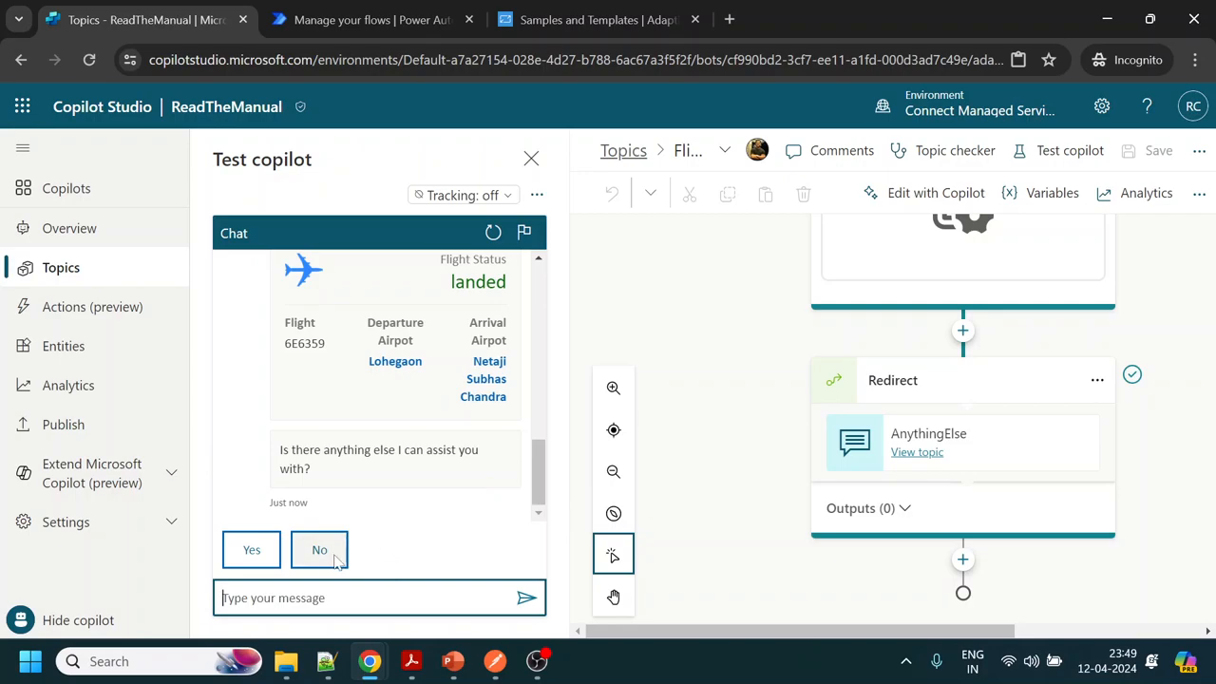
pyautogui.click(319, 548)
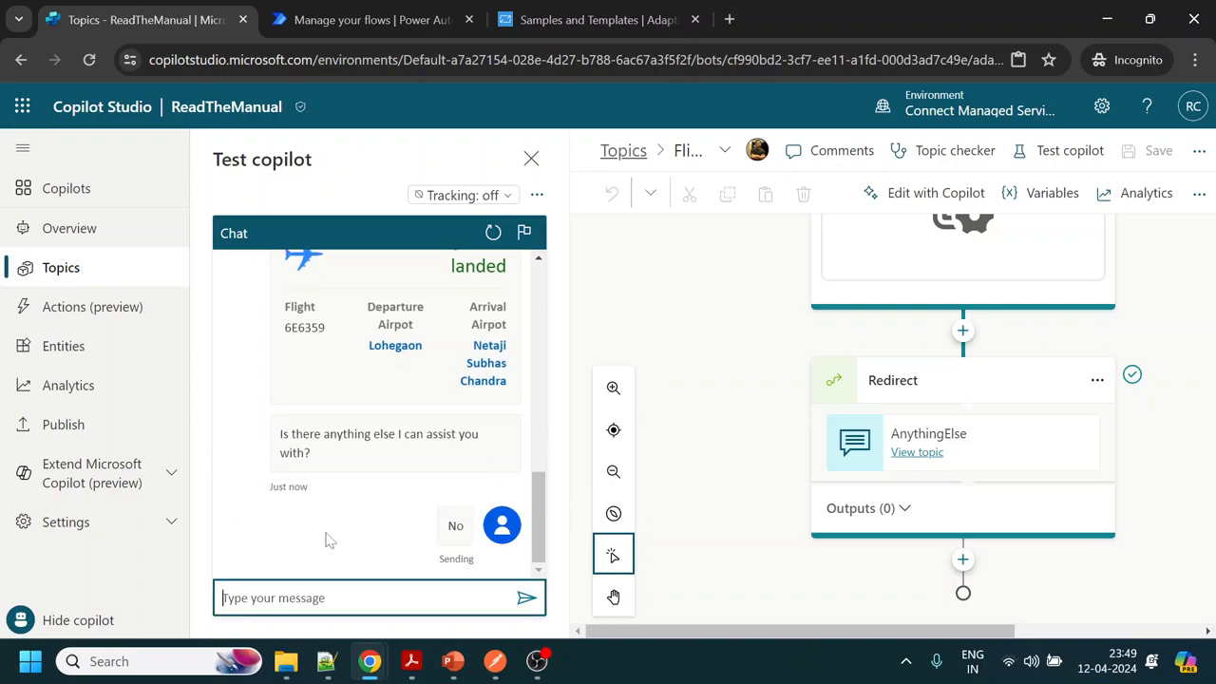
pyautogui.click(456, 524)
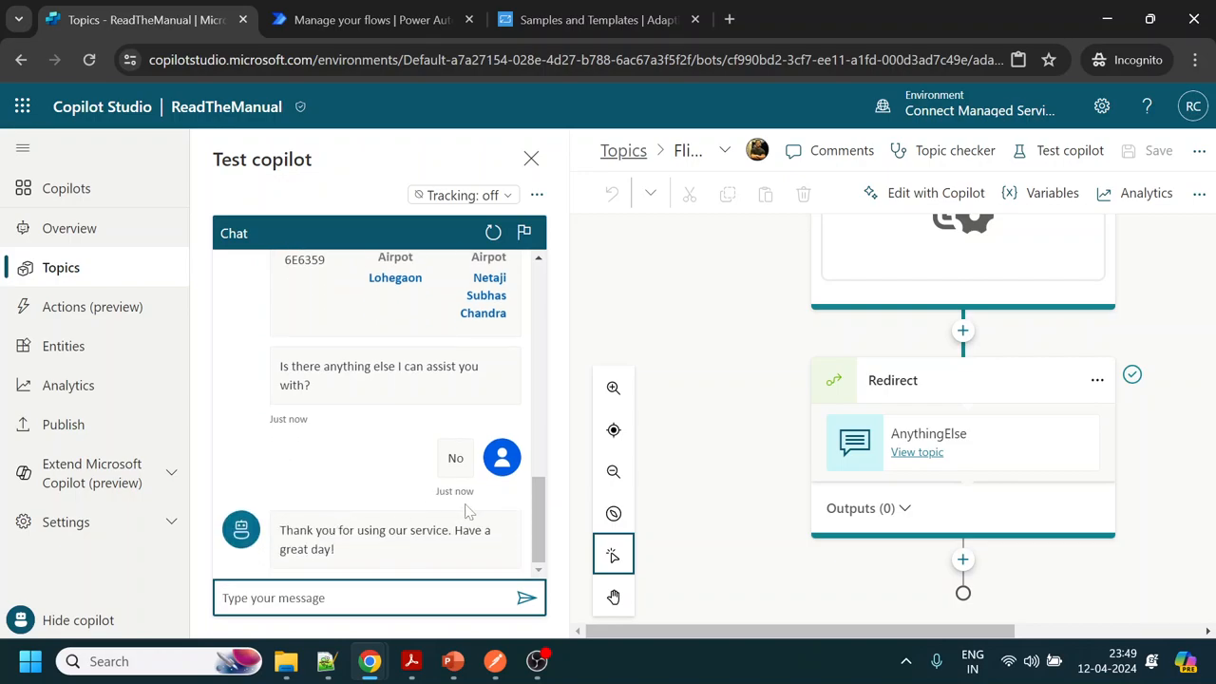
pyautogui.moveTo(338, 611)
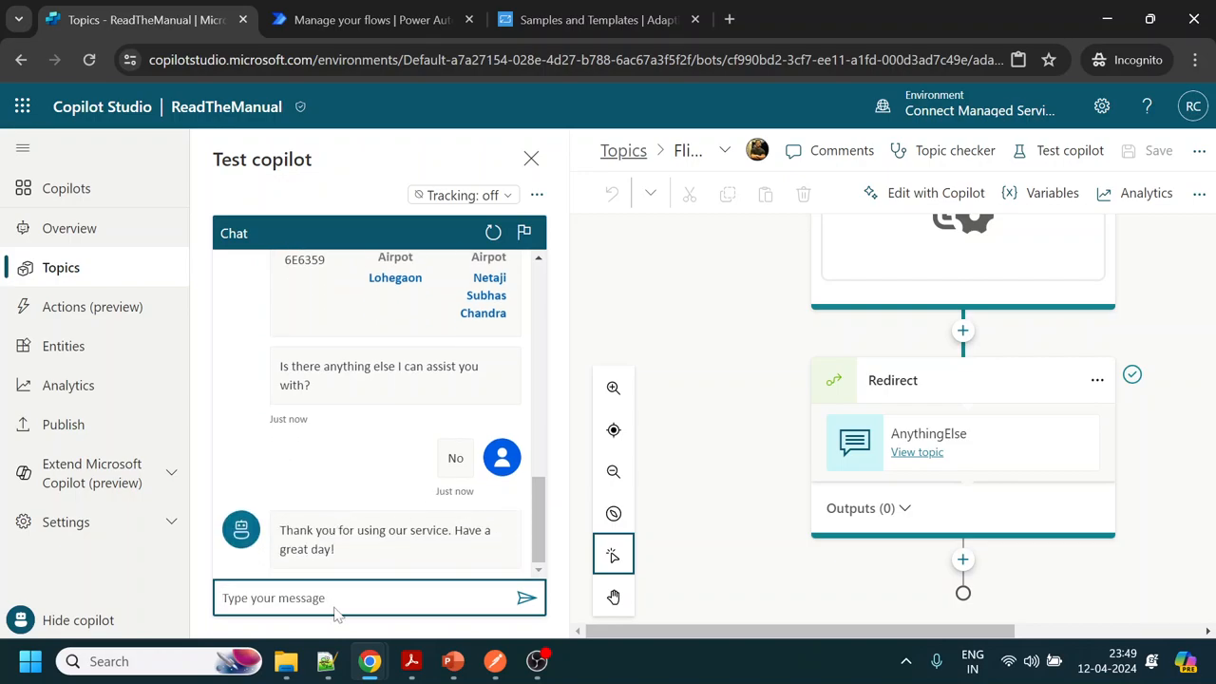
pyautogui.click(494, 232)
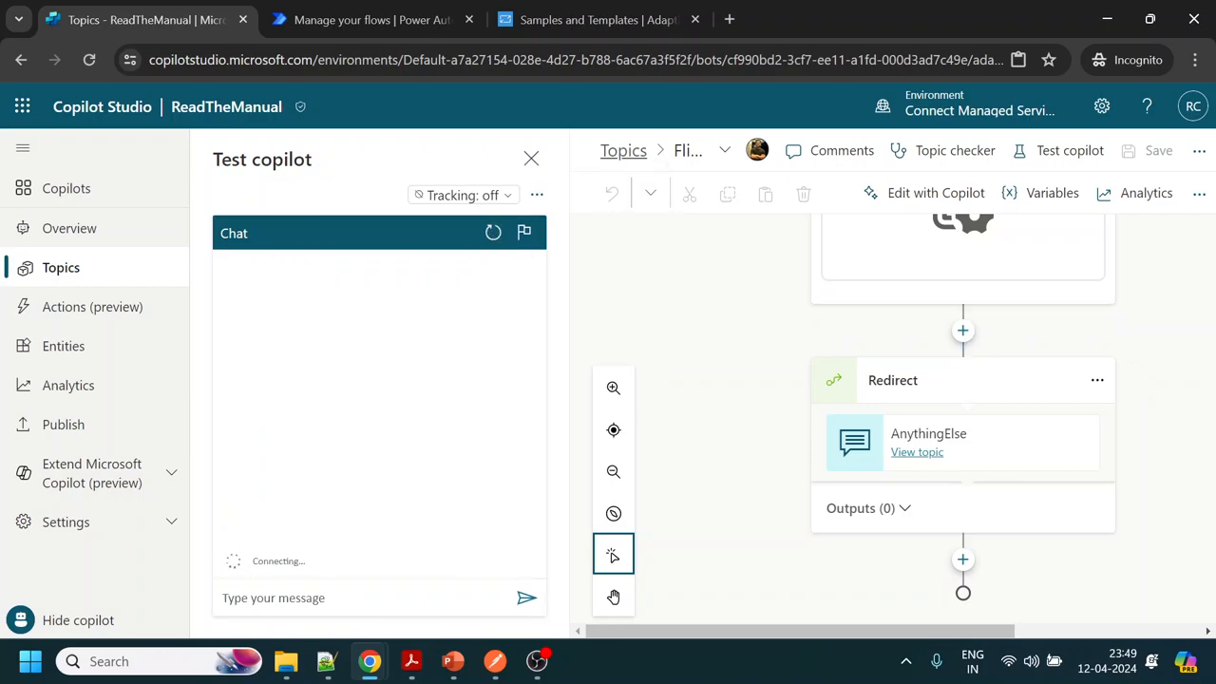
# Ask for flight status, give flight 6E6359, and answer Yes to get 'How can I assist you?'
pyautogui.write('flight')
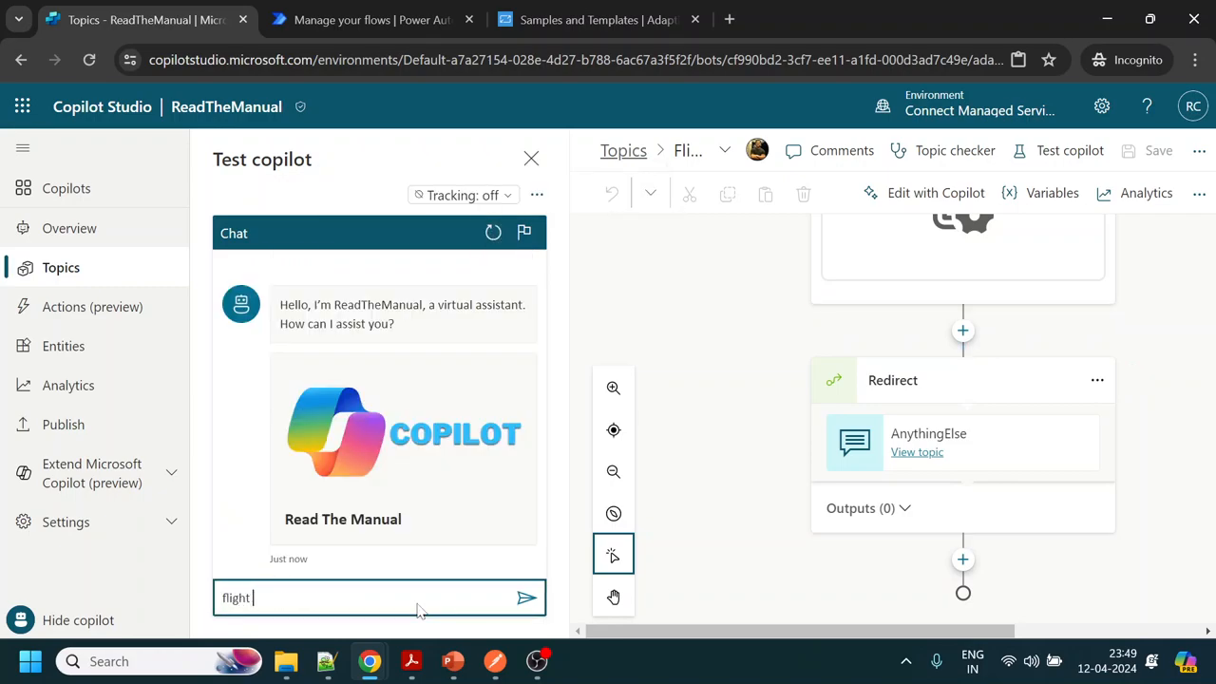
pyautogui.click(528, 597)
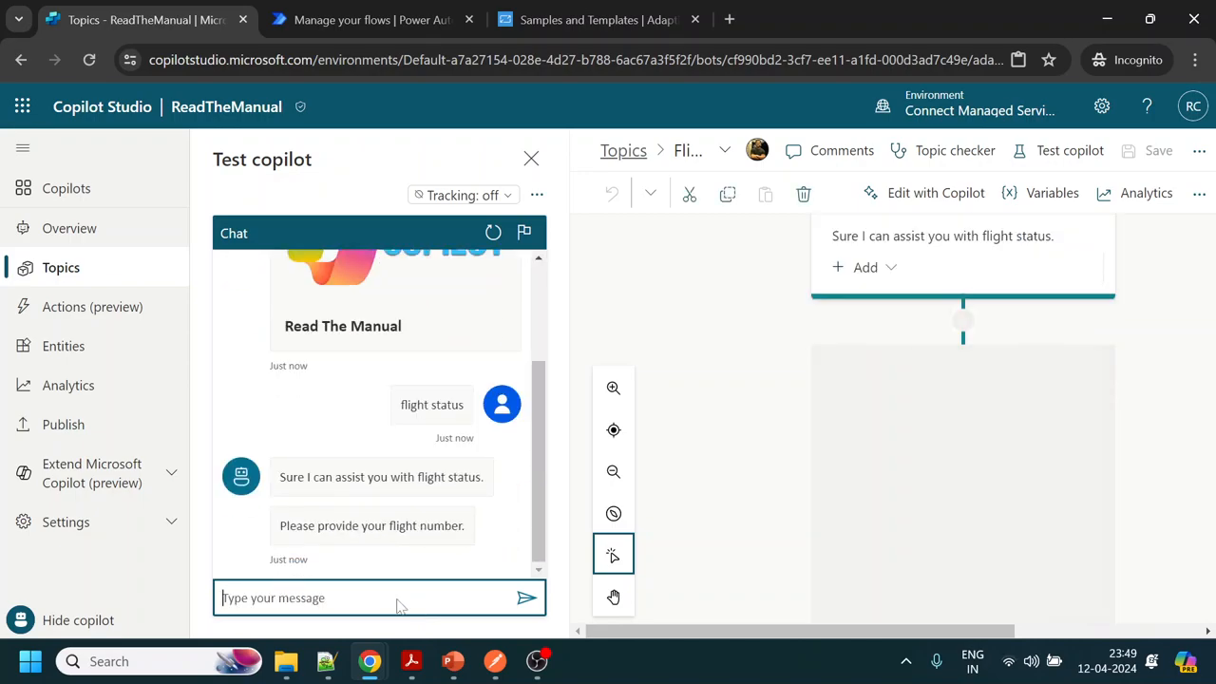
pyautogui.write('6E6359')
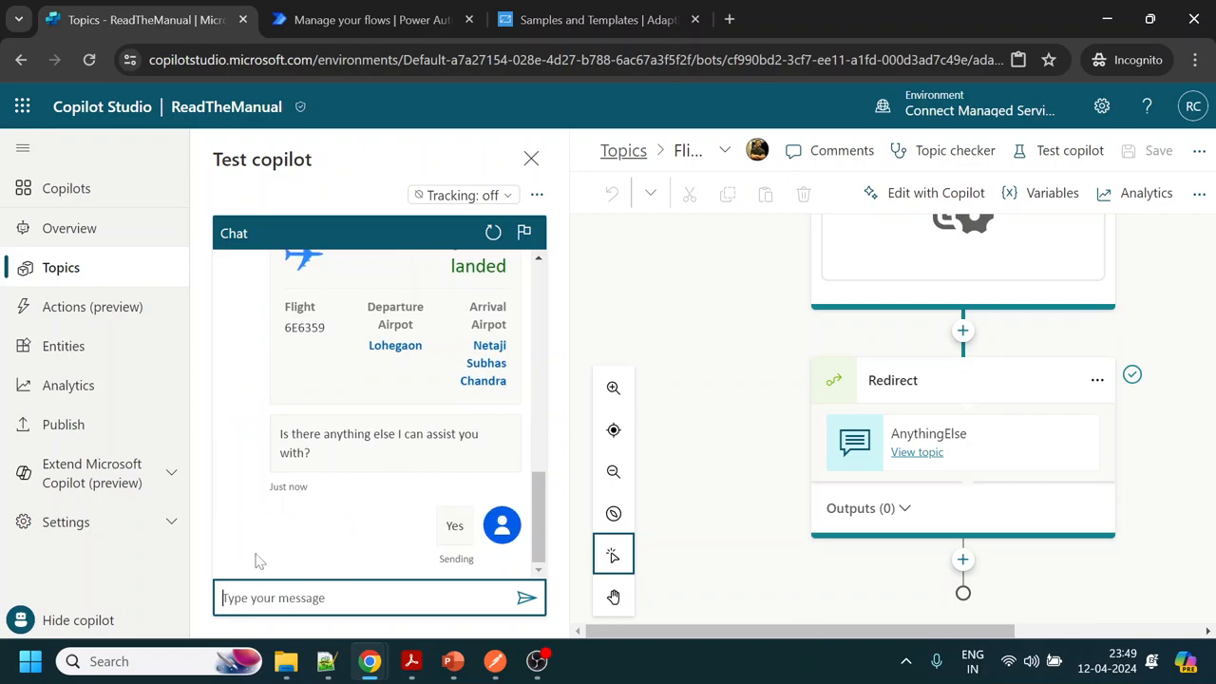
pyautogui.moveTo(418, 599)
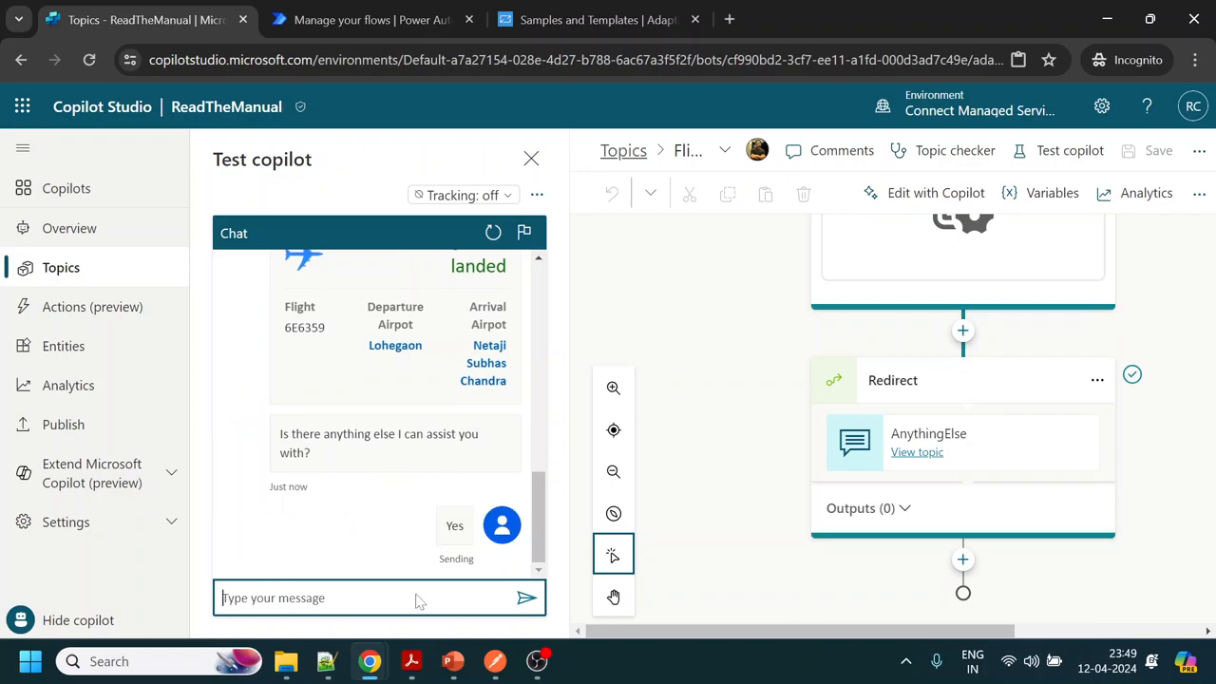
pyautogui.click(454, 524)
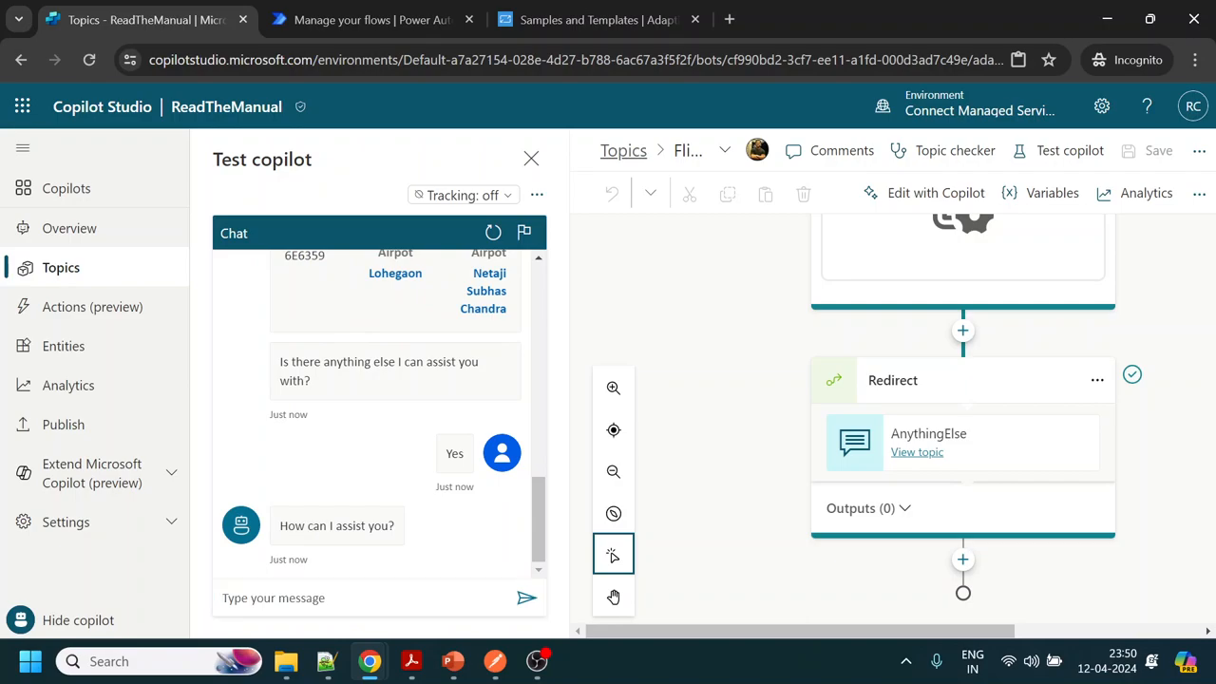
# Begin a new 'flight s' message and bring up the list of all topics
pyautogui.click(378, 597)
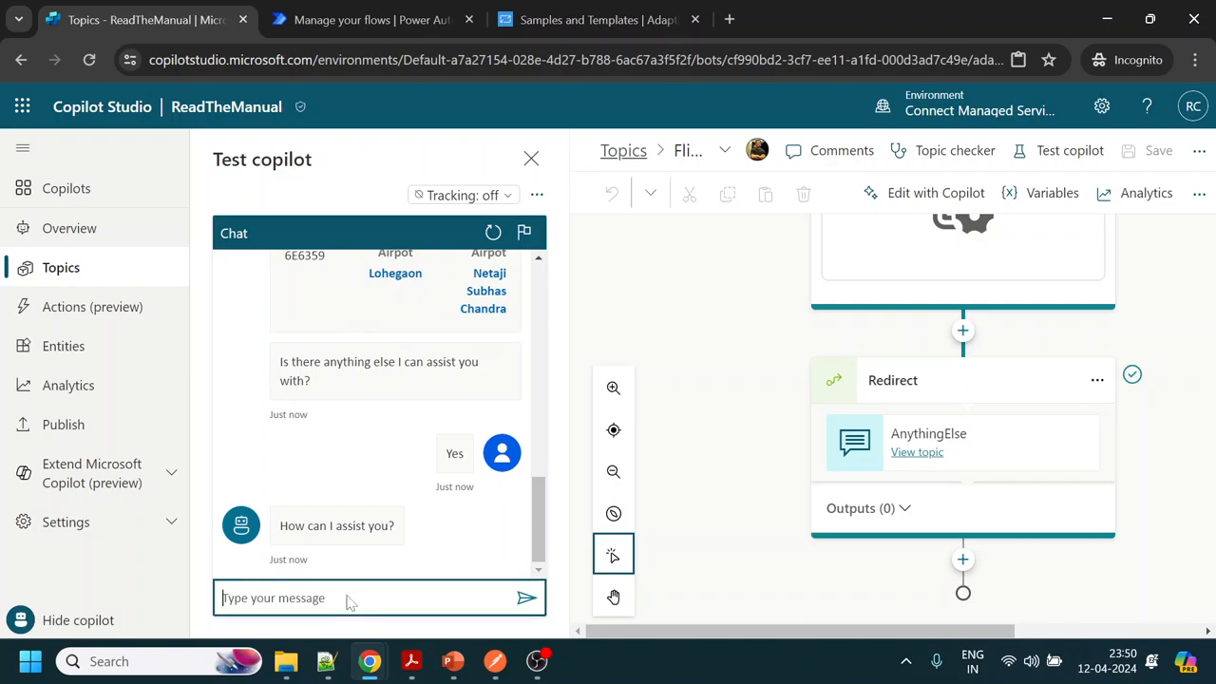
pyautogui.write('flight s')
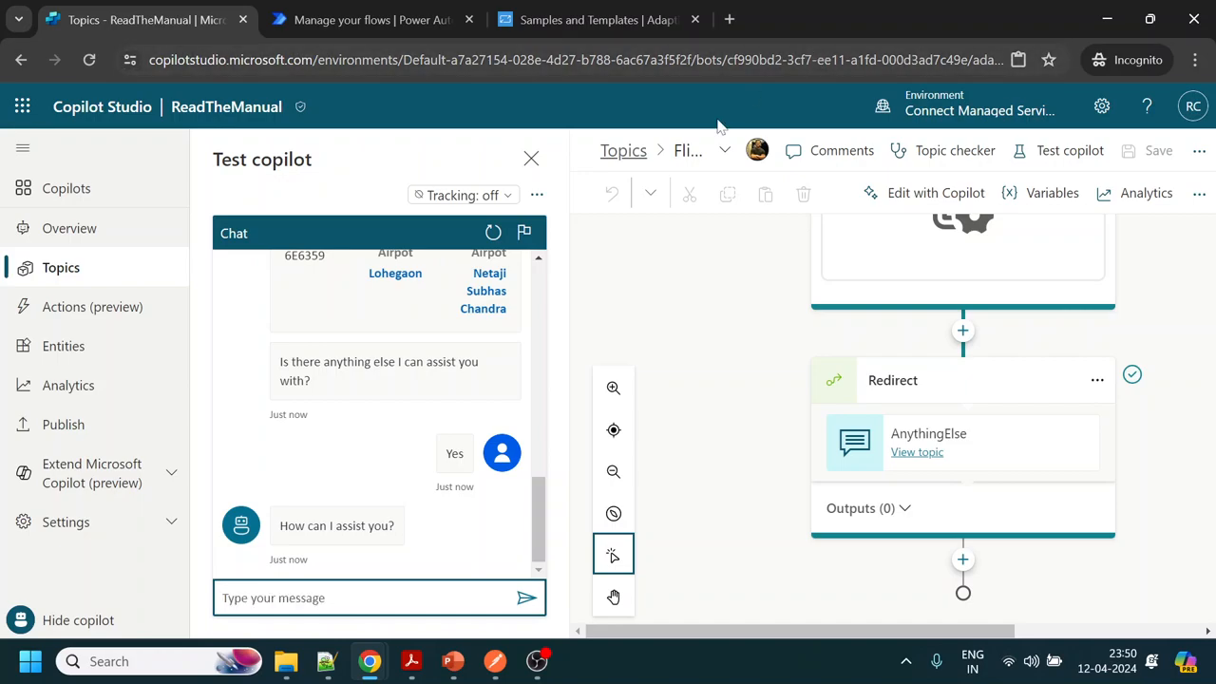
pyautogui.click(726, 150)
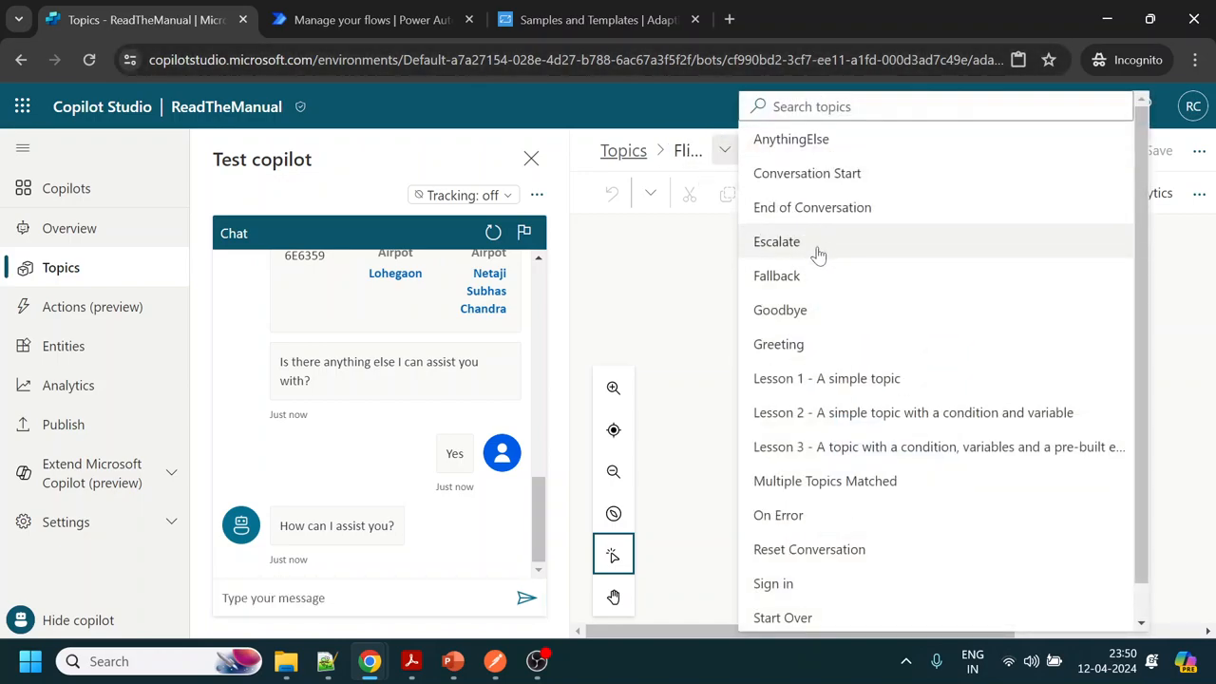
pyautogui.moveTo(826, 378)
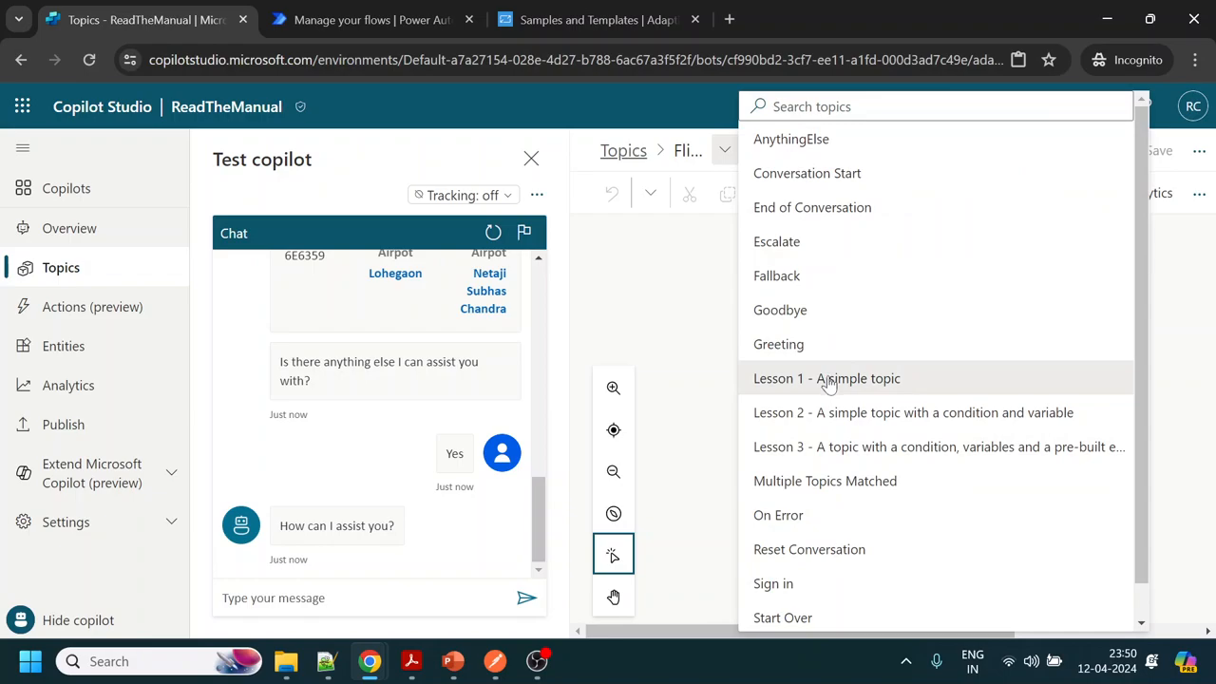
# In Lesson 1 - A simple topic, ask 'what time store open' and pick Lesson 1 to get store hours
pyautogui.click(826, 378)
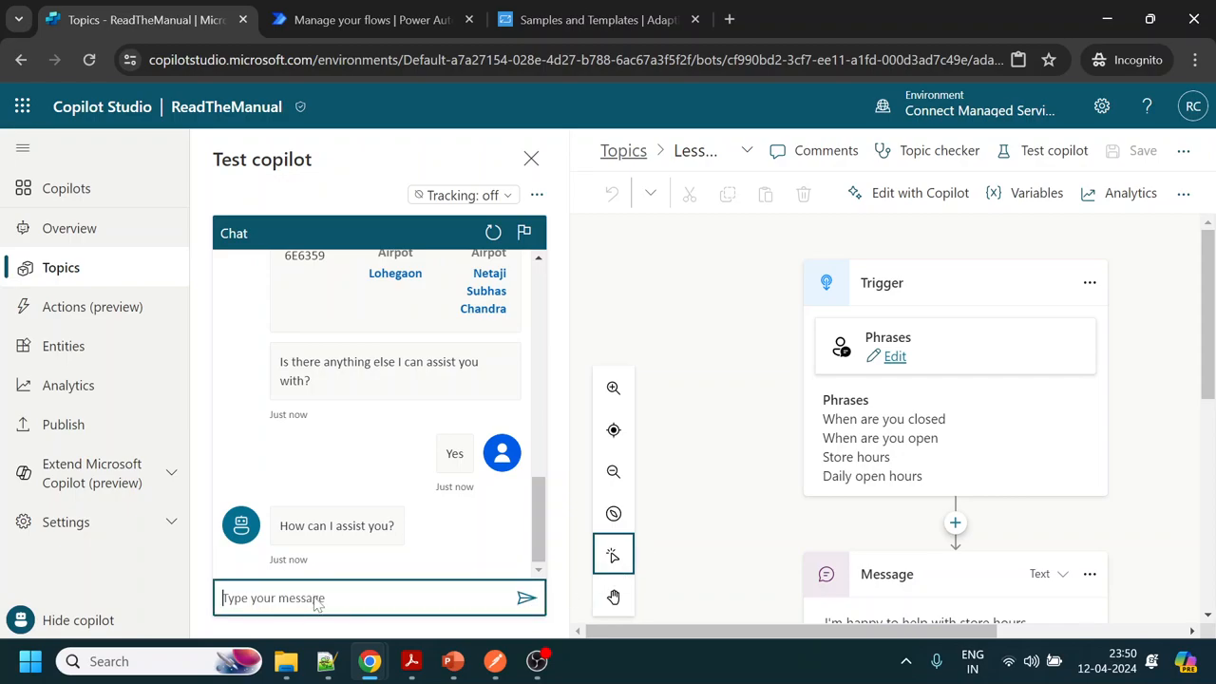
pyautogui.write('what time')
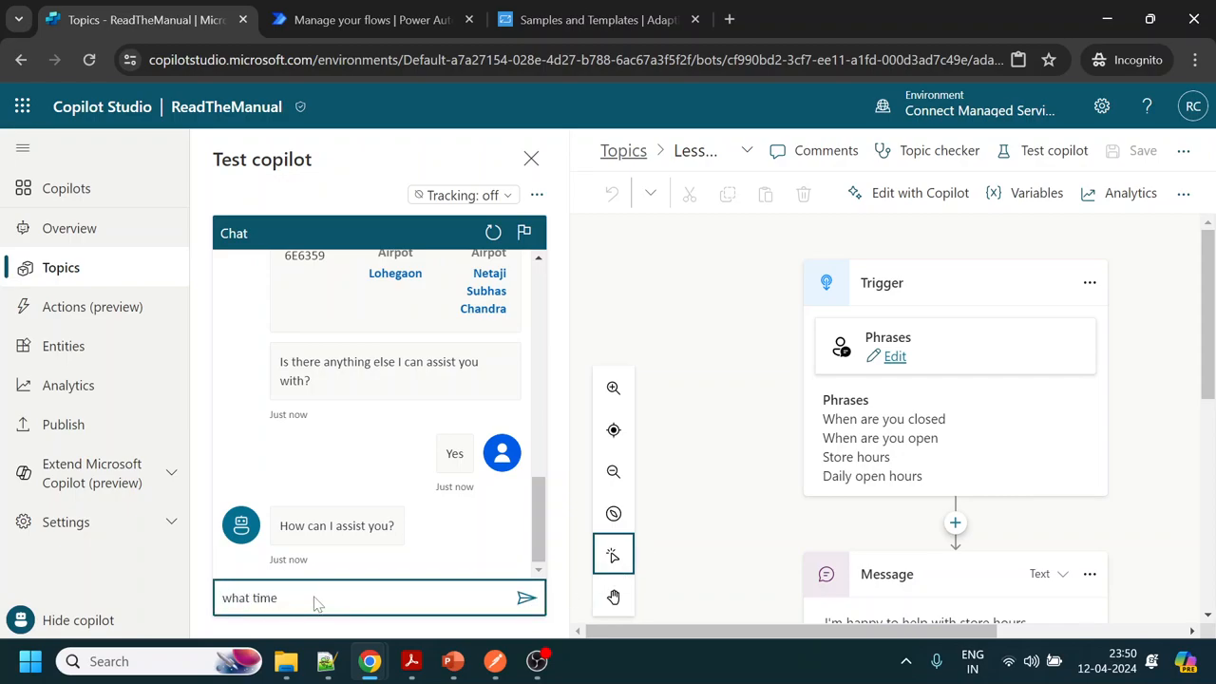
pyautogui.write('store')
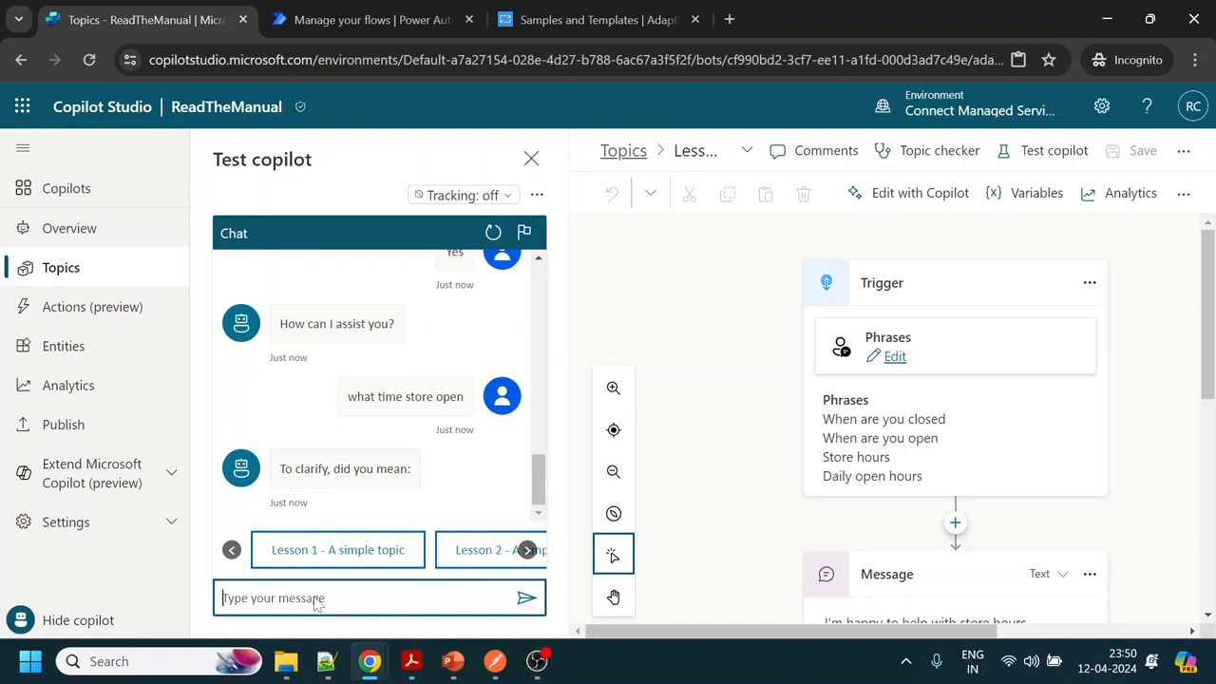
pyautogui.click(338, 549)
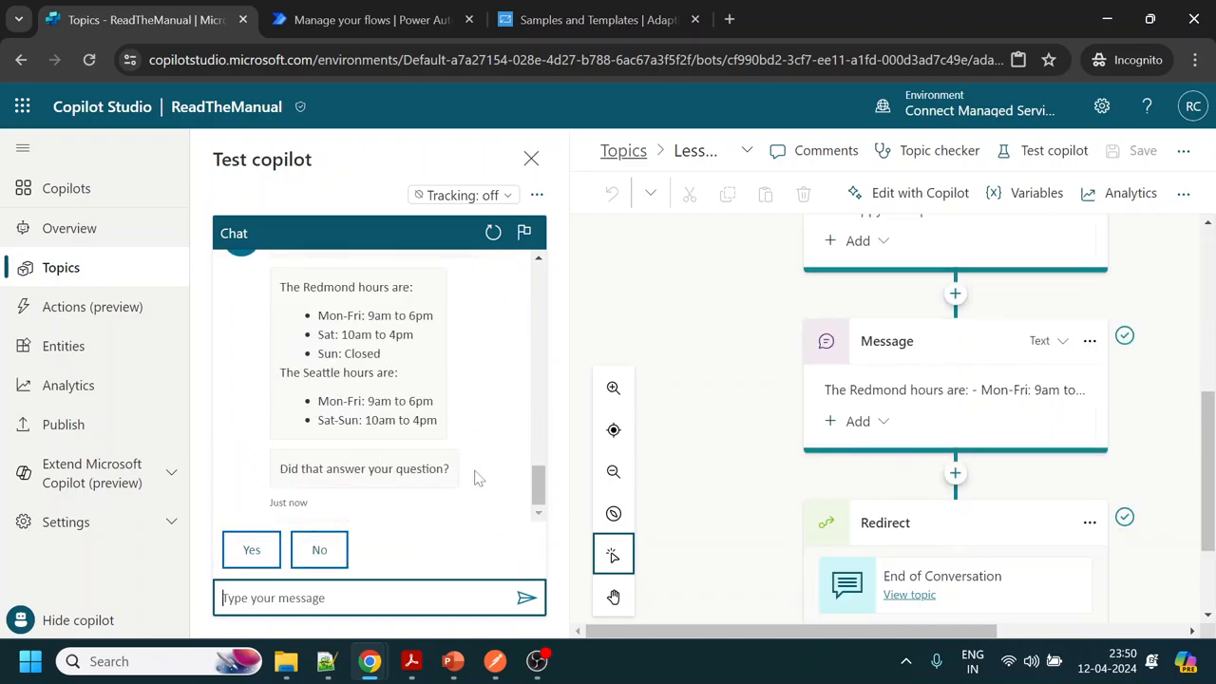
pyautogui.moveTo(429, 490)
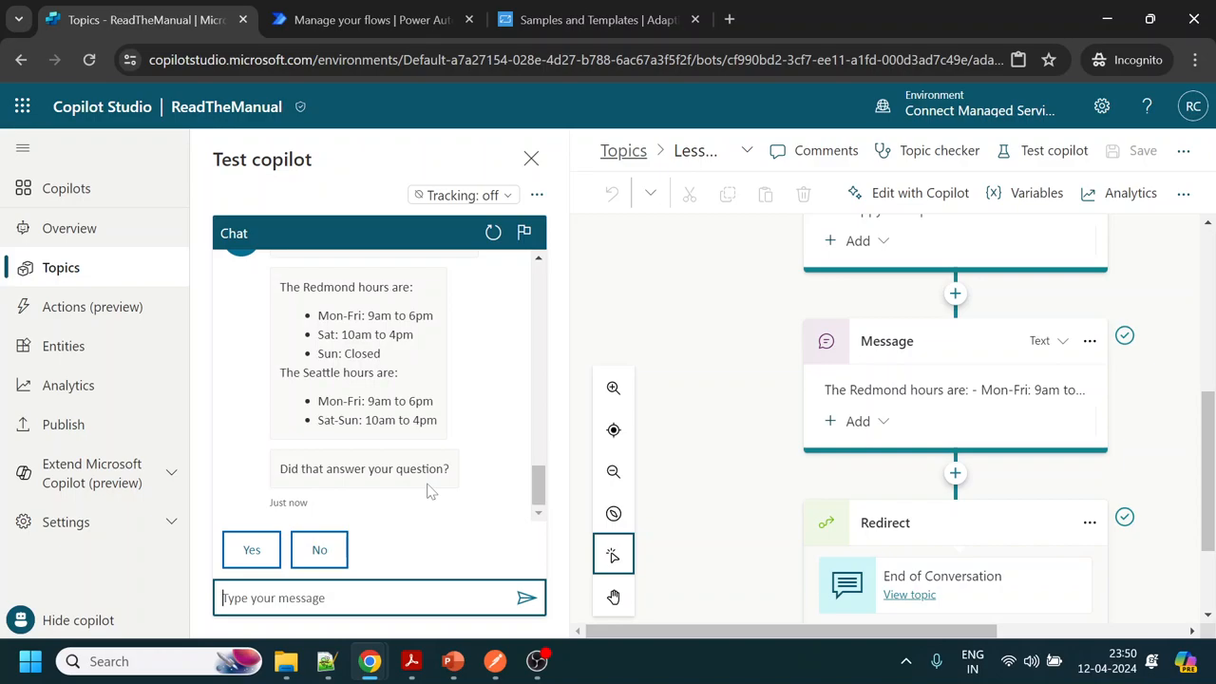
pyautogui.click(954, 473)
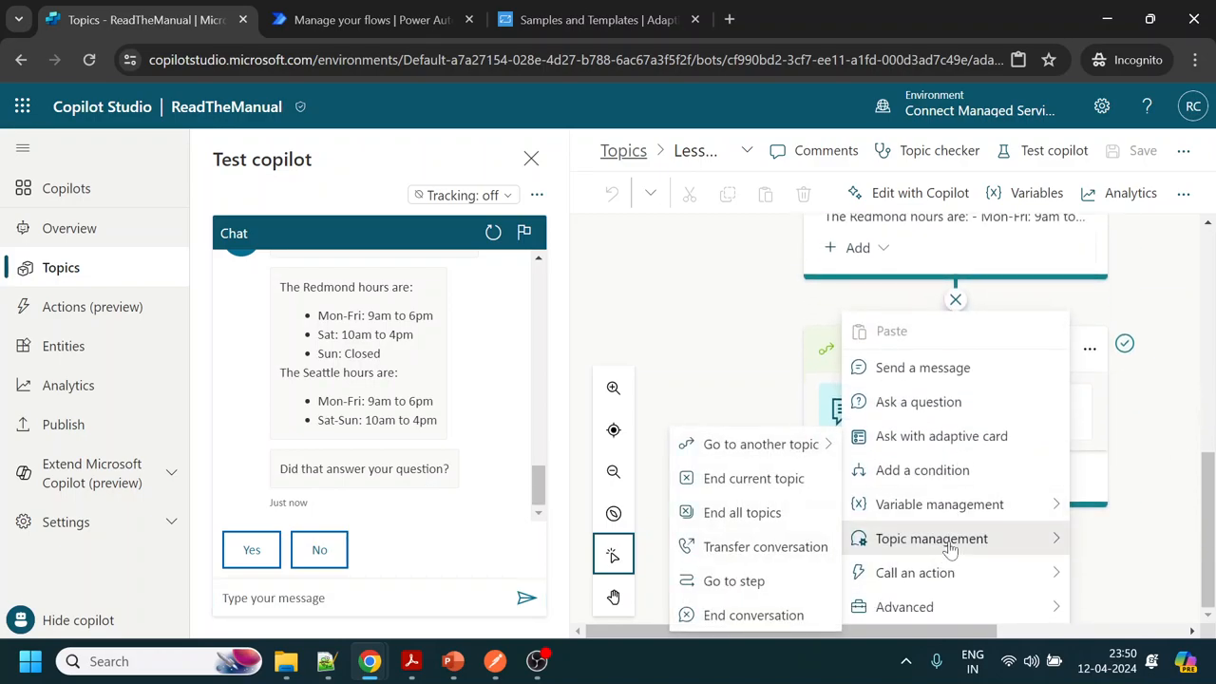
pyautogui.moveTo(760, 444)
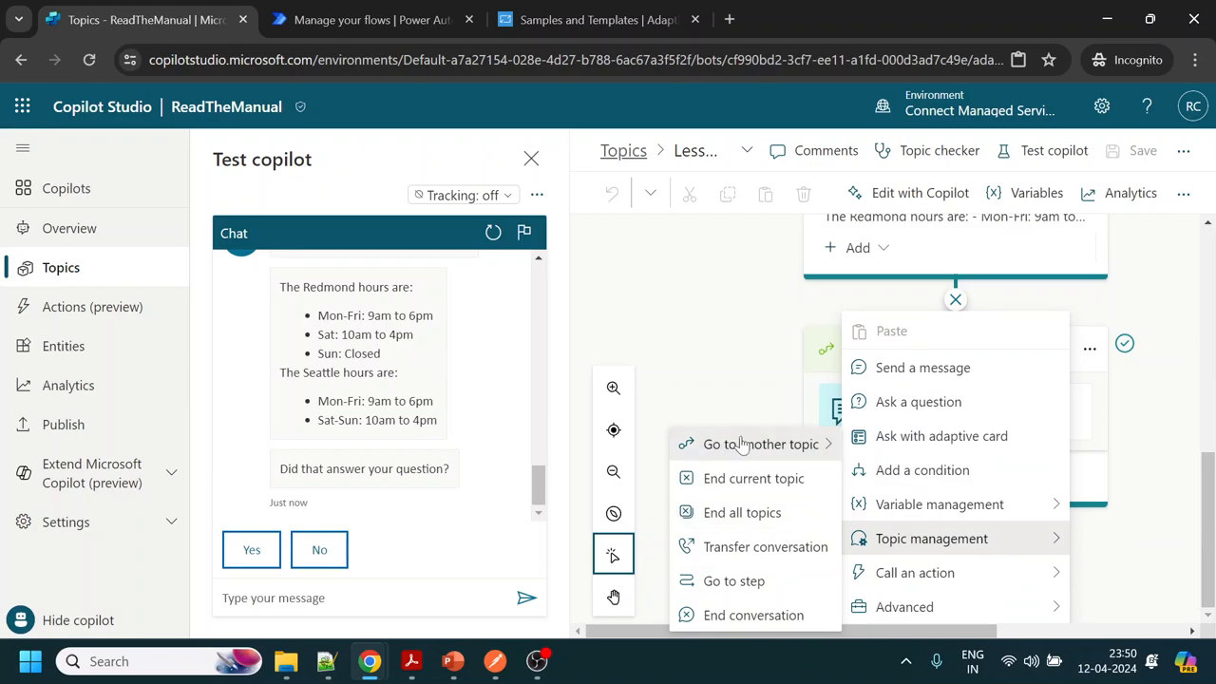
pyautogui.moveTo(733, 581)
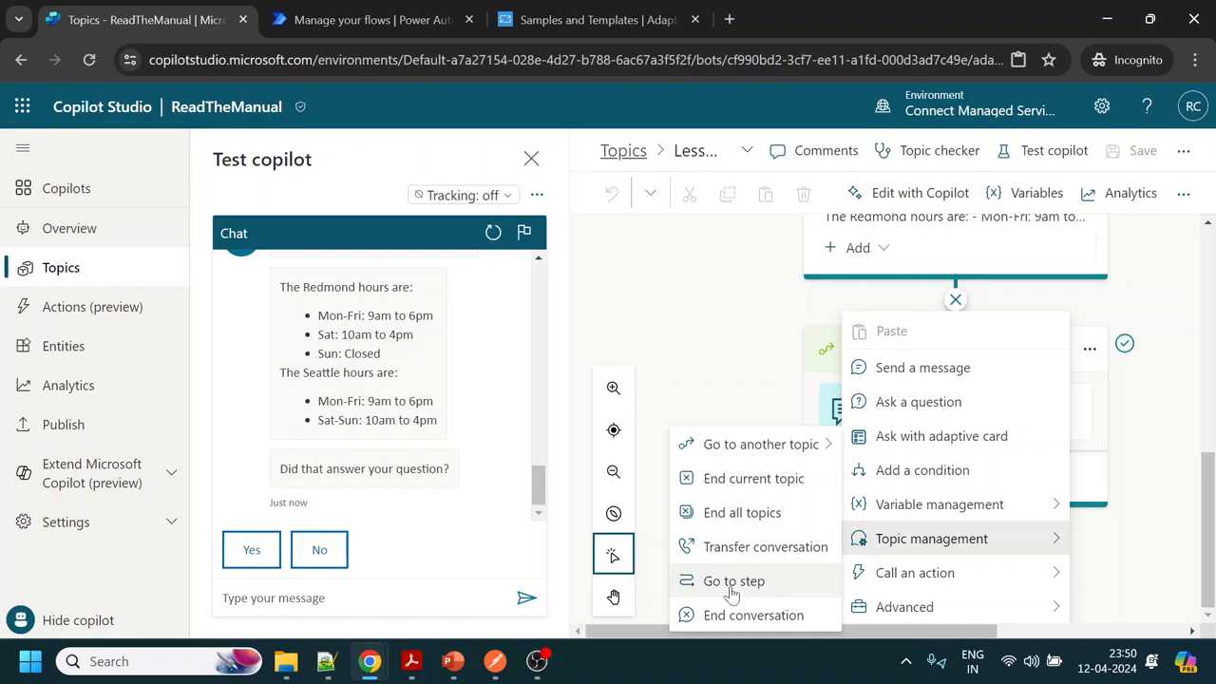
pyautogui.moveTo(760, 445)
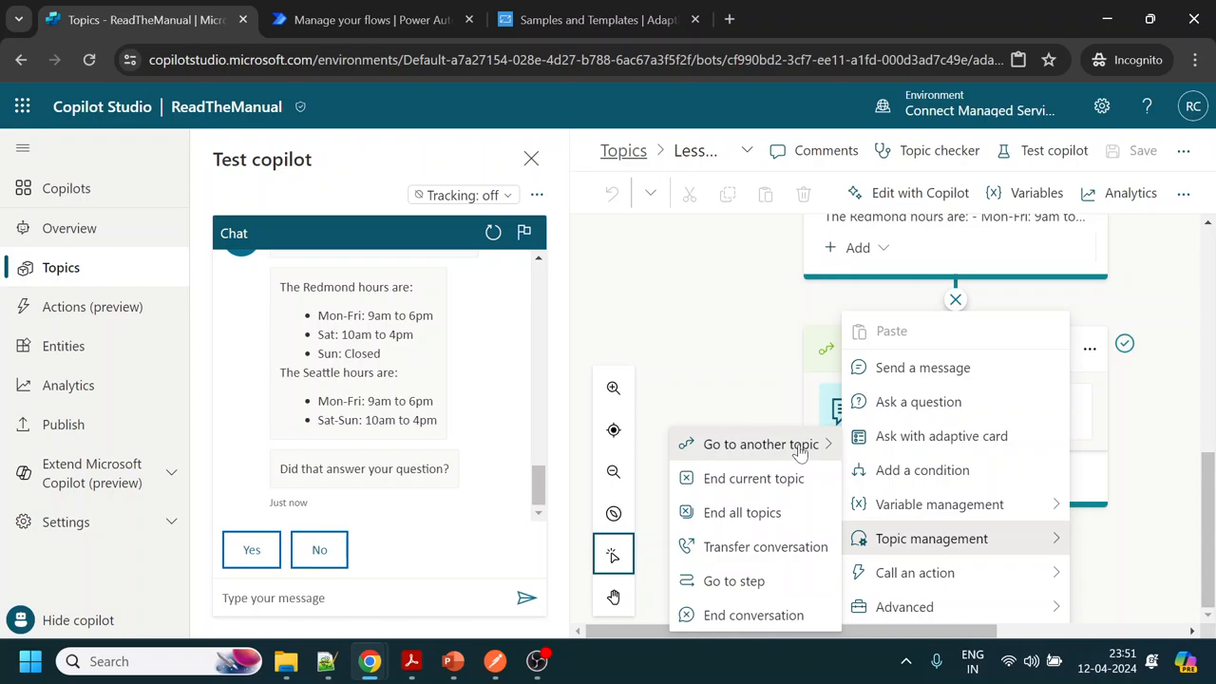
pyautogui.moveTo(731, 447)
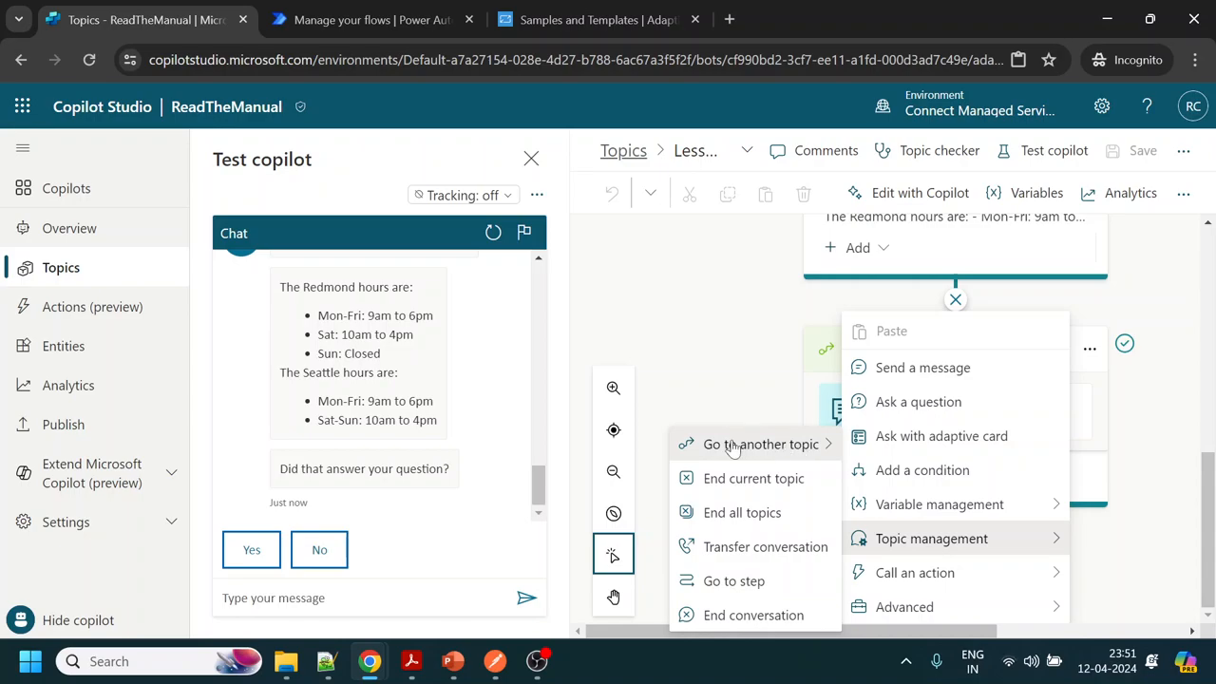
pyautogui.click(760, 444)
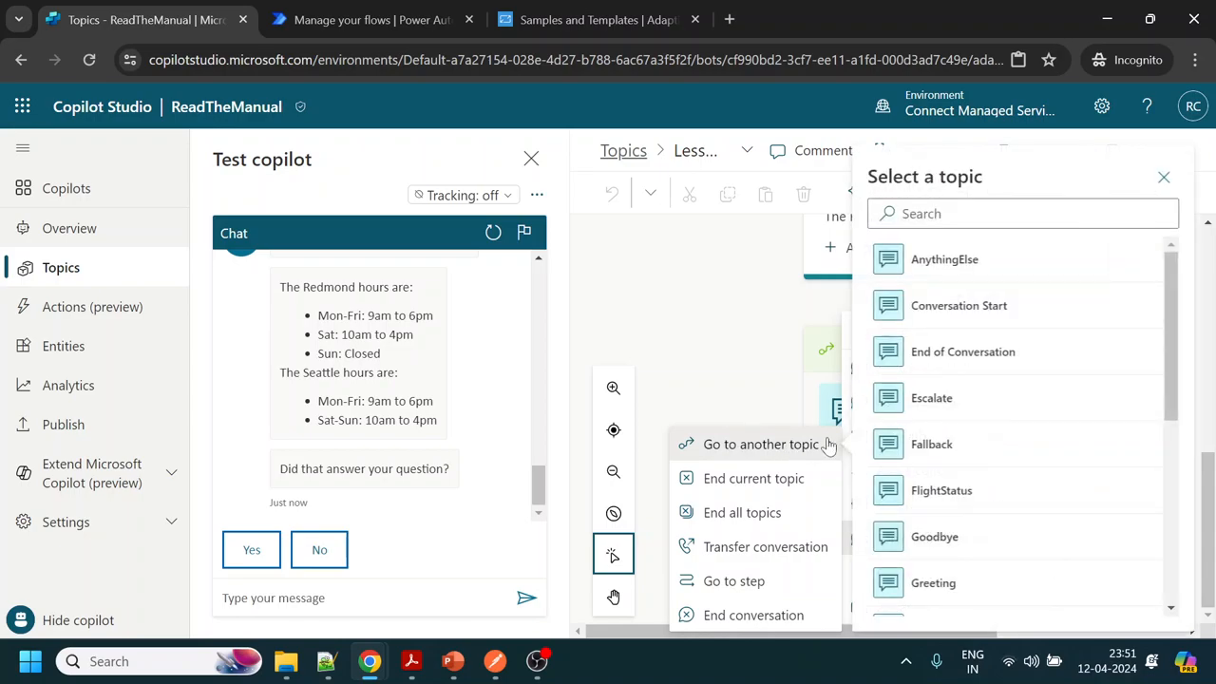
pyautogui.moveTo(716, 315)
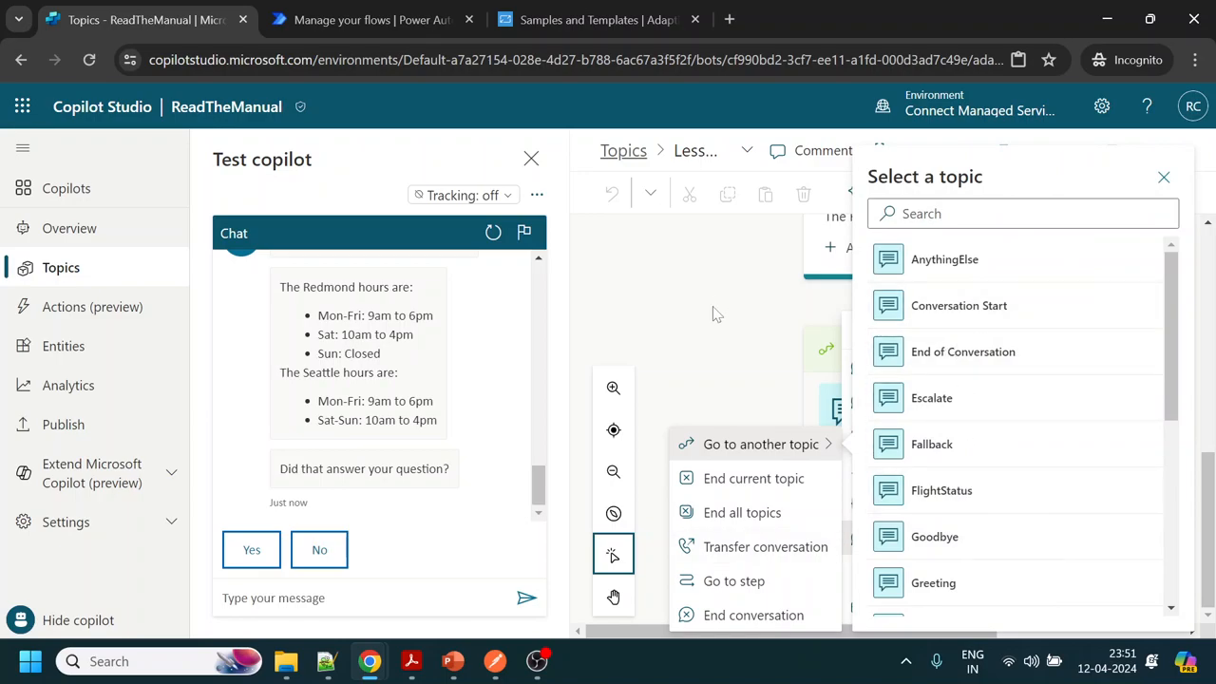
pyautogui.click(961, 351)
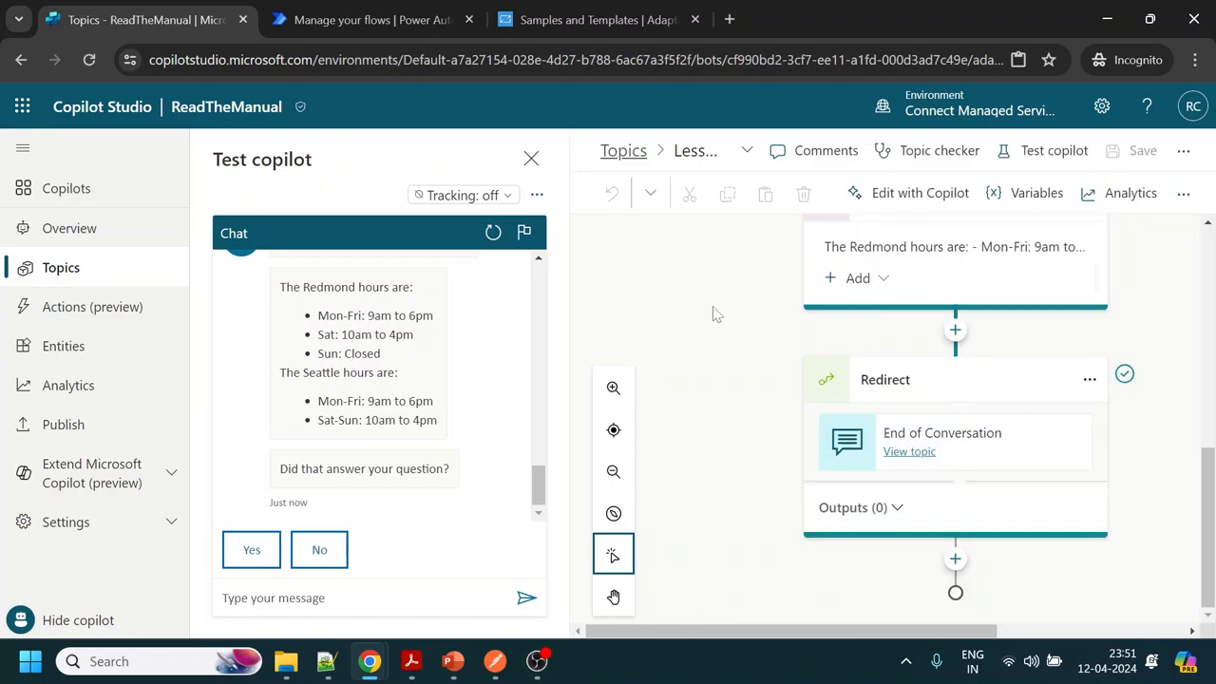